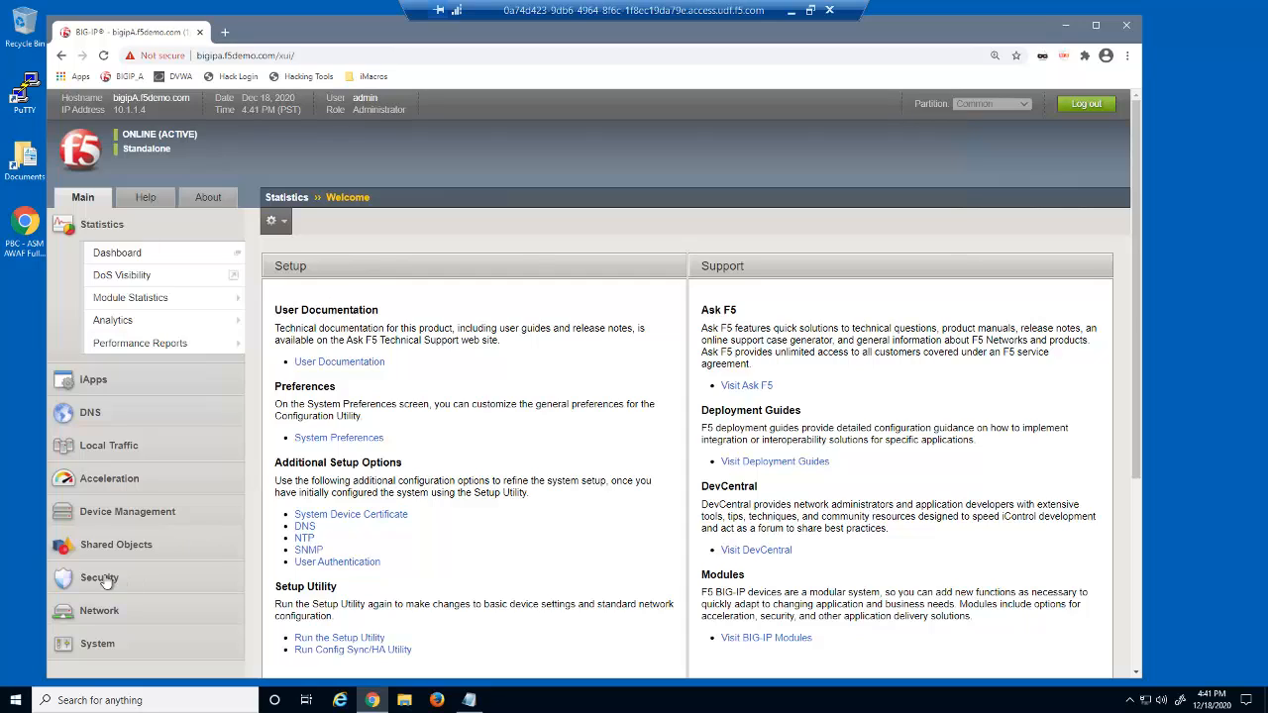
# Go to Security > Application Security > Security Policies to list the policies
pyautogui.click(99, 578)
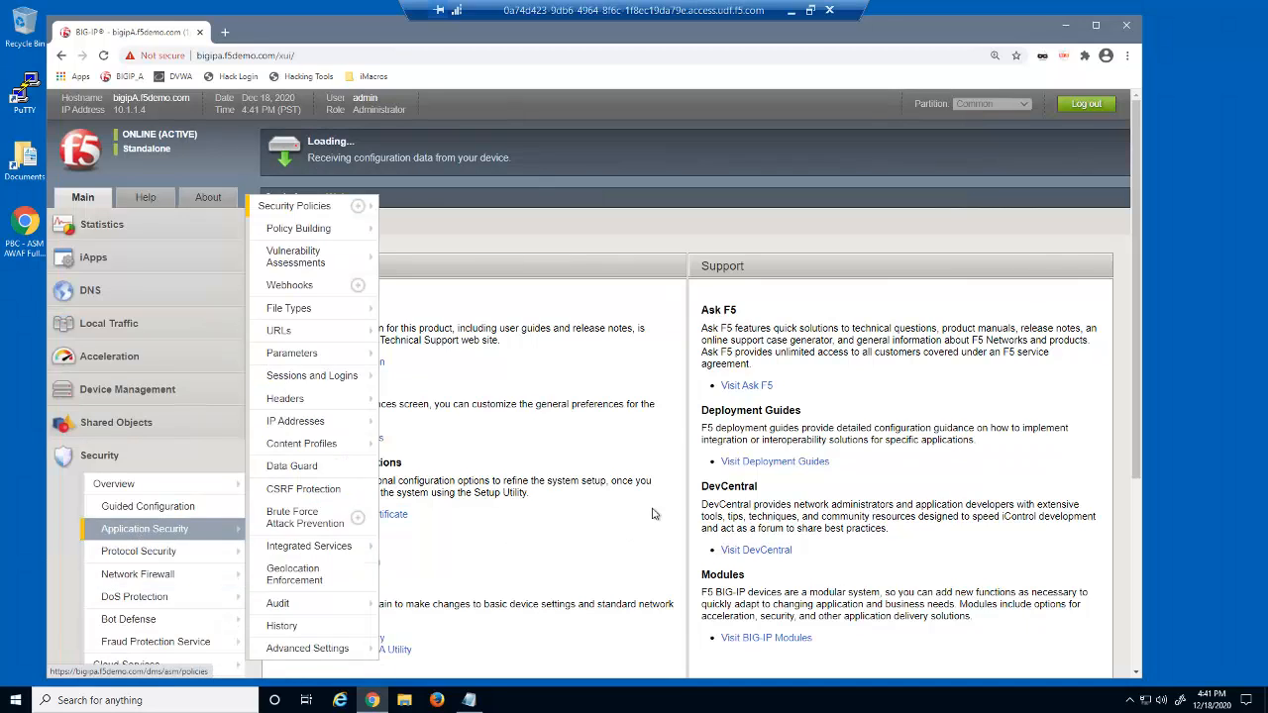
pyautogui.click(294, 205)
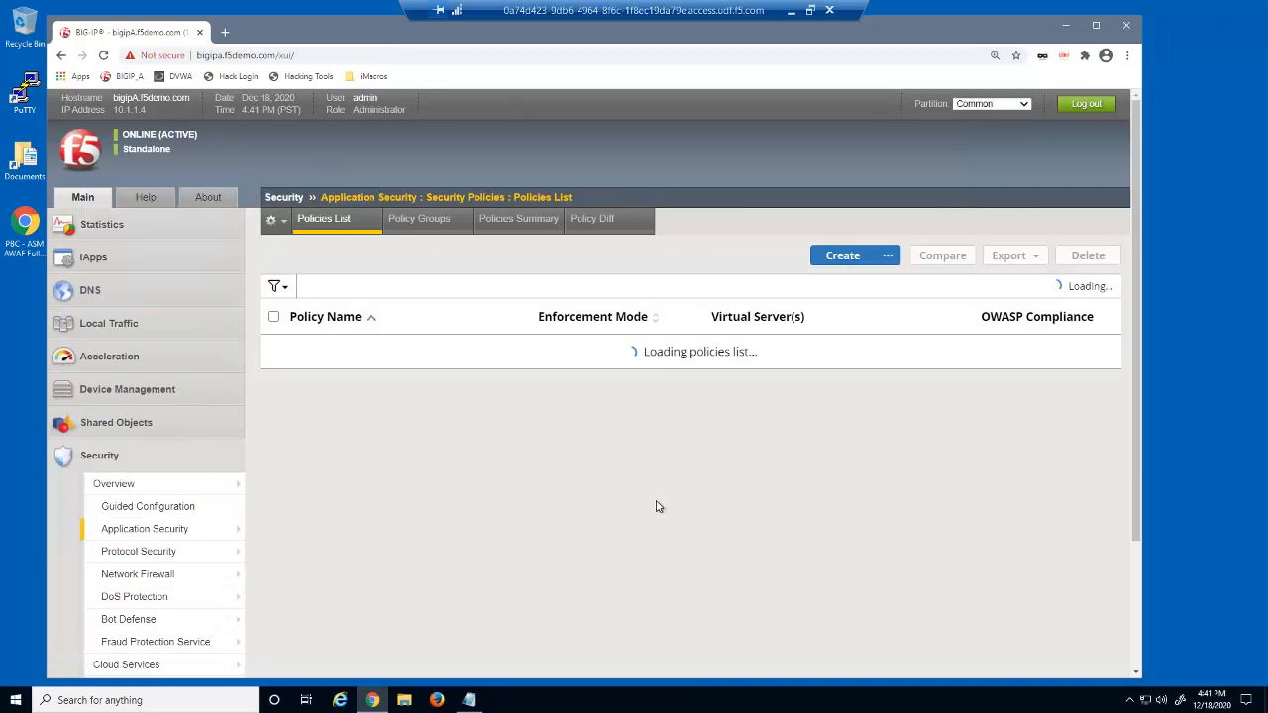
# Save websocket_security_policy: Comprehensive template, websocket_virtual, Unicode (utf-8), Fast learning speed
pyautogui.click(842, 254)
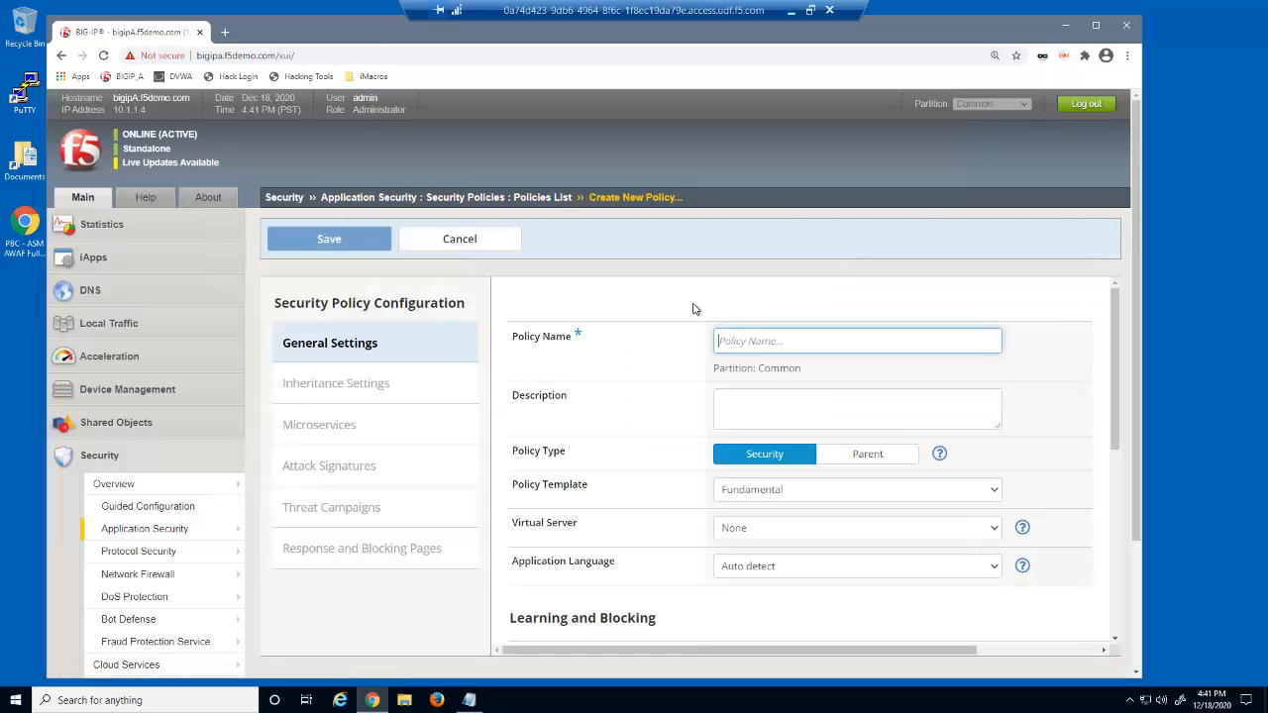
pyautogui.write('websocket_security_policy')
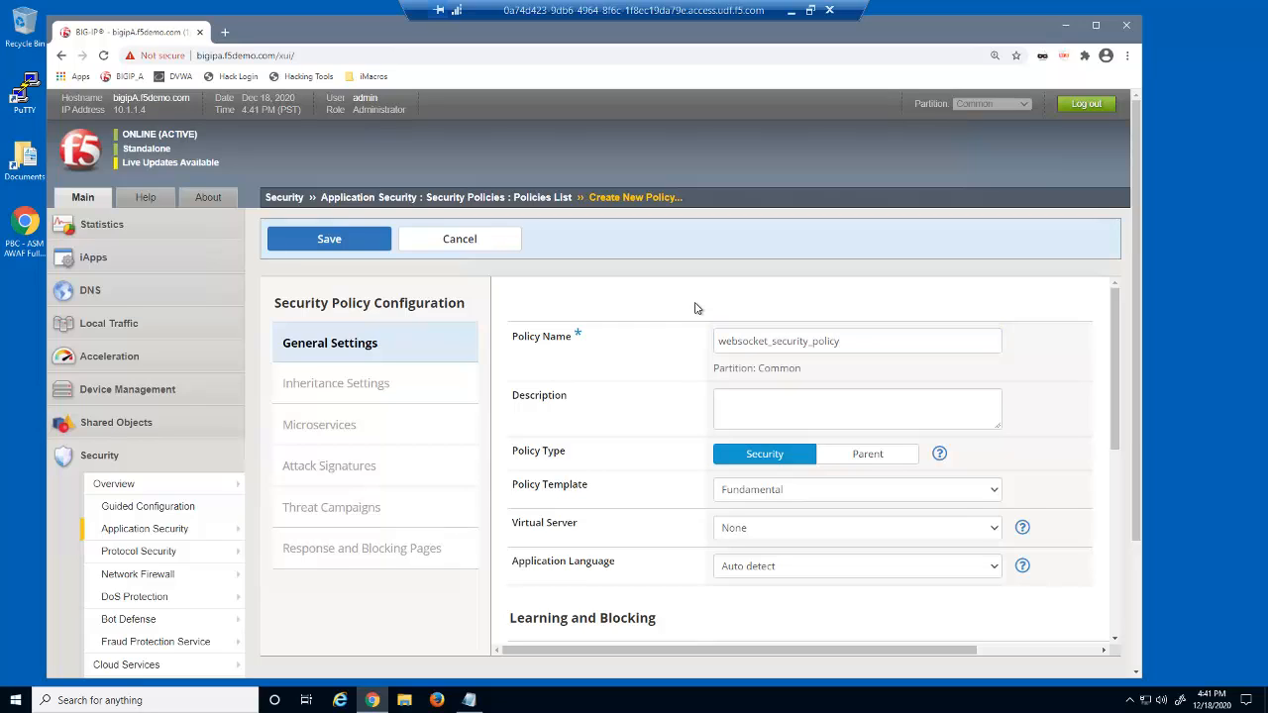
pyautogui.click(855, 489)
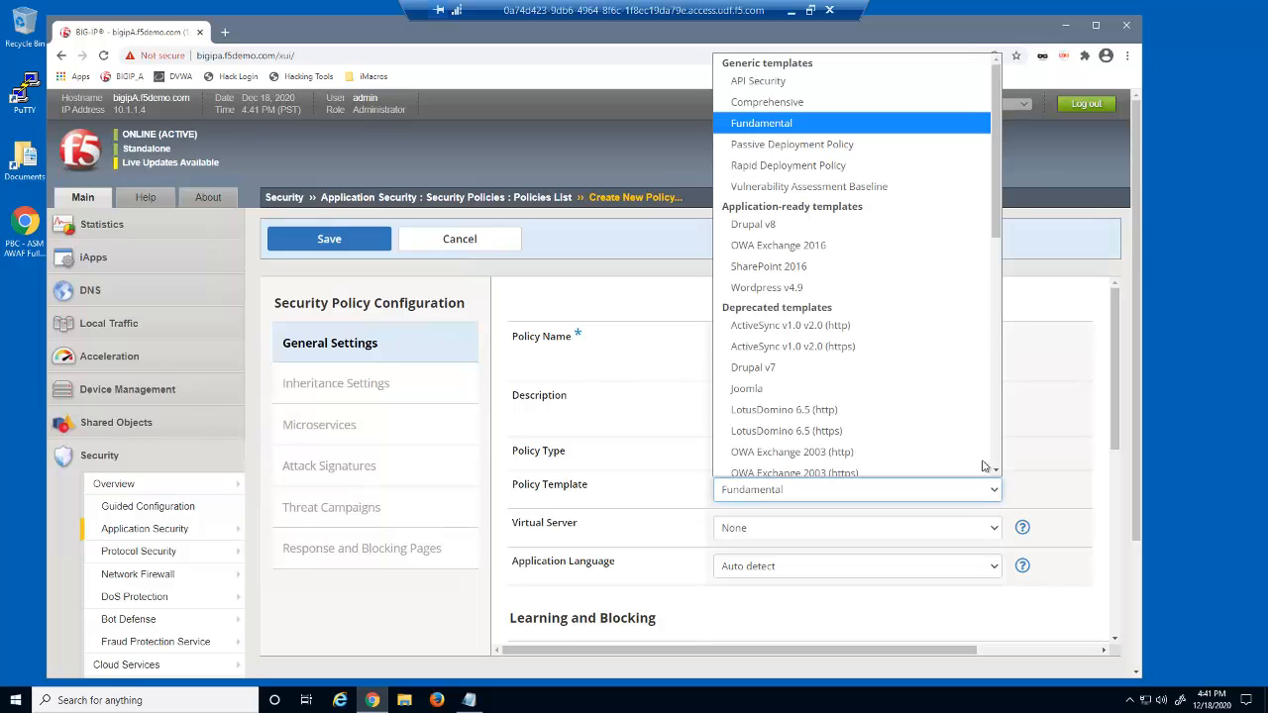
pyautogui.click(766, 101)
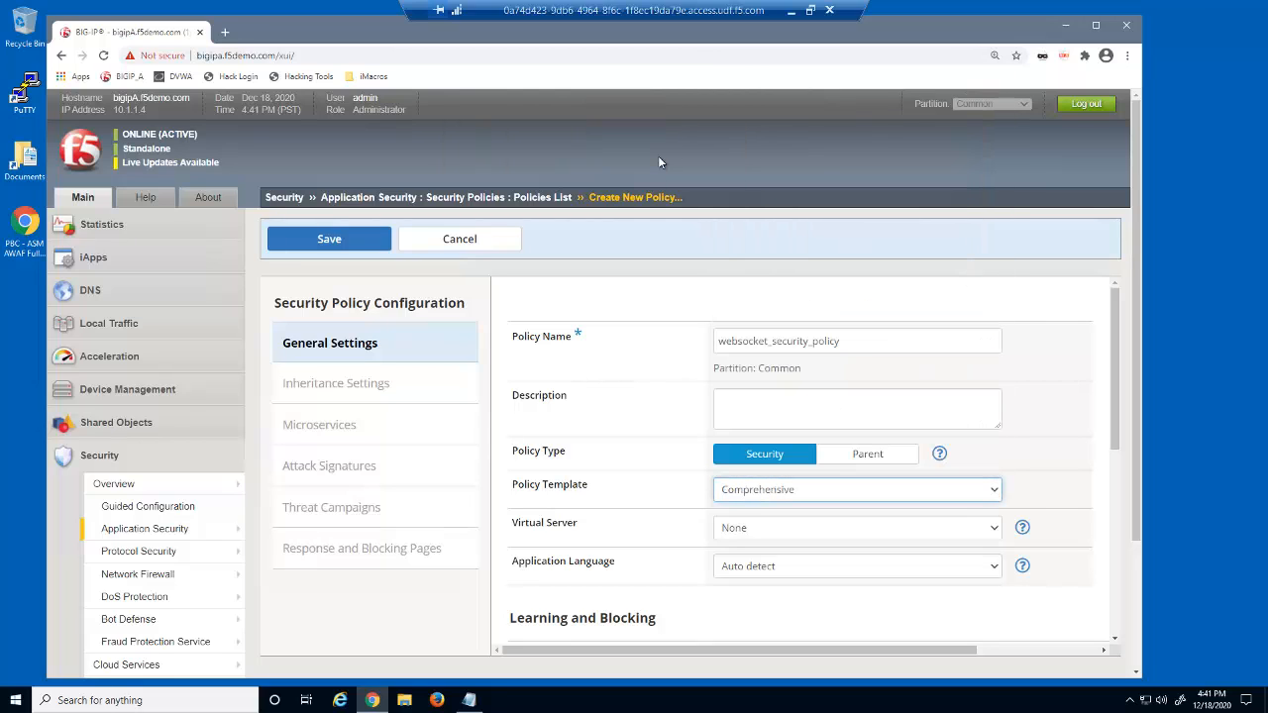
pyautogui.moveTo(994, 533)
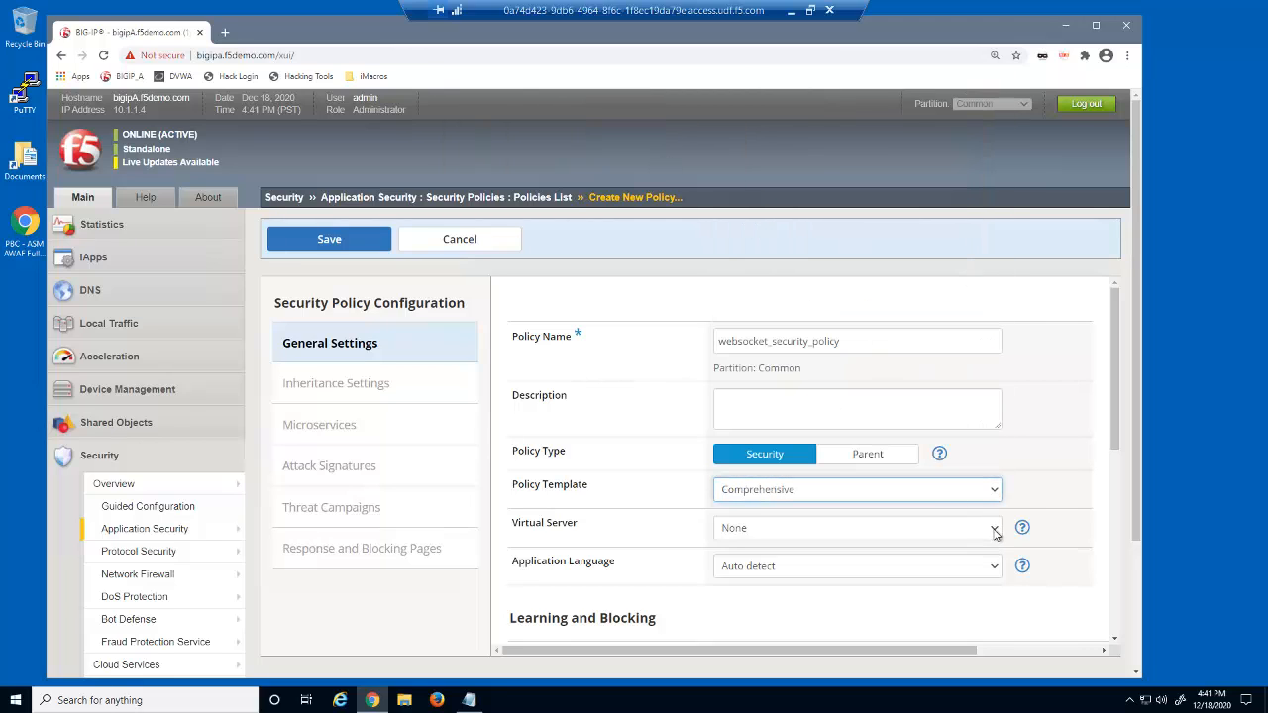
pyautogui.click(857, 528)
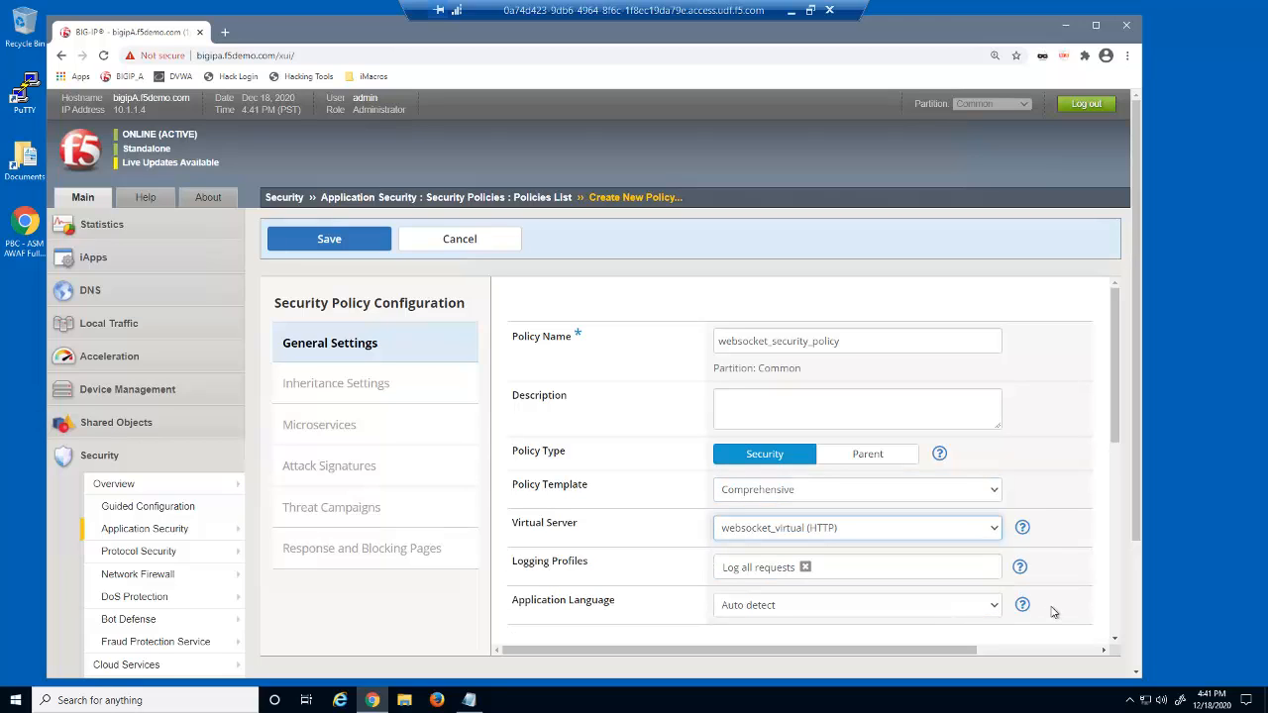
pyautogui.click(856, 604)
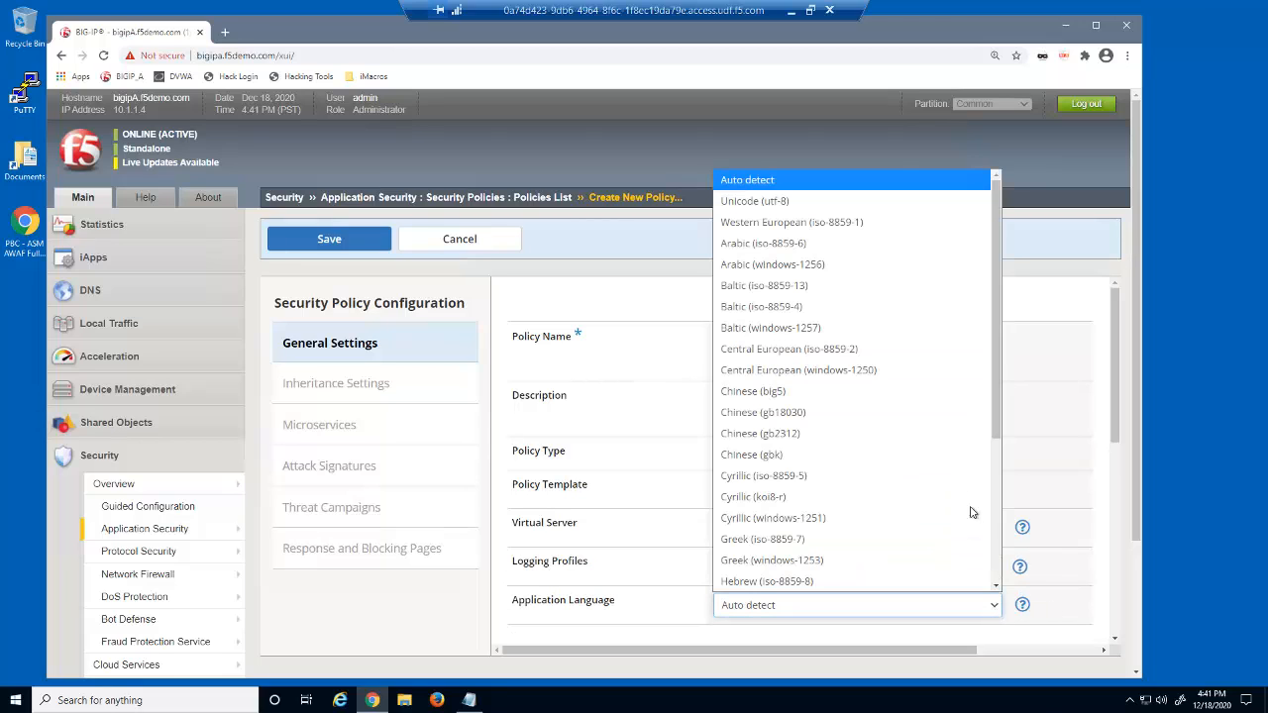
pyautogui.click(754, 201)
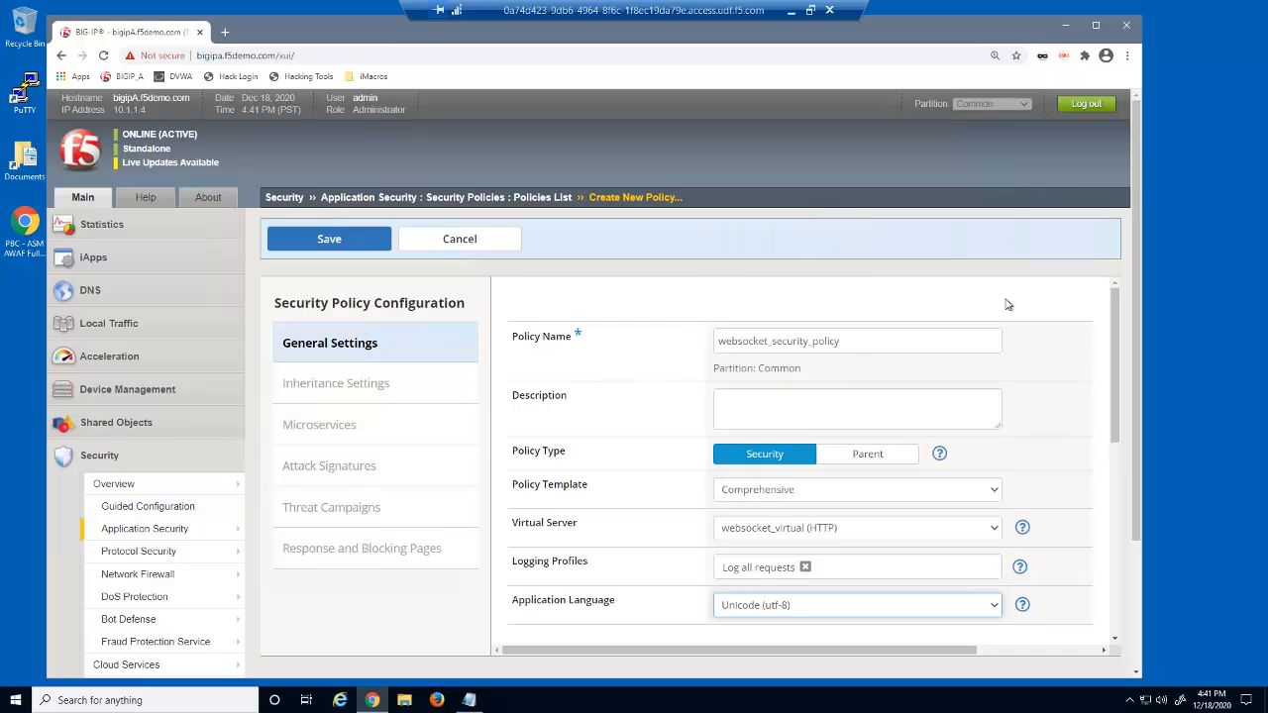
pyautogui.scroll(-3)
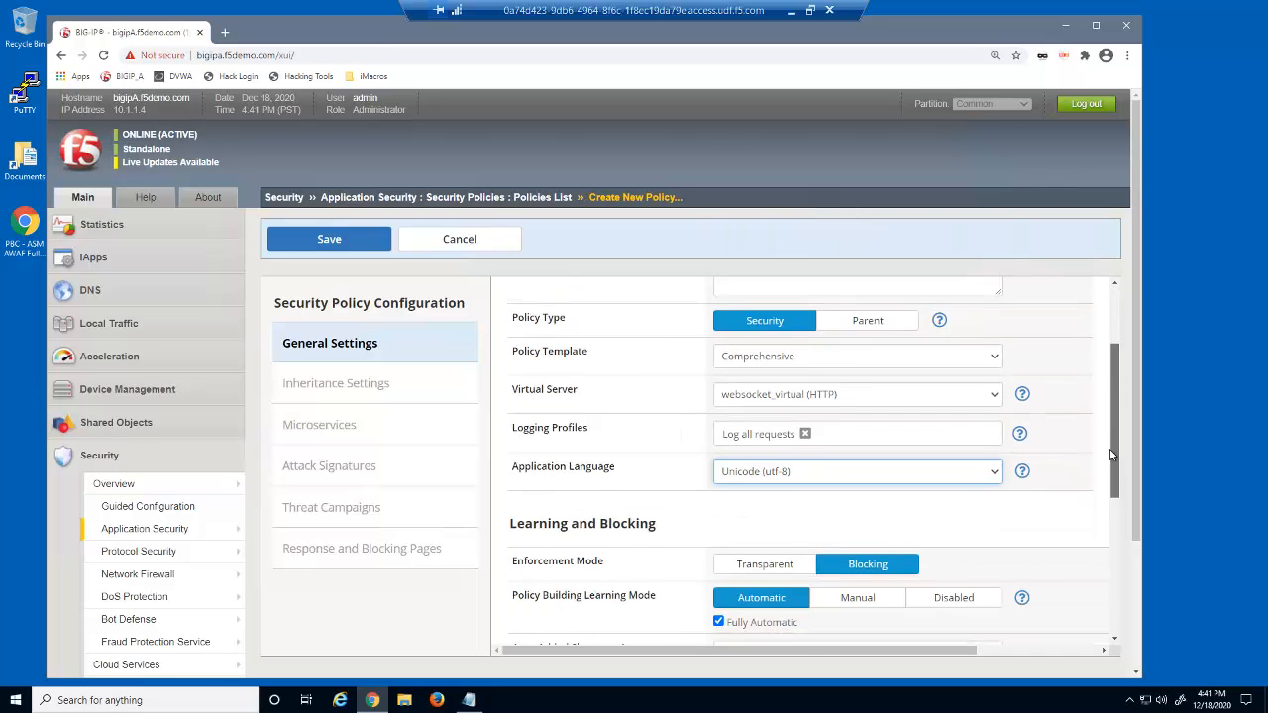
pyautogui.scroll(-3)
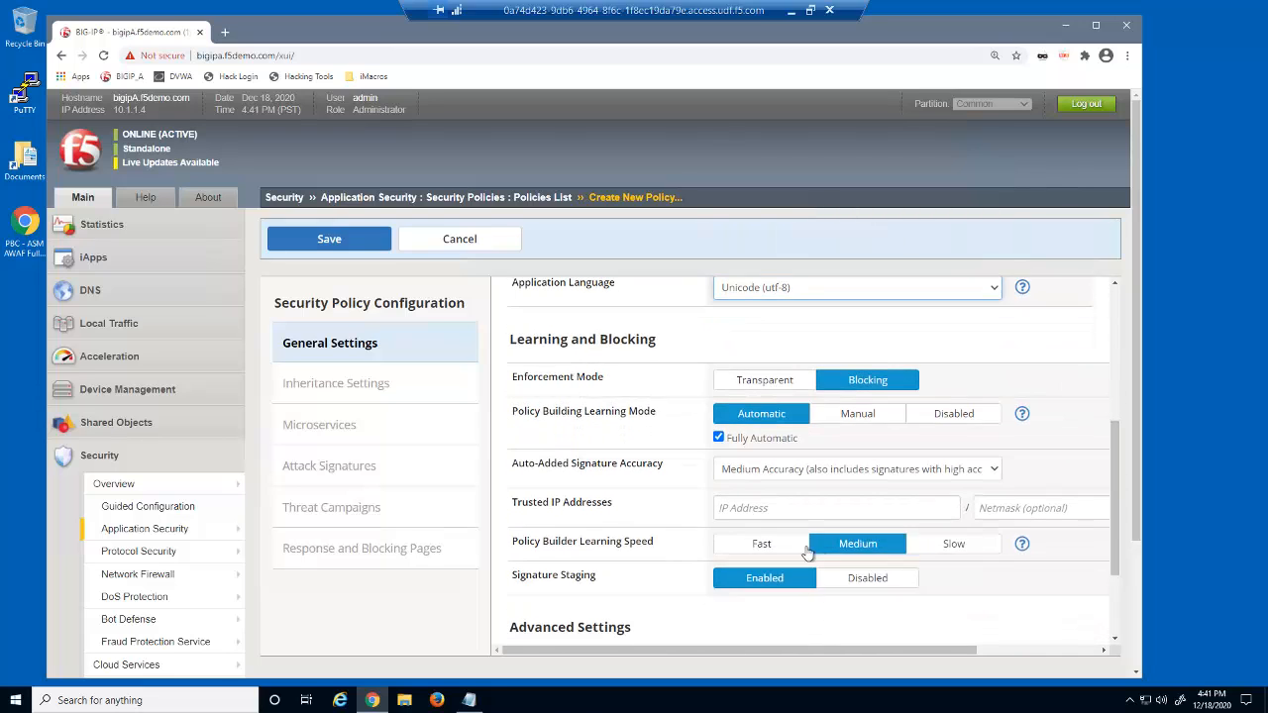
pyautogui.click(760, 543)
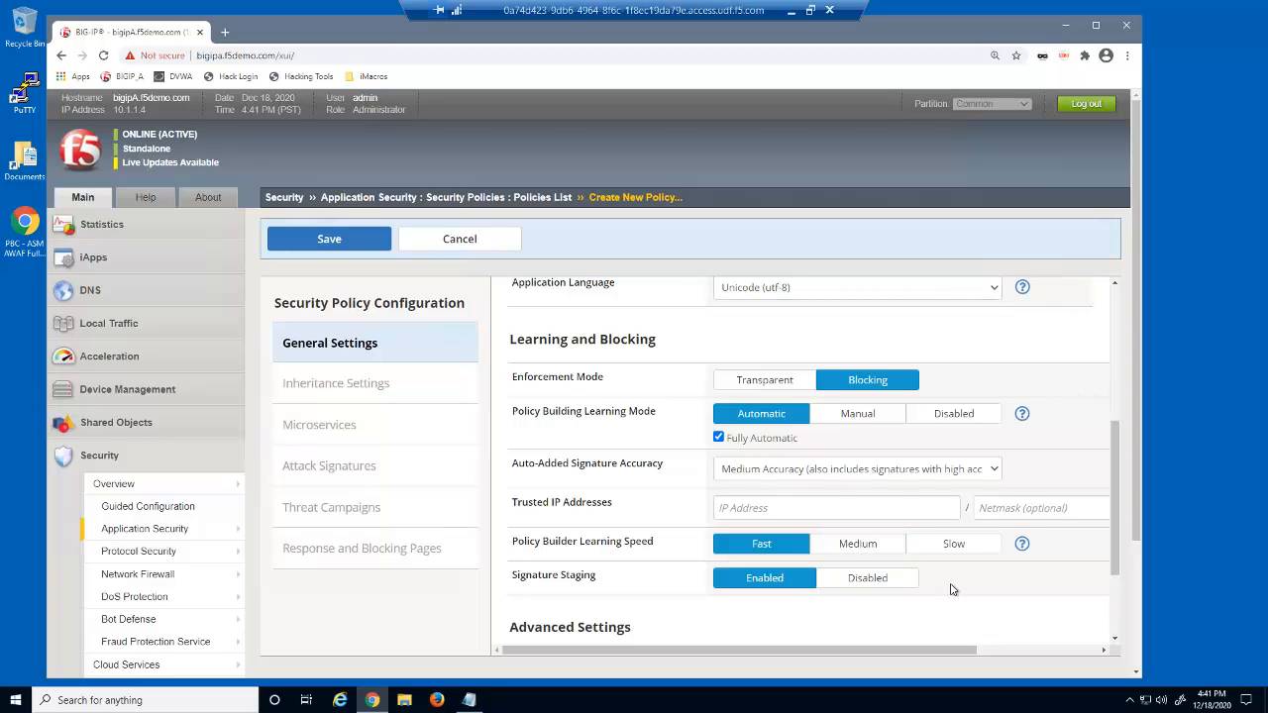
pyautogui.click(329, 239)
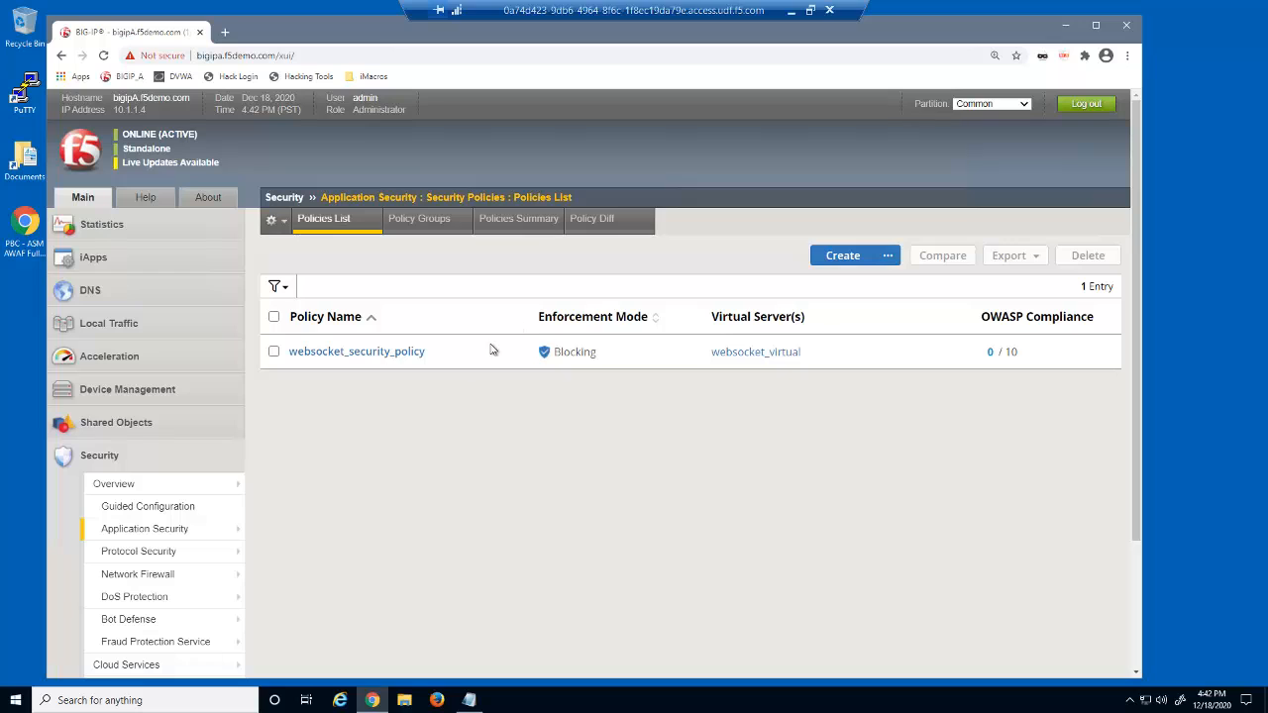
# Open Policy Building's Learning and Blocking Settings, review the URLs violations, then collapse them
pyautogui.click(144, 529)
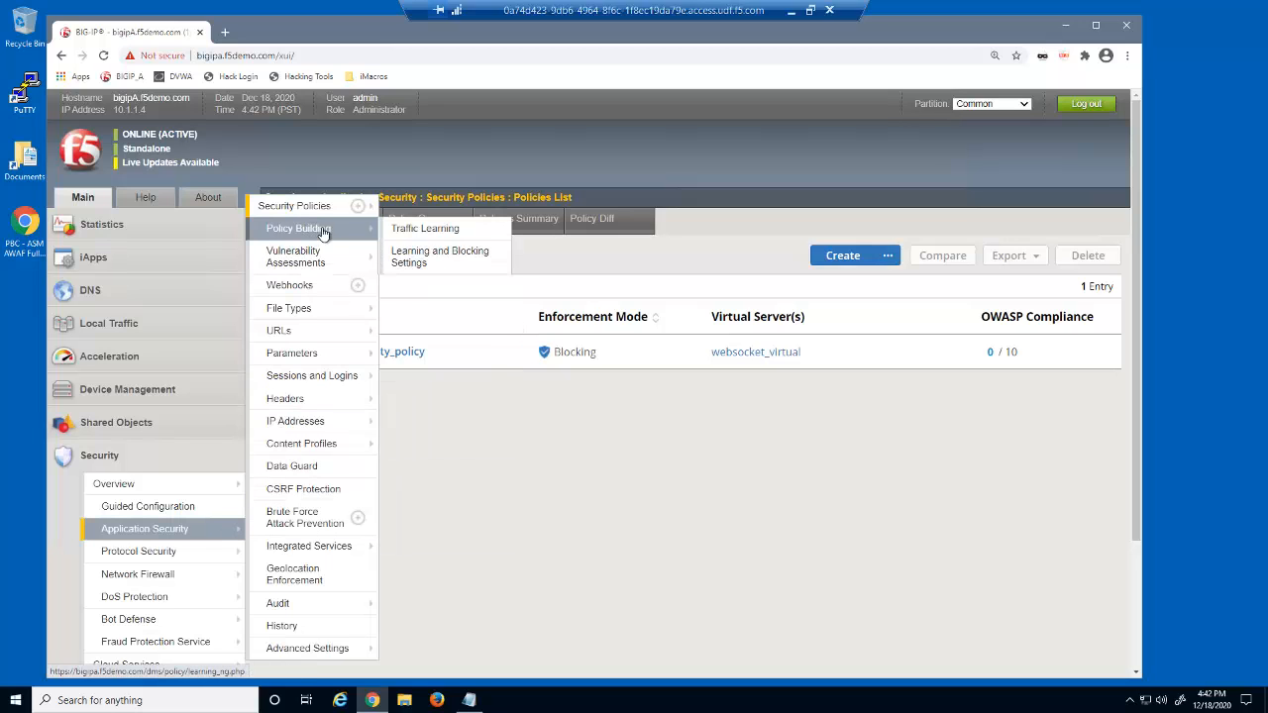
pyautogui.click(323, 217)
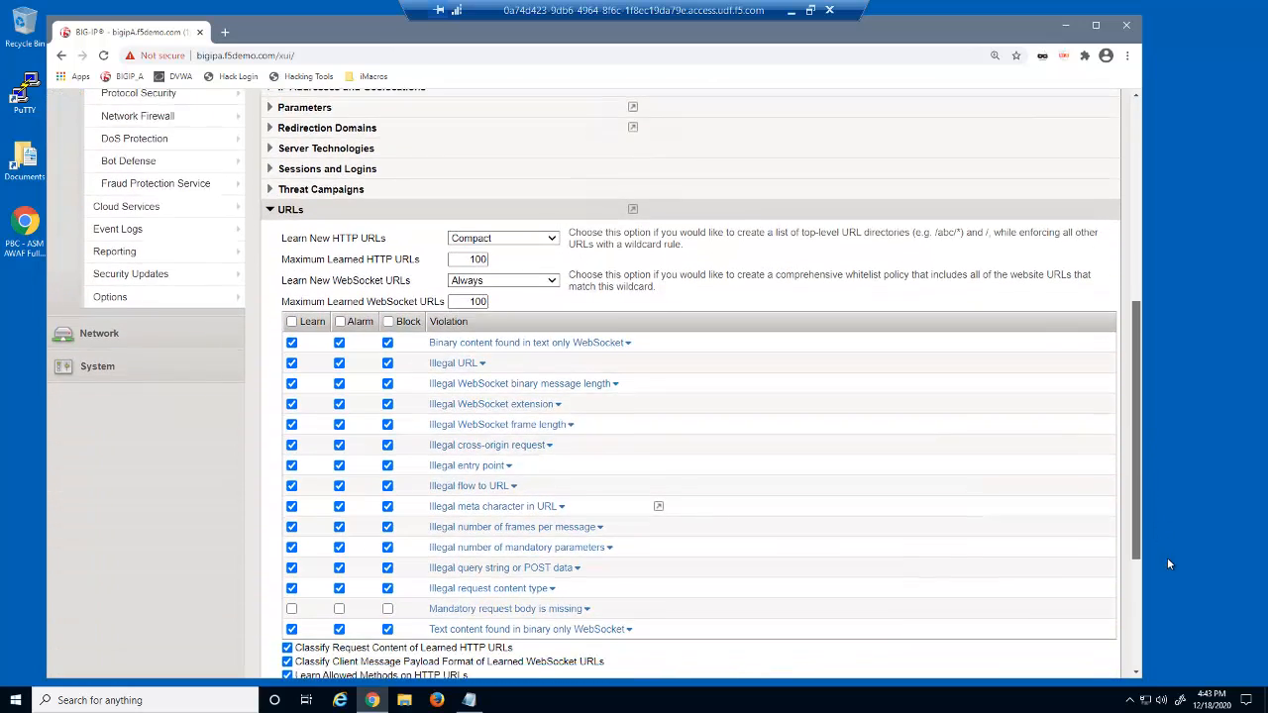
pyautogui.scroll(-3)
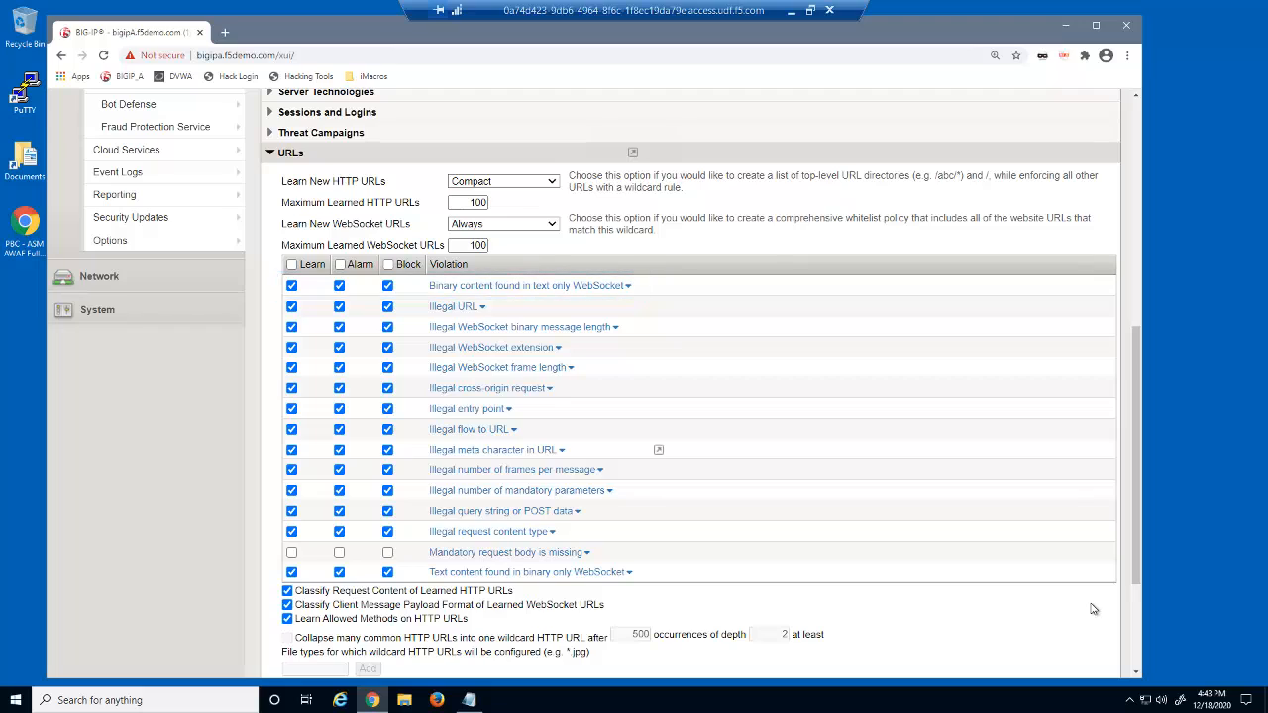
pyautogui.click(518, 326)
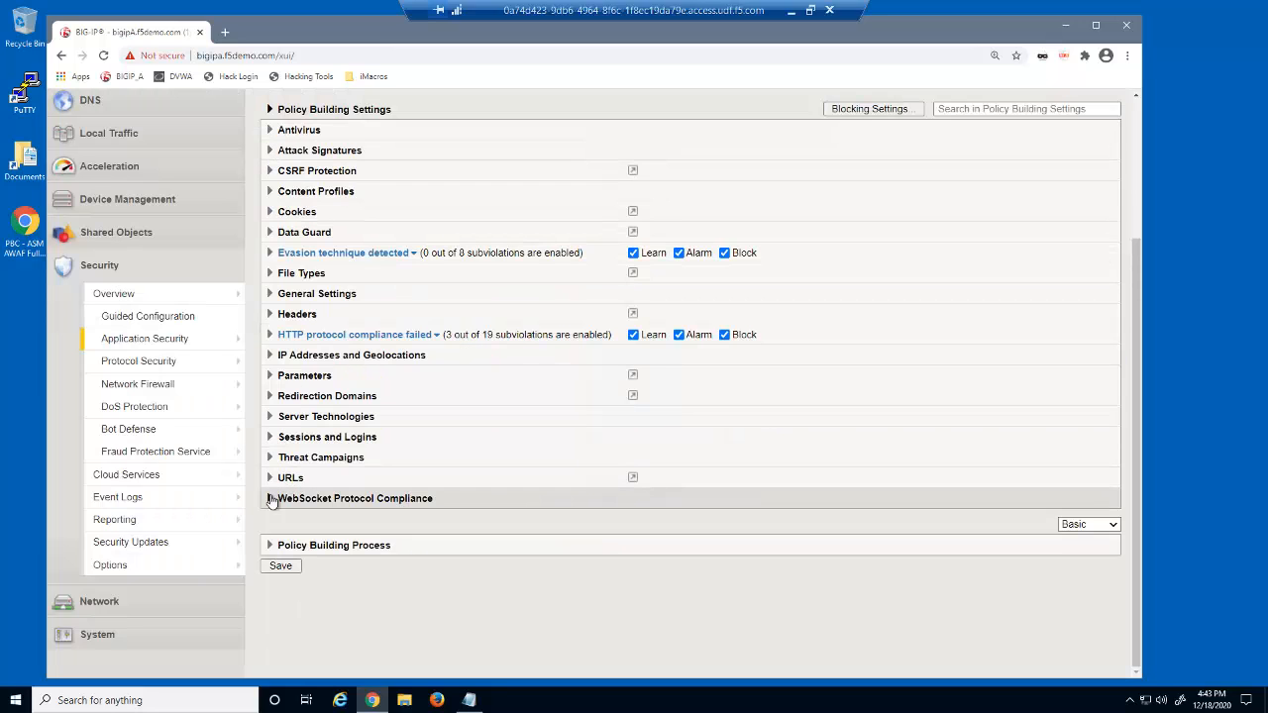
# Expand the WebSocket Protocol Compliance violations in Learning and Blocking Settings
pyautogui.click(270, 498)
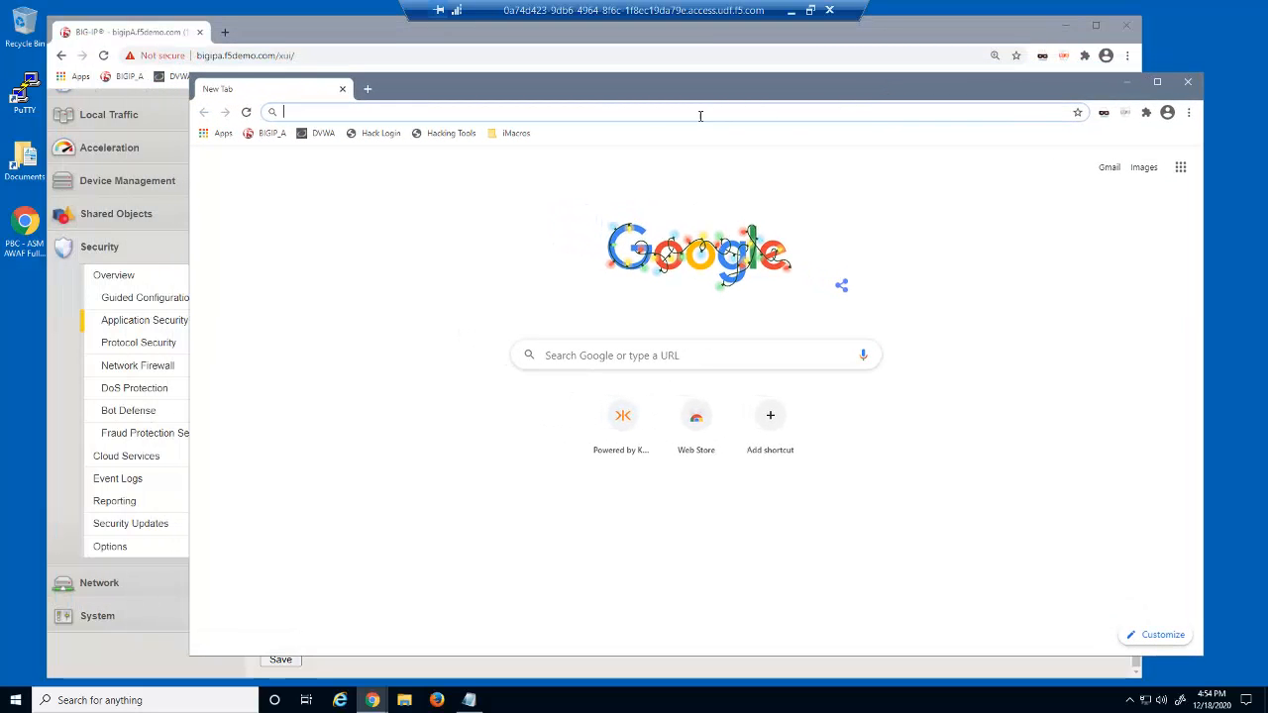
pyautogui.moveTo(597, 210)
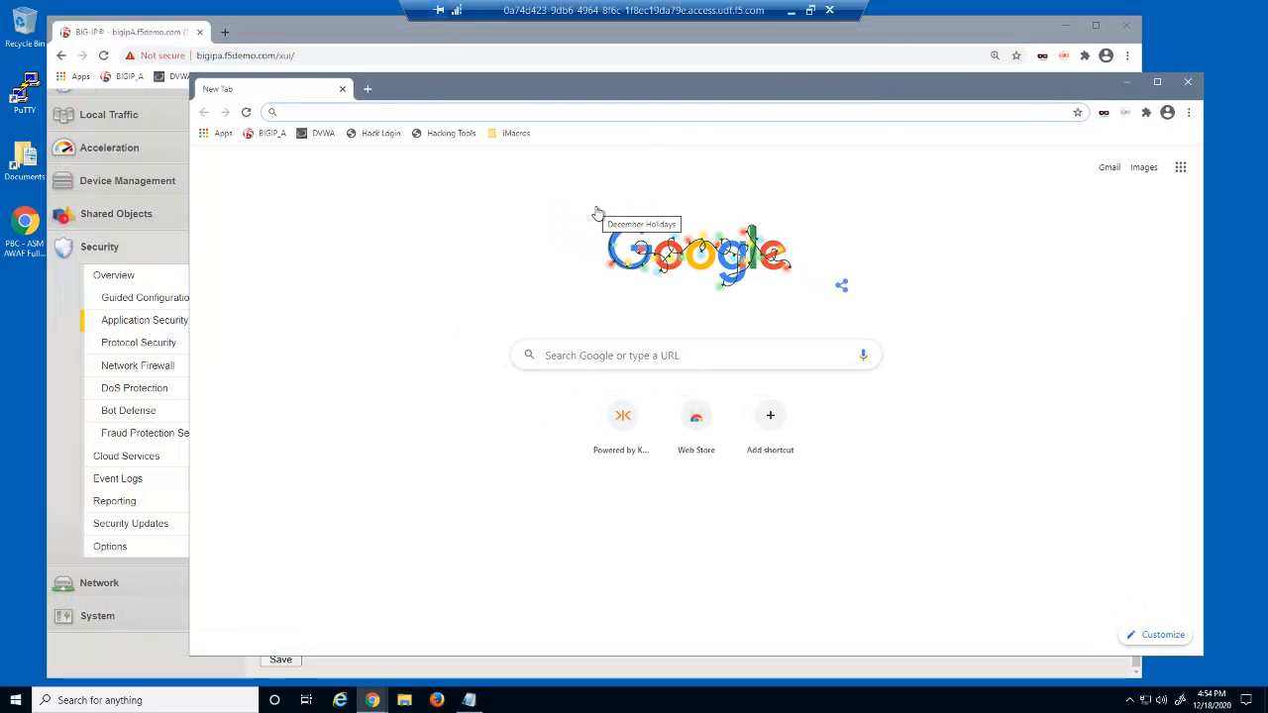
# Load websocket.org/echo.html in a new tab and connect to the echo server
pyautogui.write('websocket.org/echo.html')
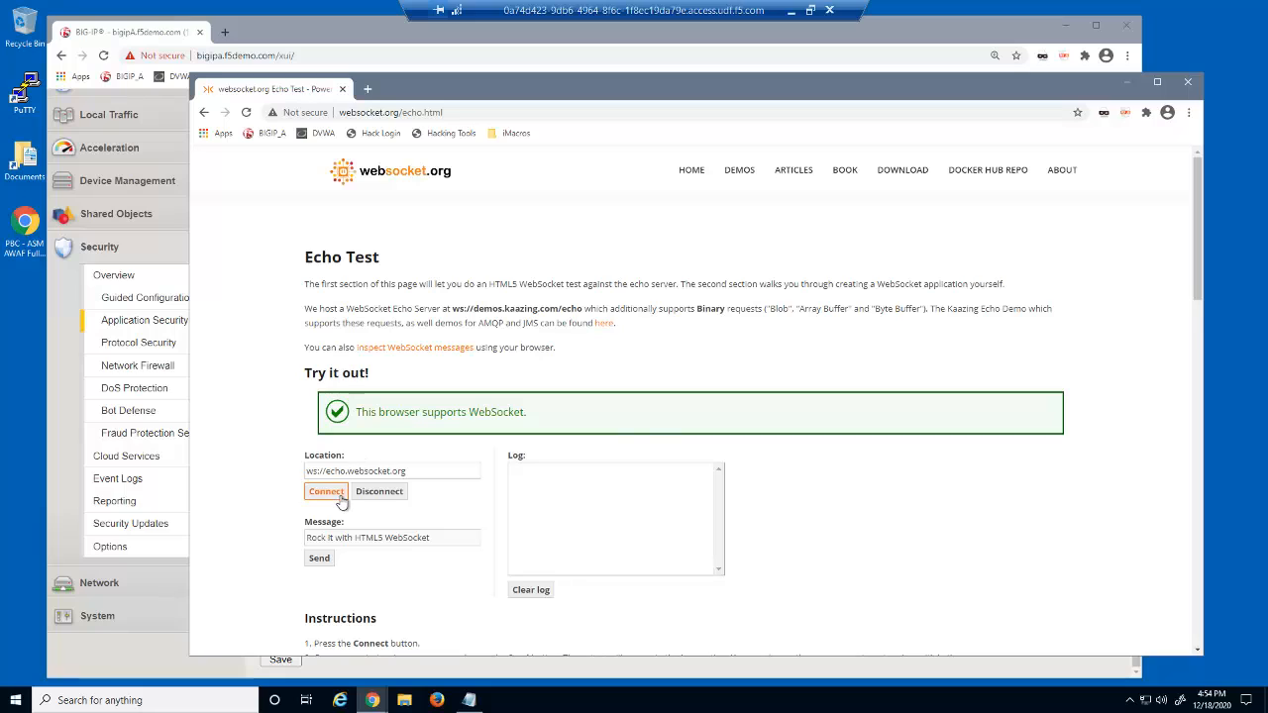
pyautogui.click(326, 492)
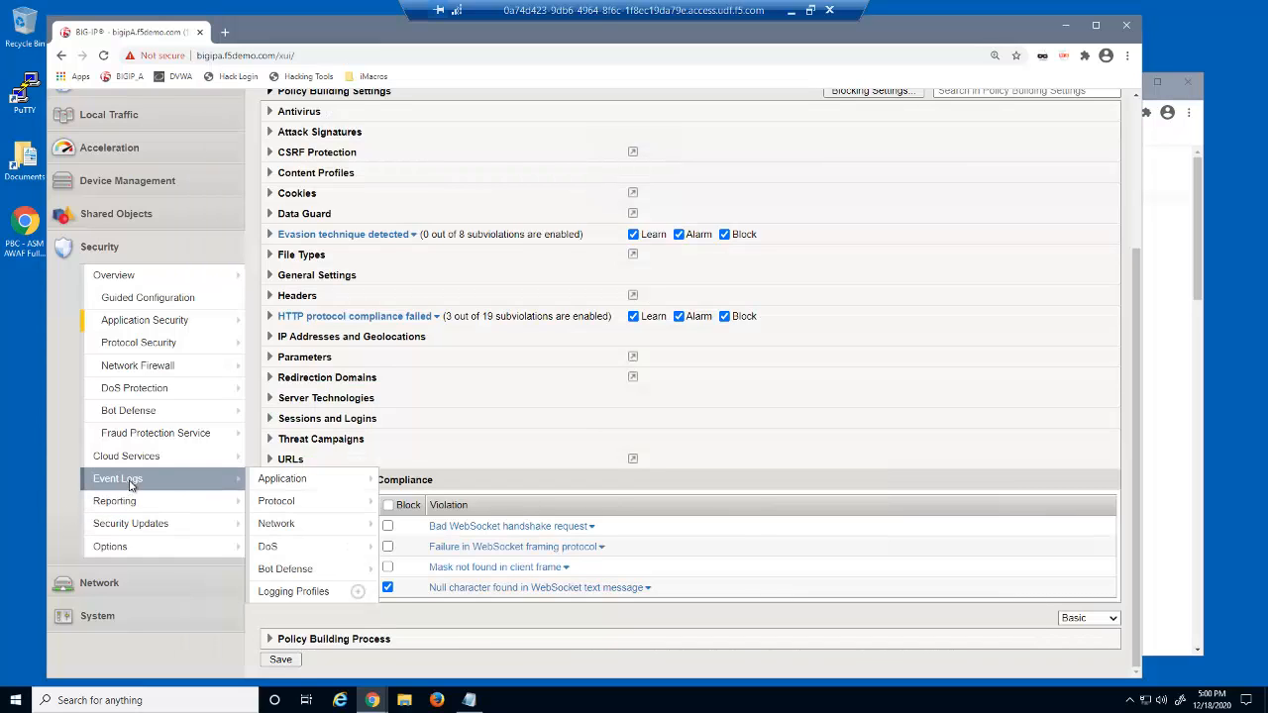
# Open the Security > Event Logs > Application > Requests log
pyautogui.click(283, 479)
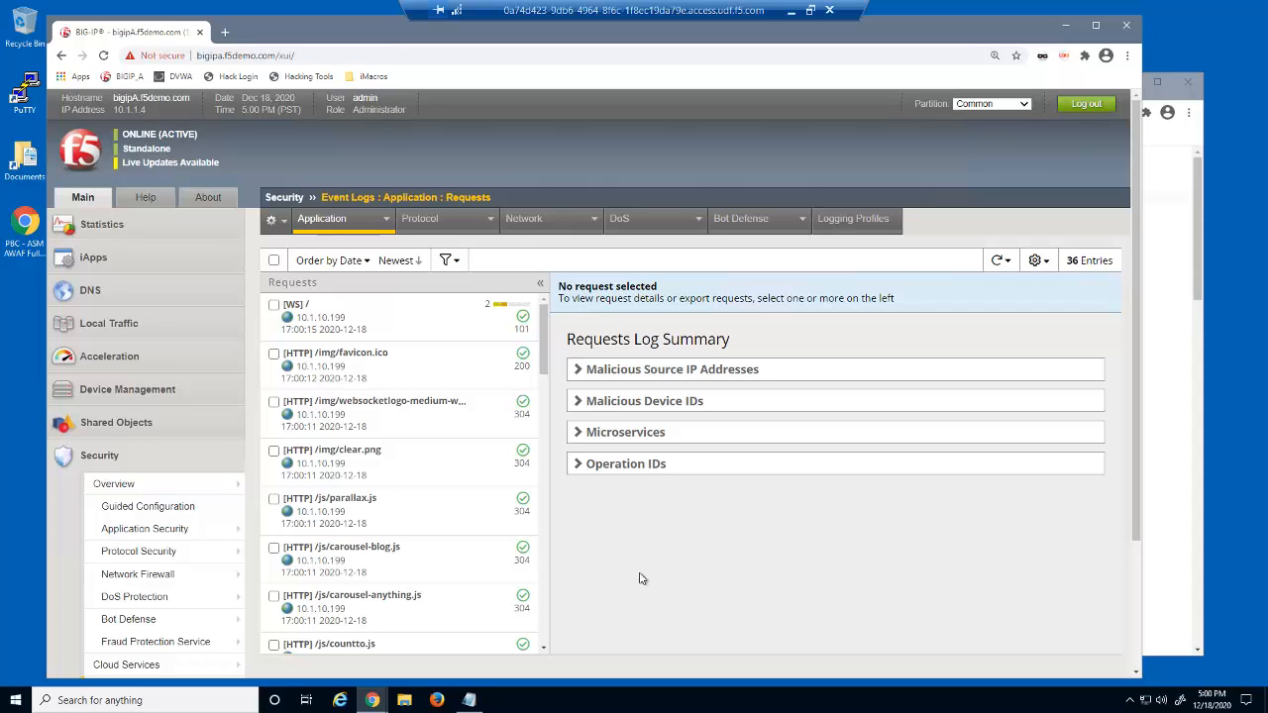
pyautogui.moveTo(984, 326)
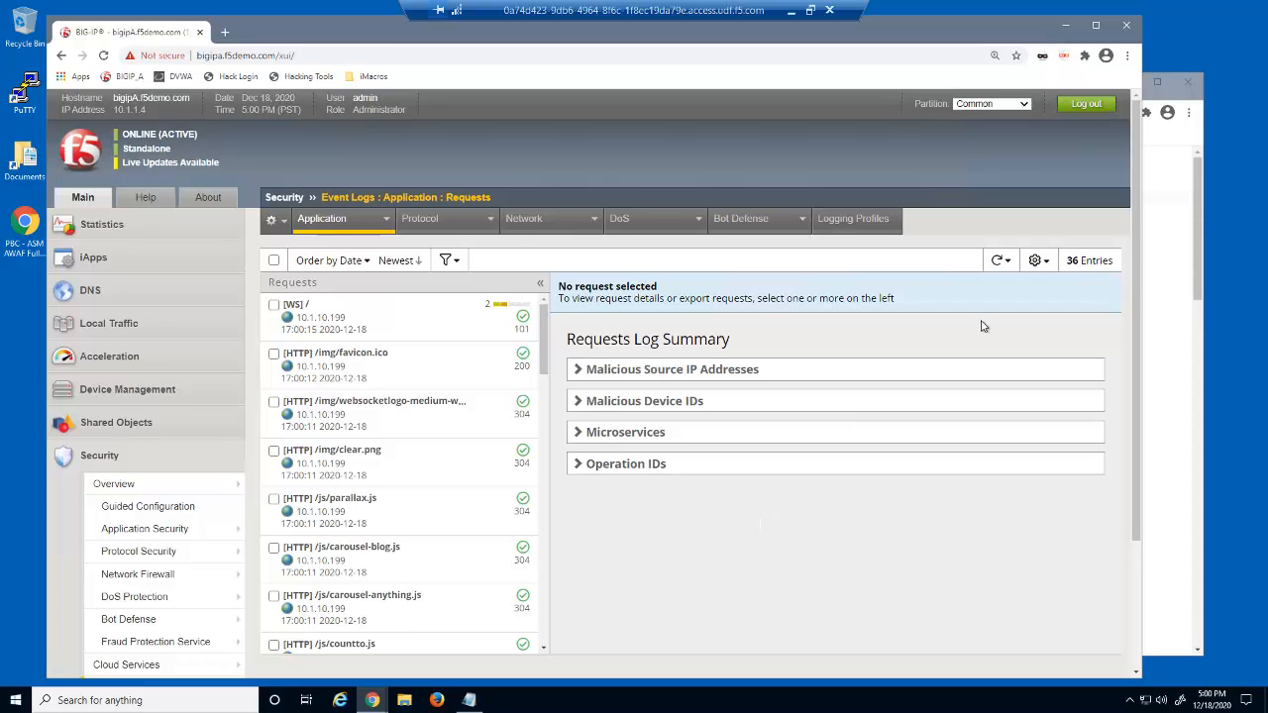
# Set the request list to show WebSocket Message Type on line 3 and Message Direction on line 4
pyautogui.click(1033, 259)
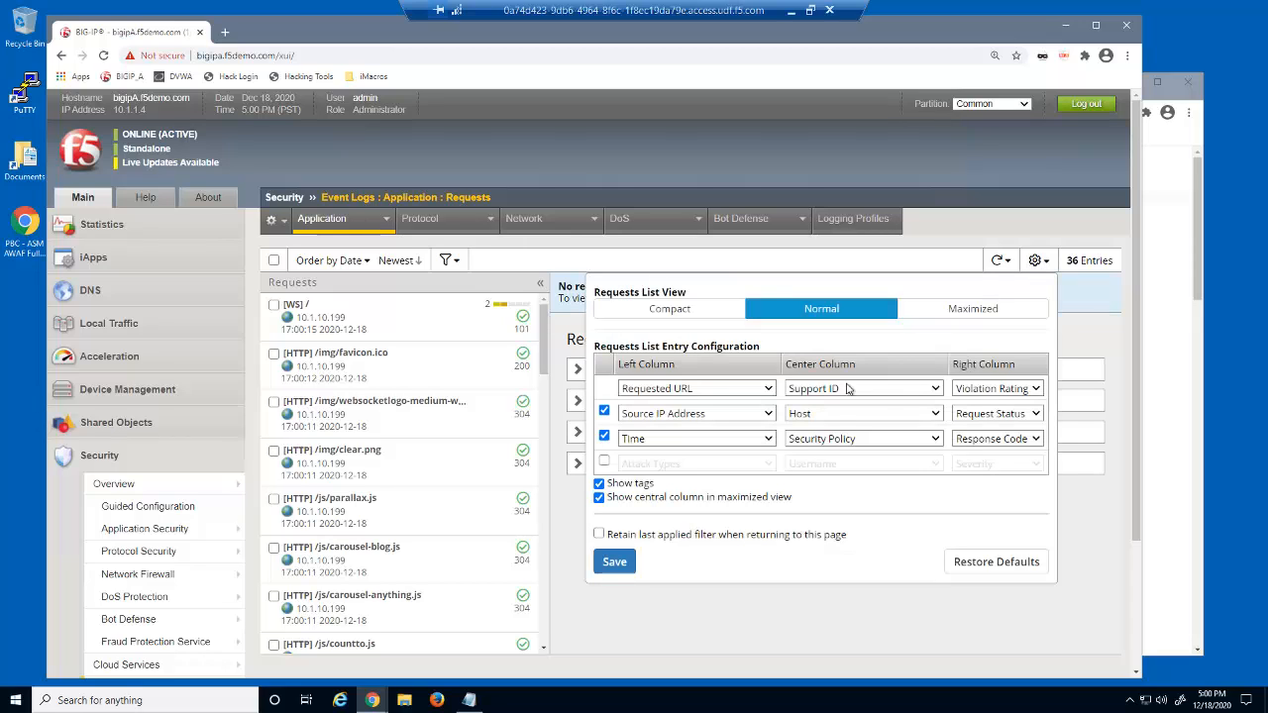
pyautogui.click(696, 388)
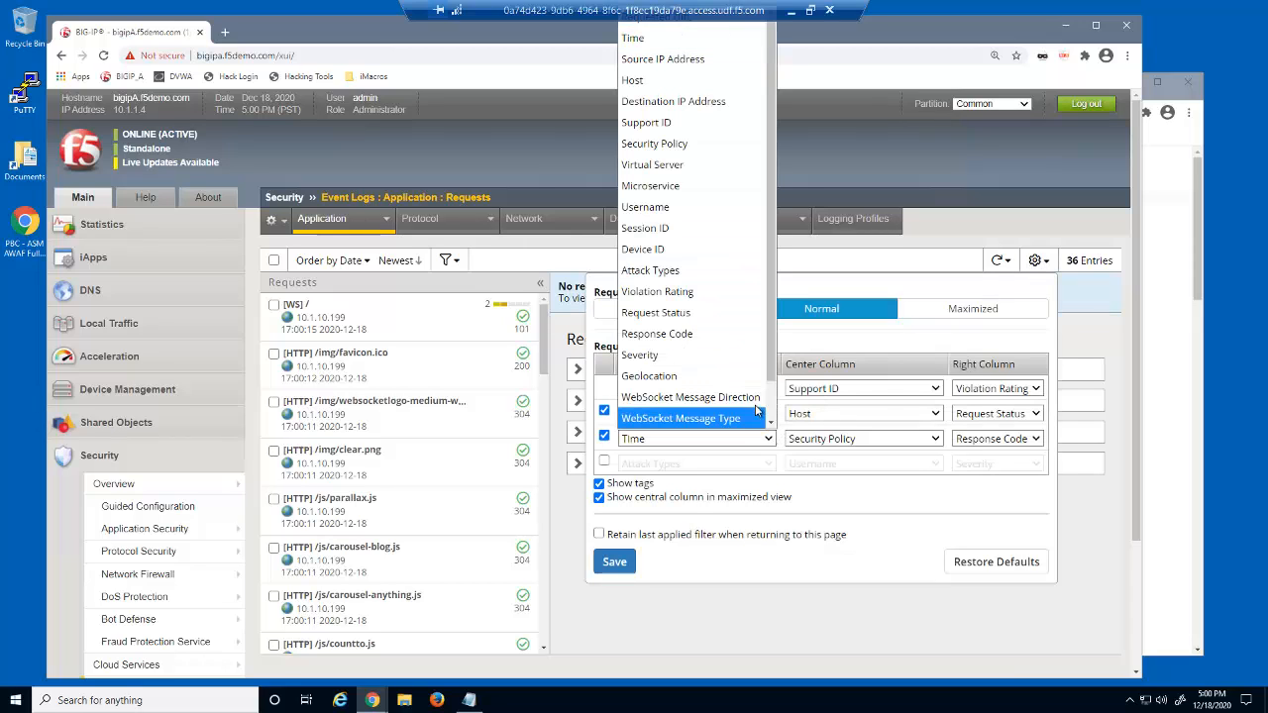
pyautogui.click(685, 418)
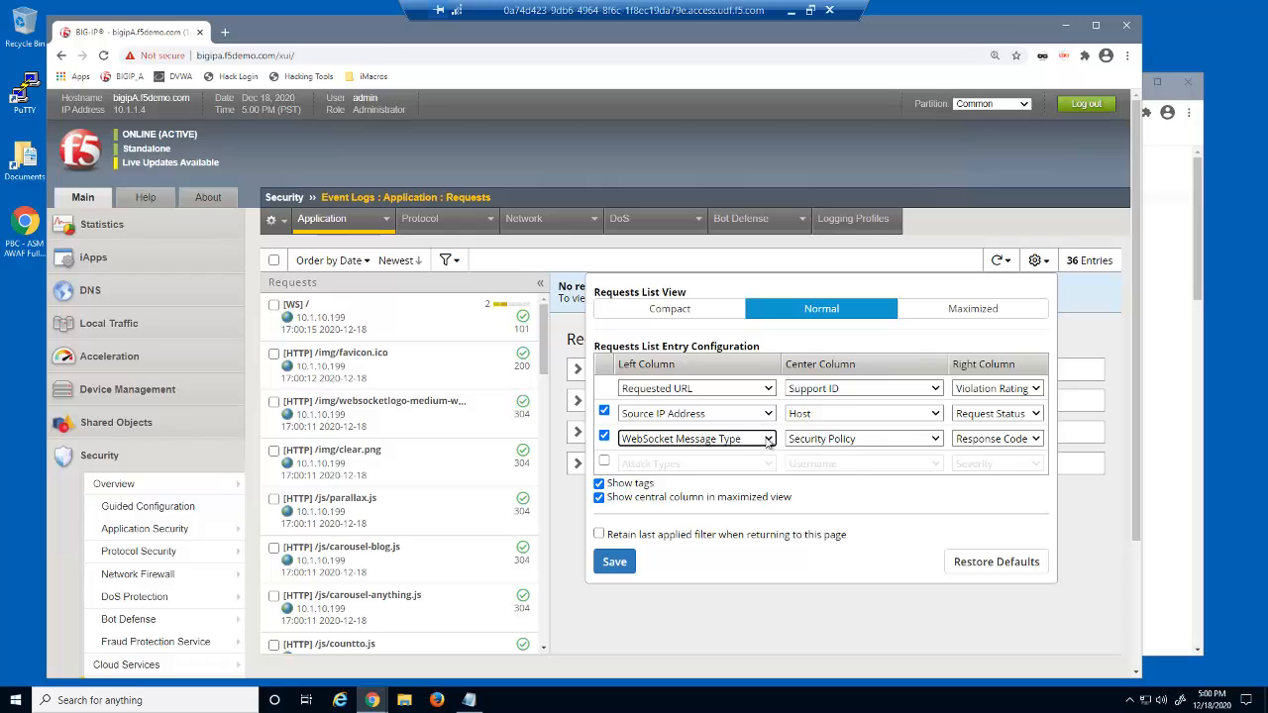
pyautogui.click(604, 462)
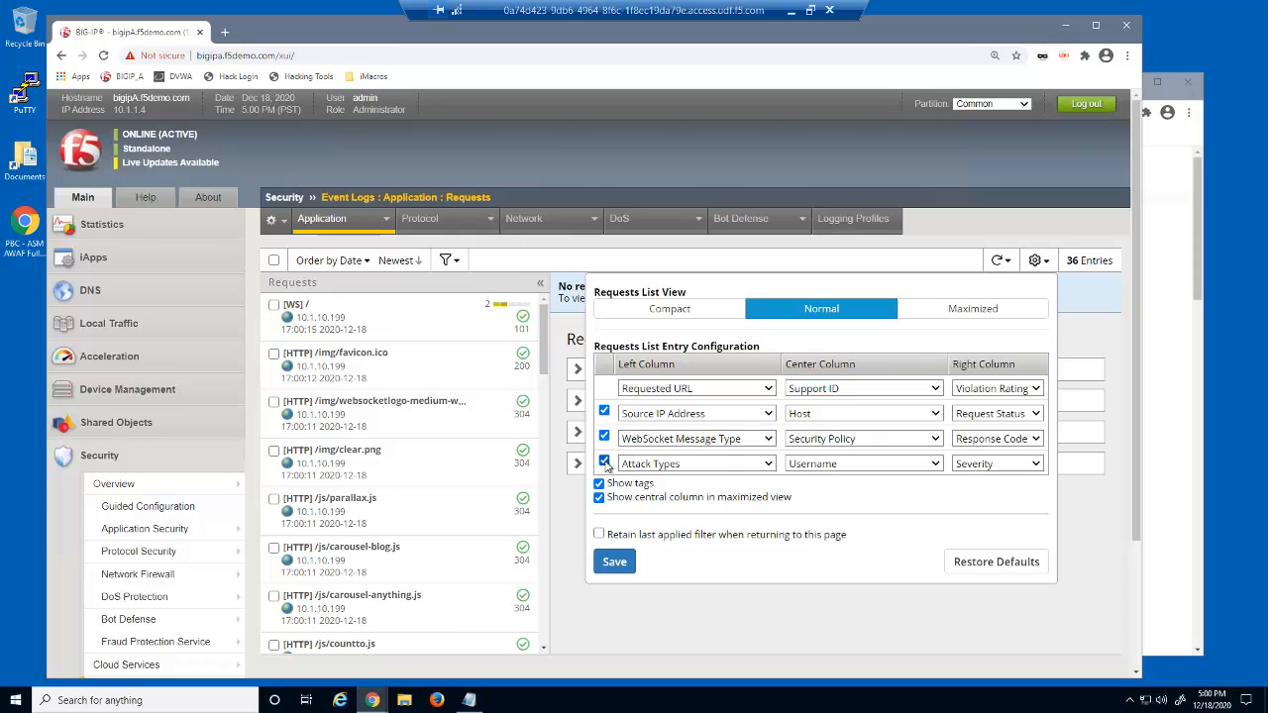
pyautogui.click(697, 438)
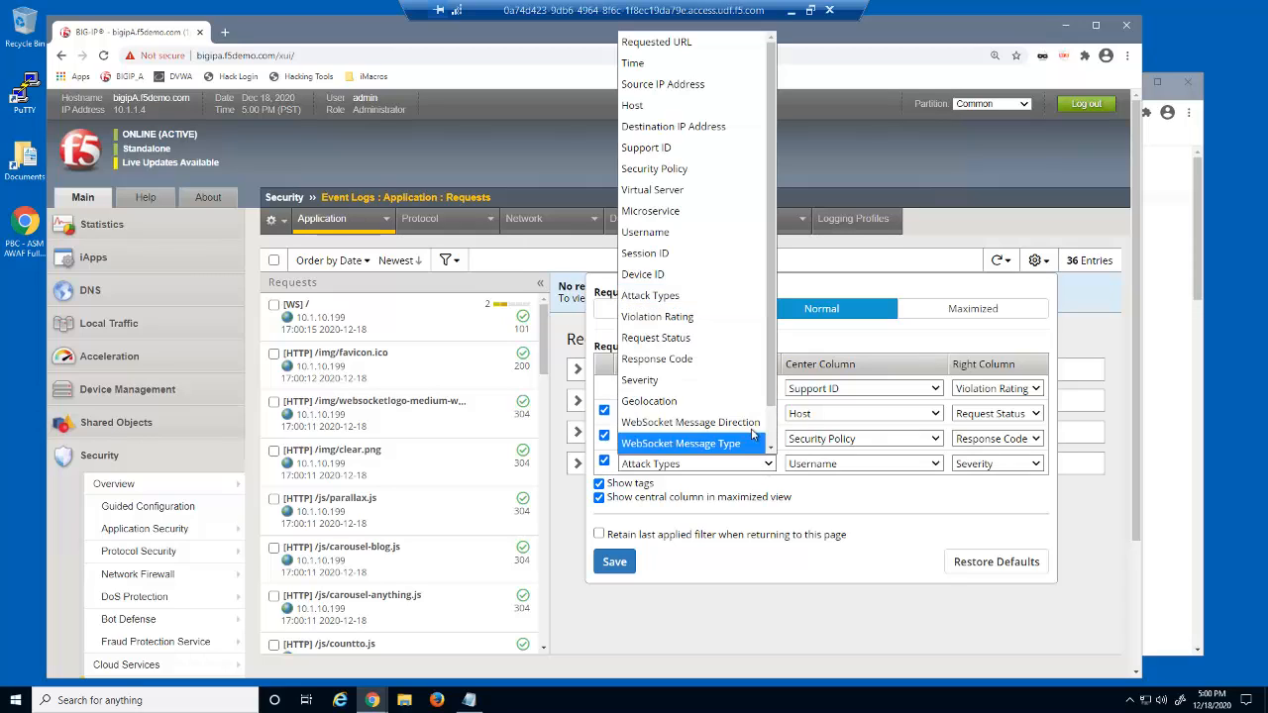
pyautogui.click(690, 421)
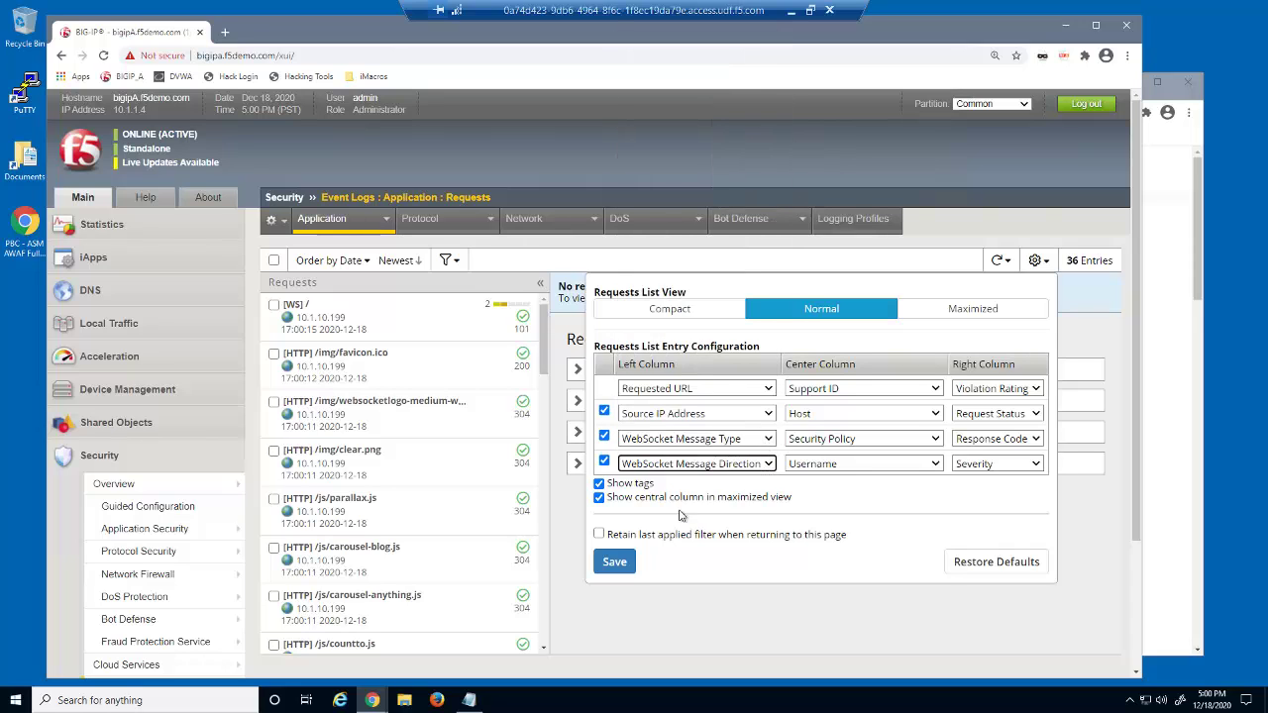
pyautogui.click(614, 561)
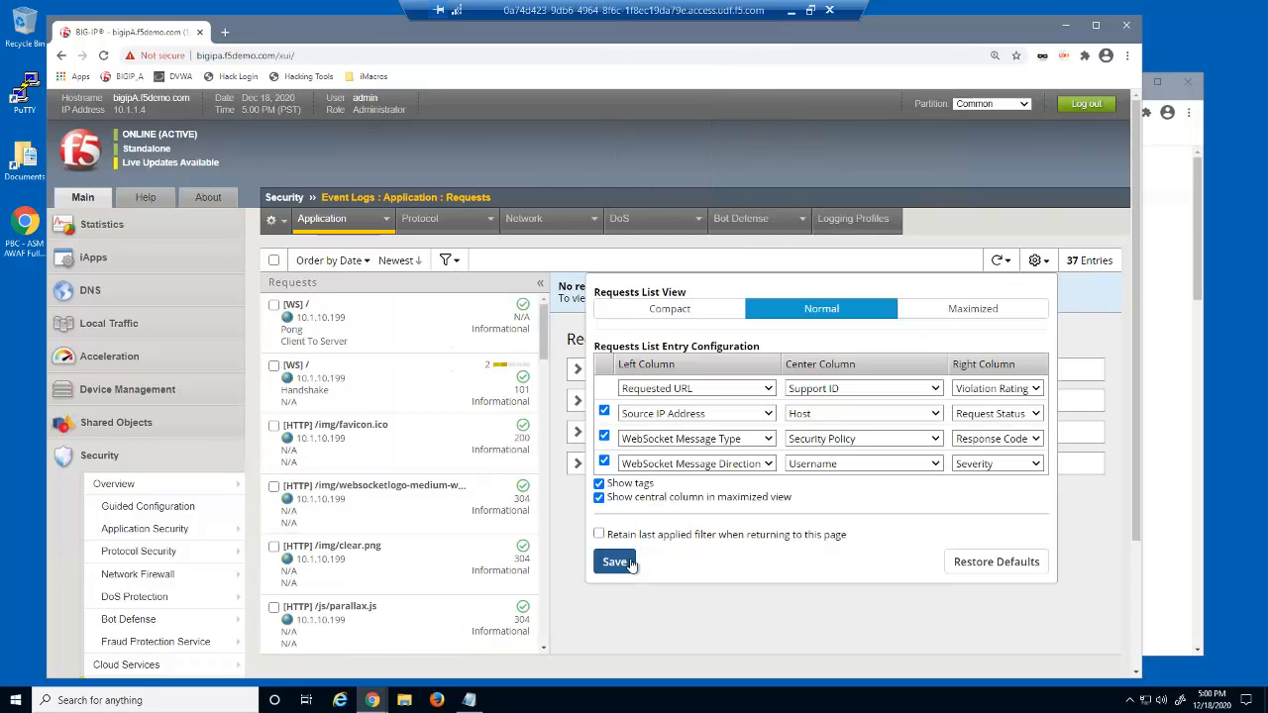
pyautogui.click(613, 561)
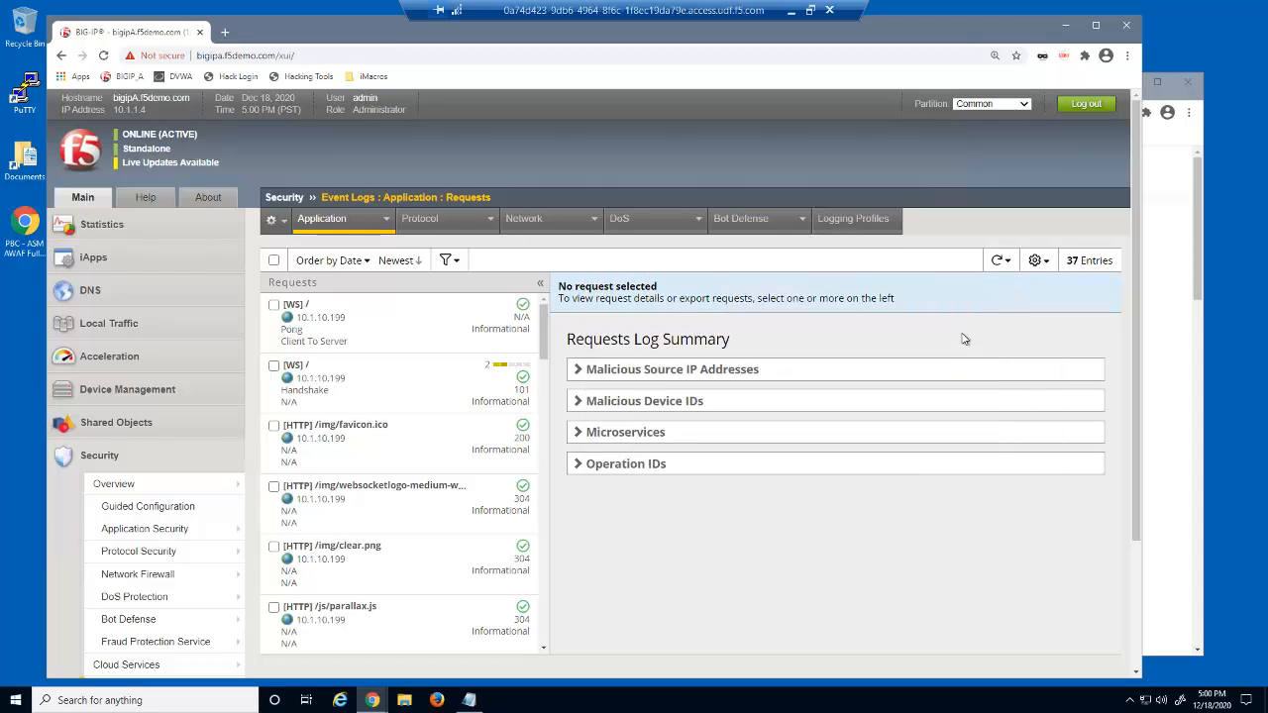
# Open the [WS] Handshake request and scroll through its illegal cross-origin violation details
pyautogui.click(366, 383)
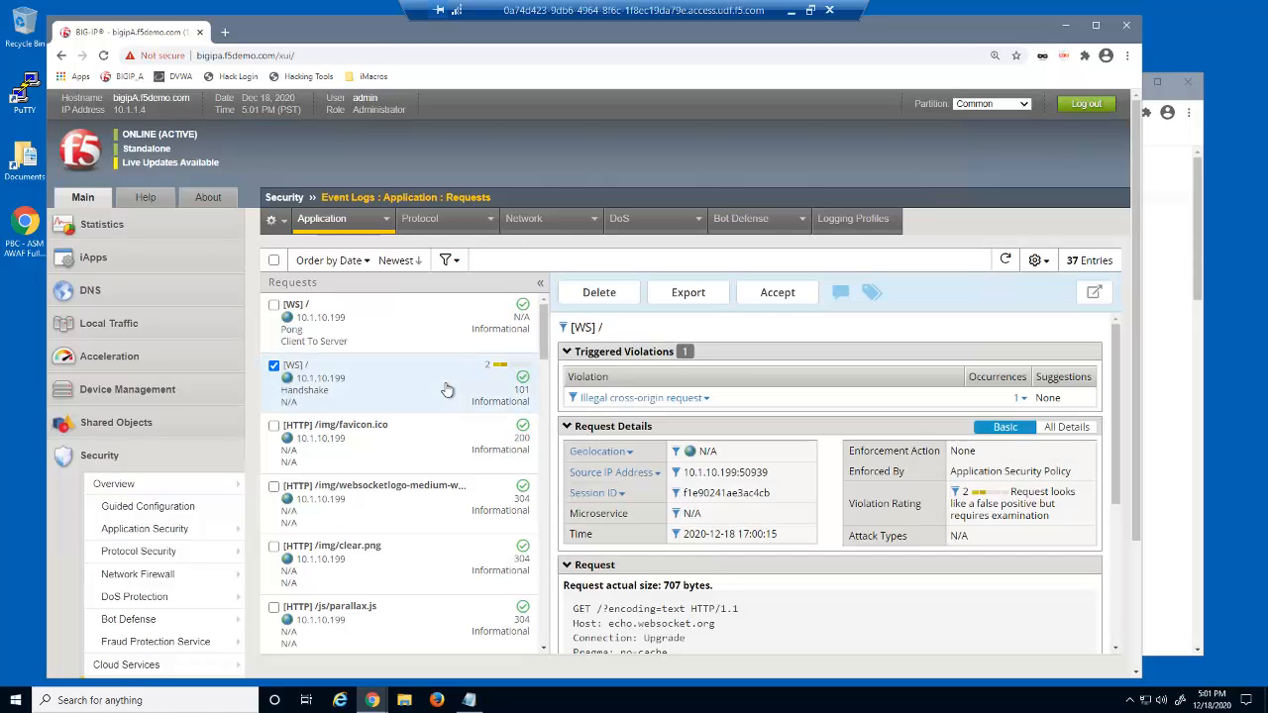
pyautogui.scroll(-3)
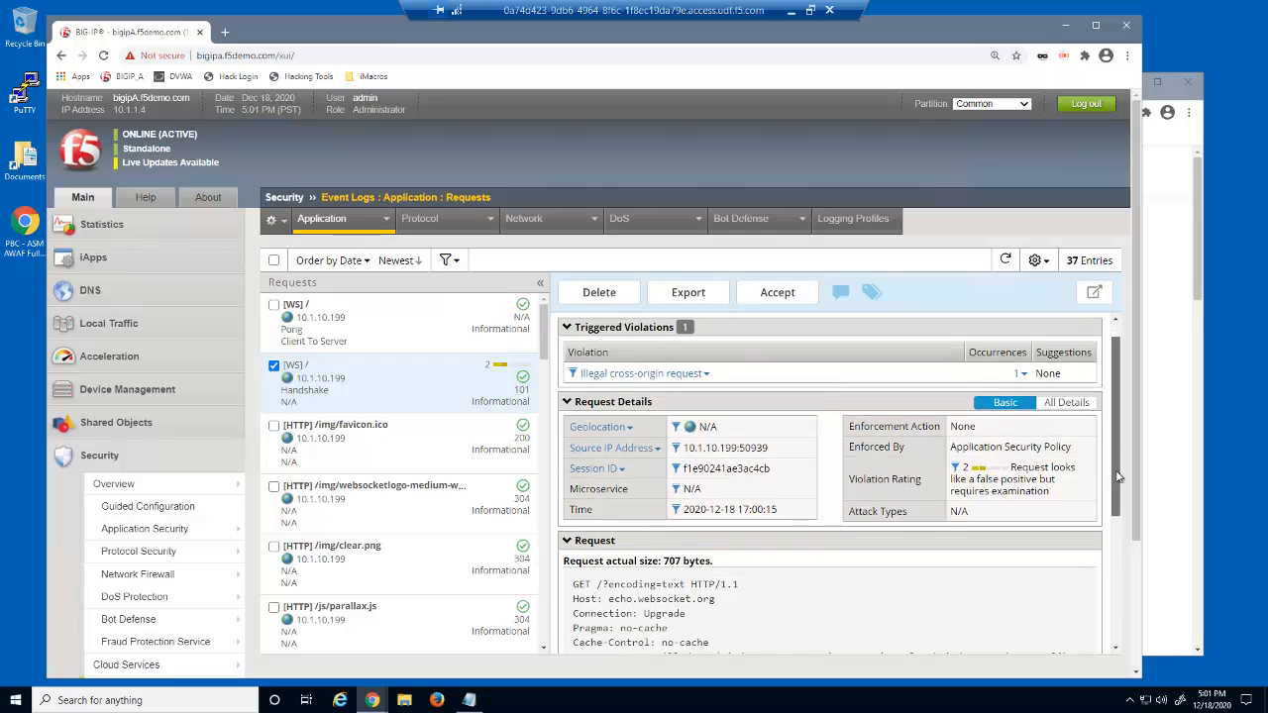
pyautogui.scroll(-3)
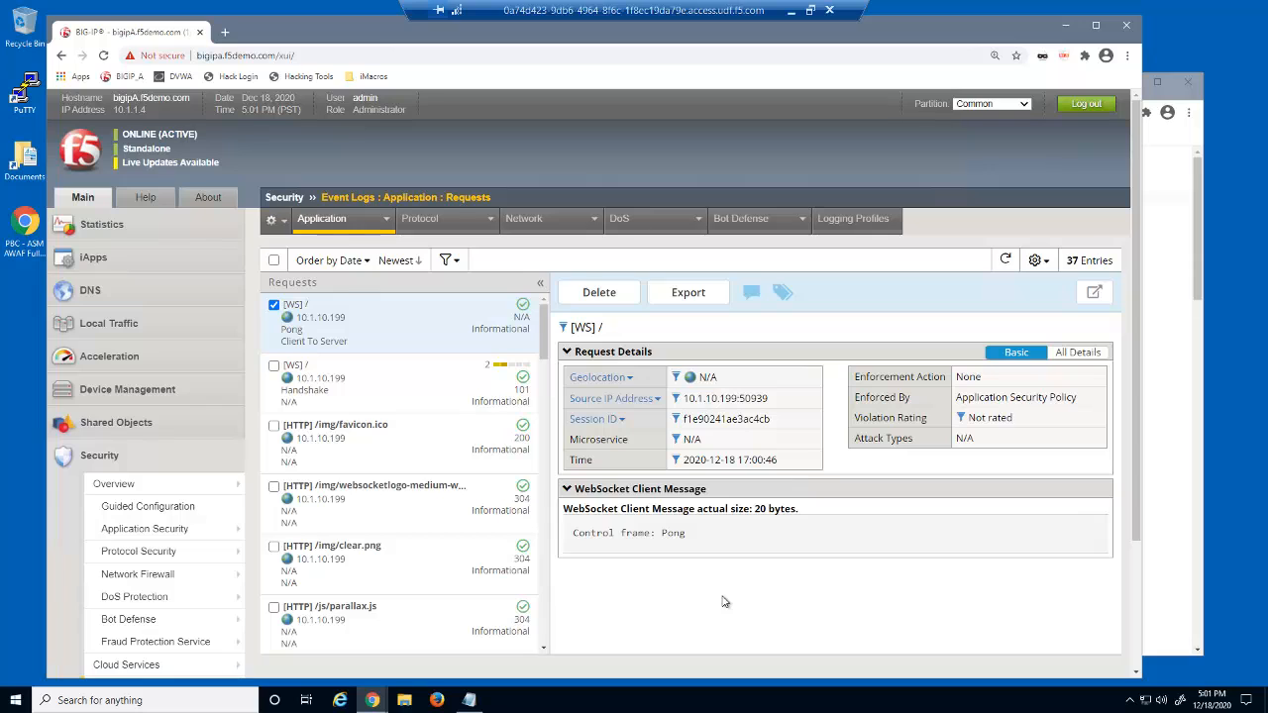
pyautogui.moveTo(1127, 572)
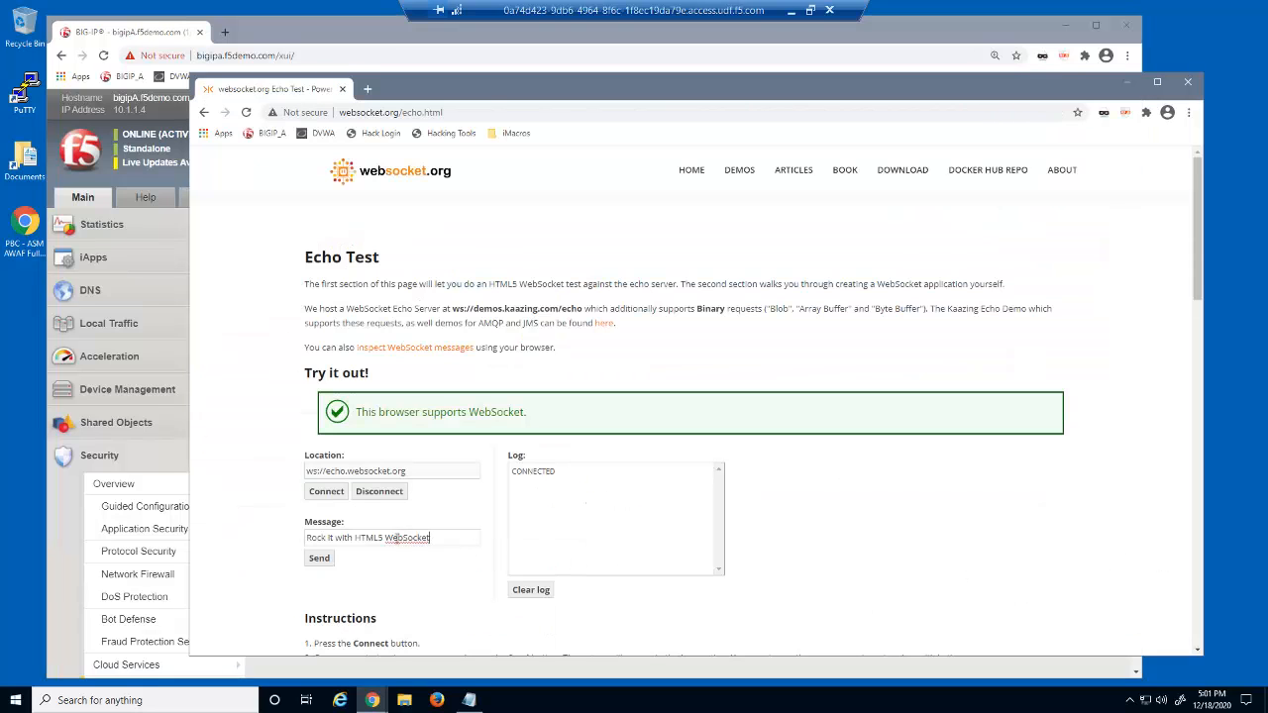
# Send 'WebSocket training is amazing' to the echo server, then disconnect
pyautogui.write('WebSocket training is')
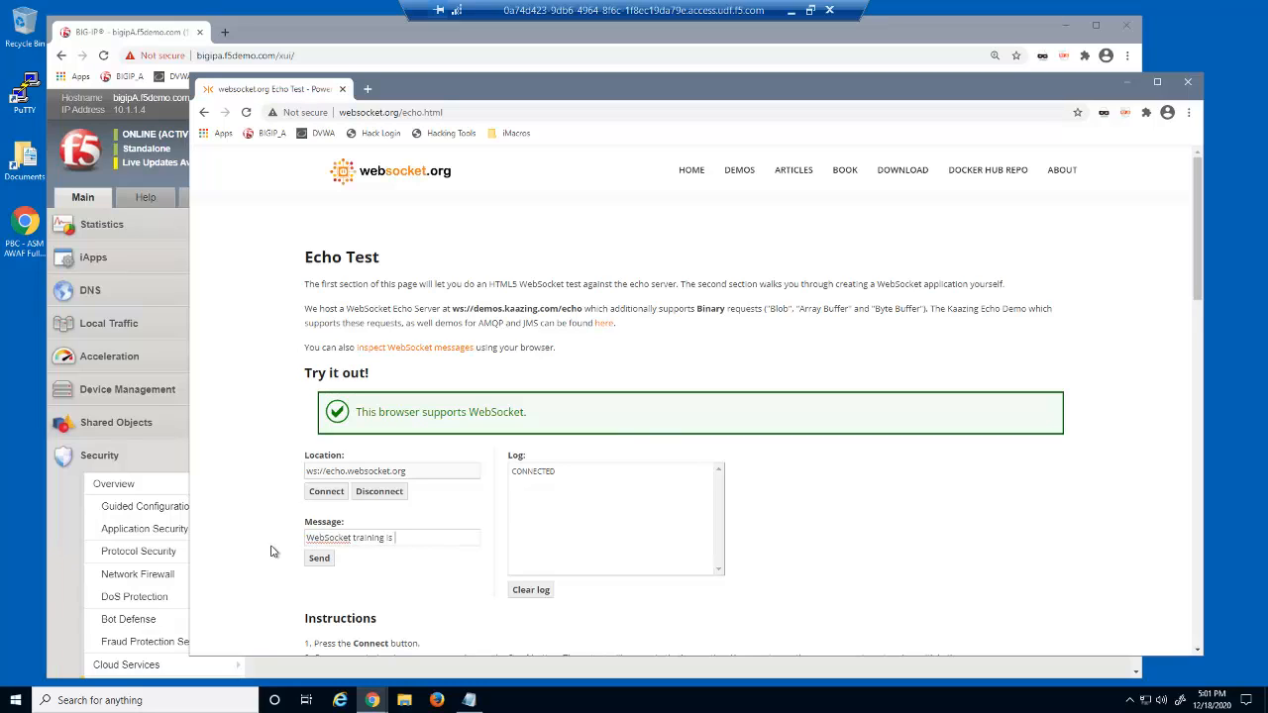
pyautogui.write('amazing')
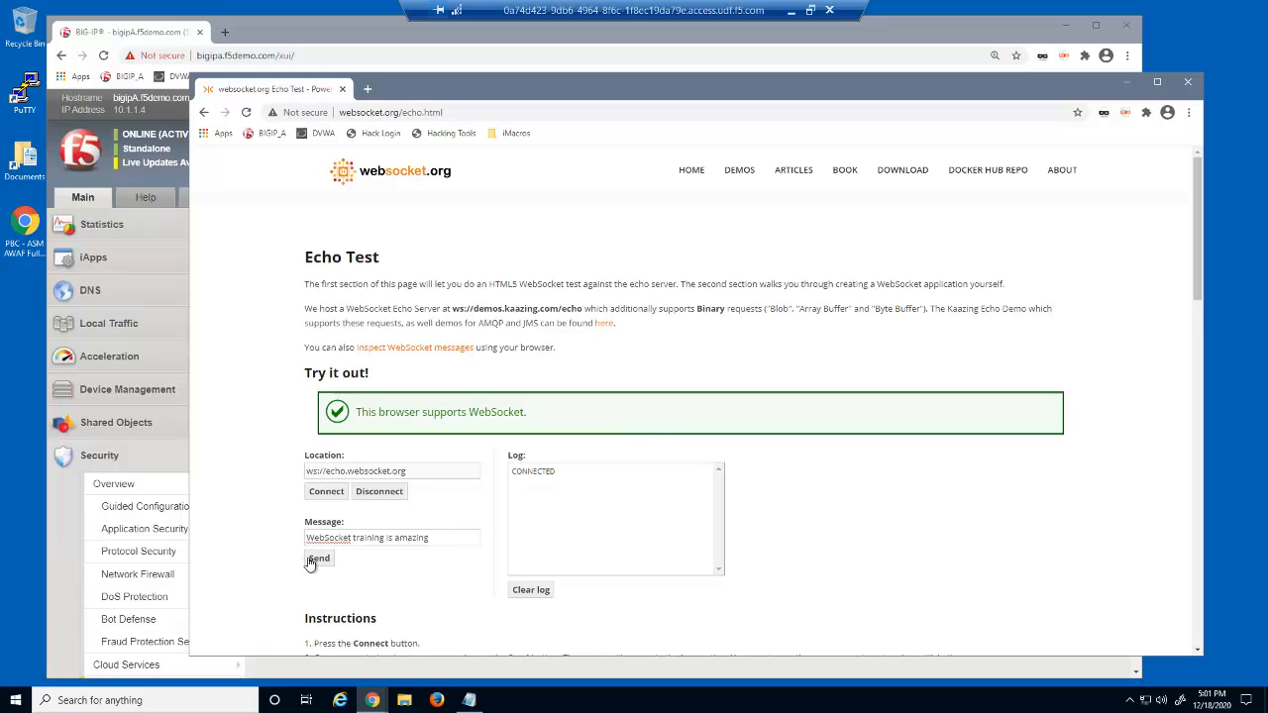
pyautogui.click(319, 558)
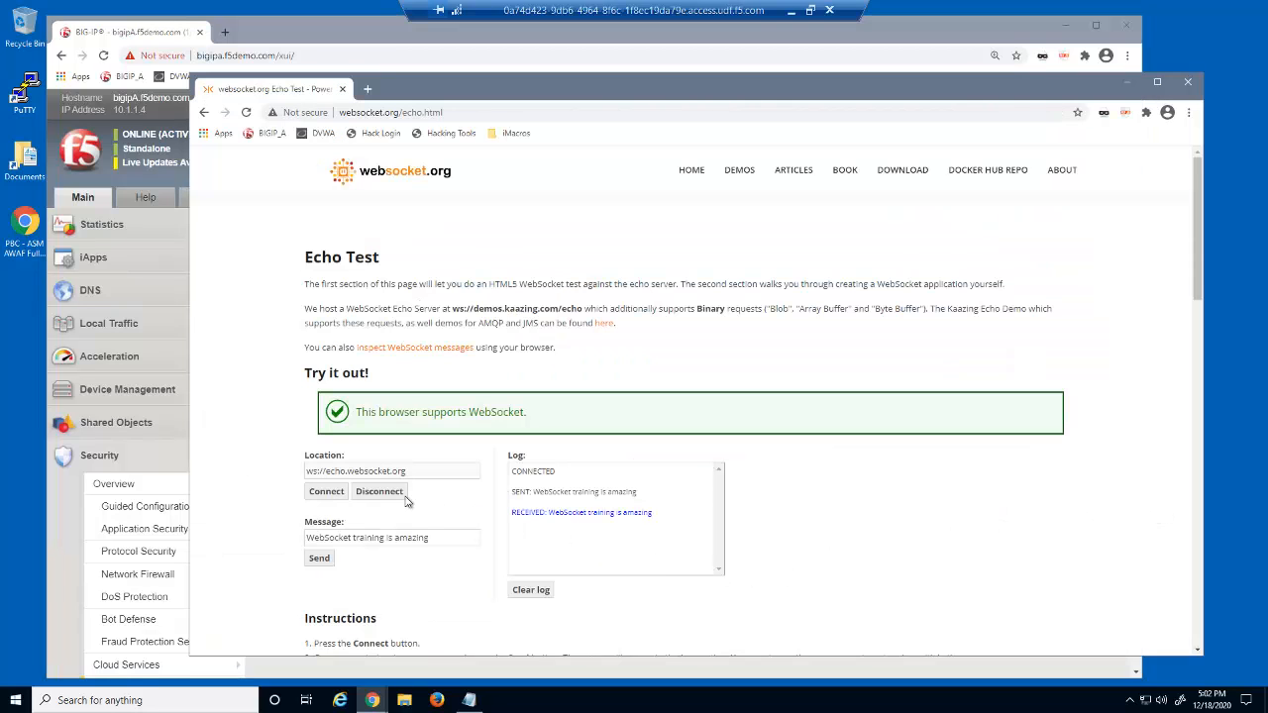
pyautogui.click(378, 492)
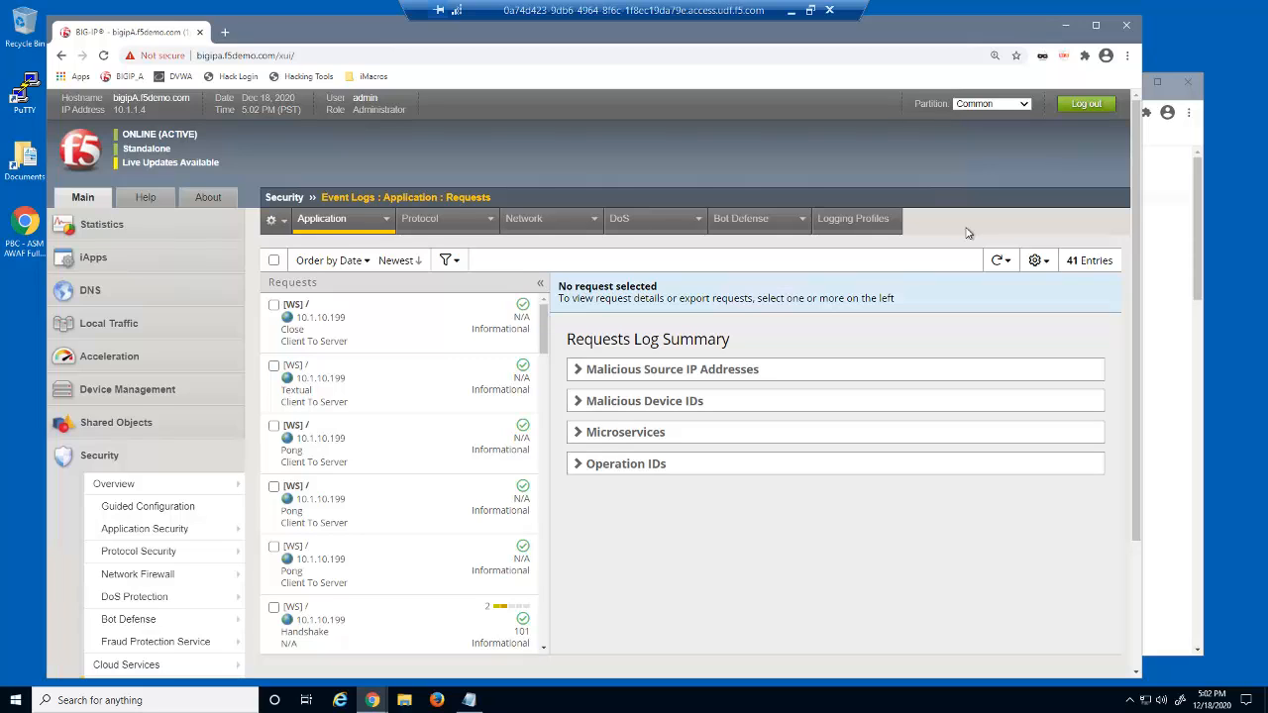
# In Traffic Learning, review and accept the Add WebSocket URL suggestion
pyautogui.click(145, 529)
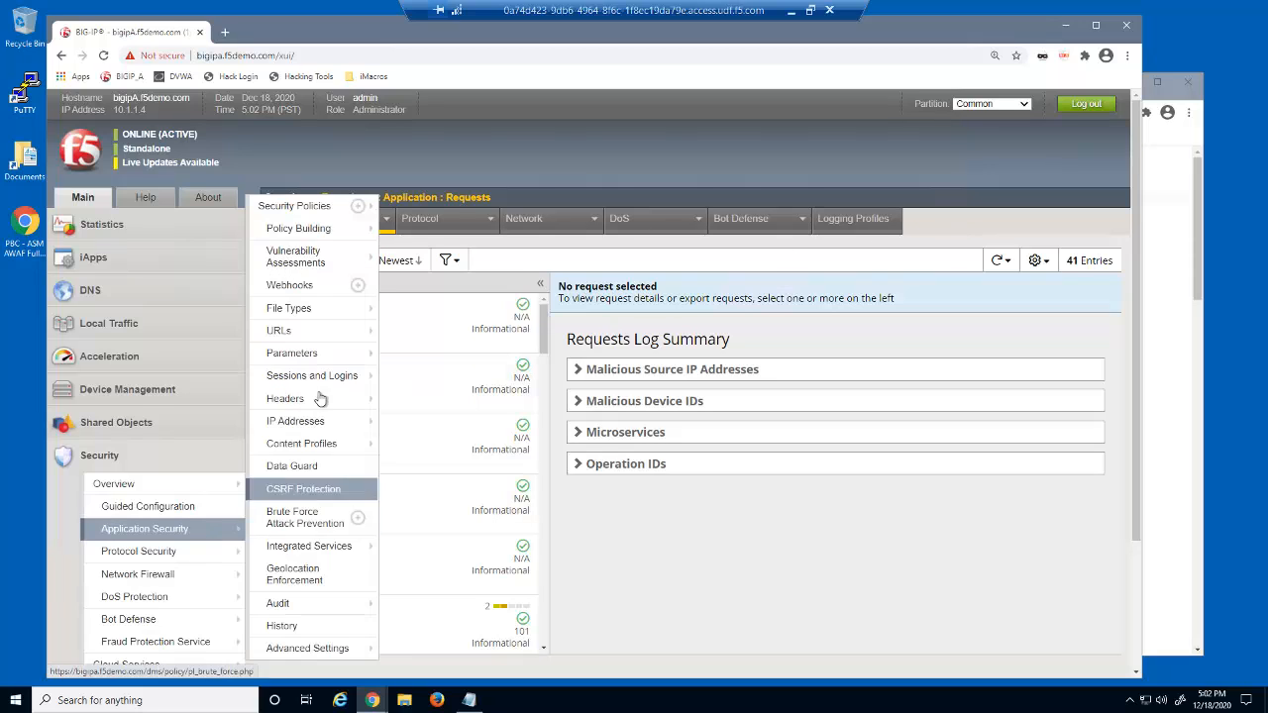
pyautogui.moveTo(299, 228)
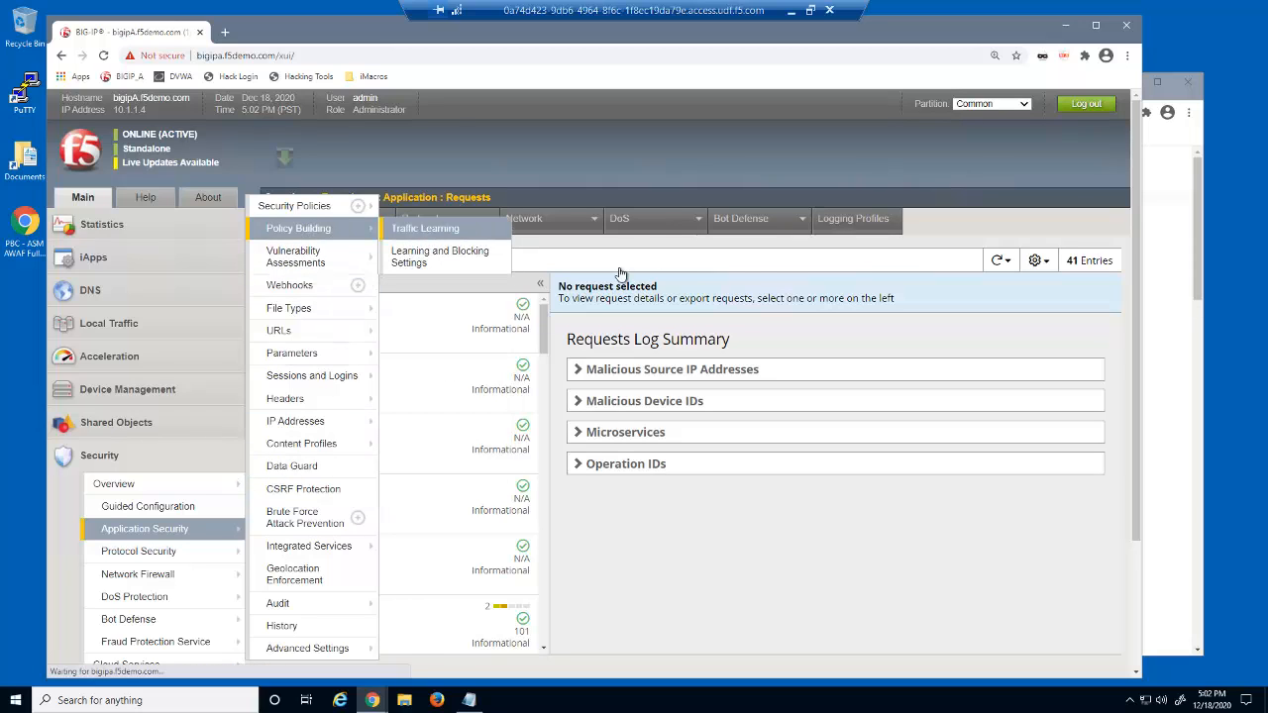
pyautogui.click(424, 227)
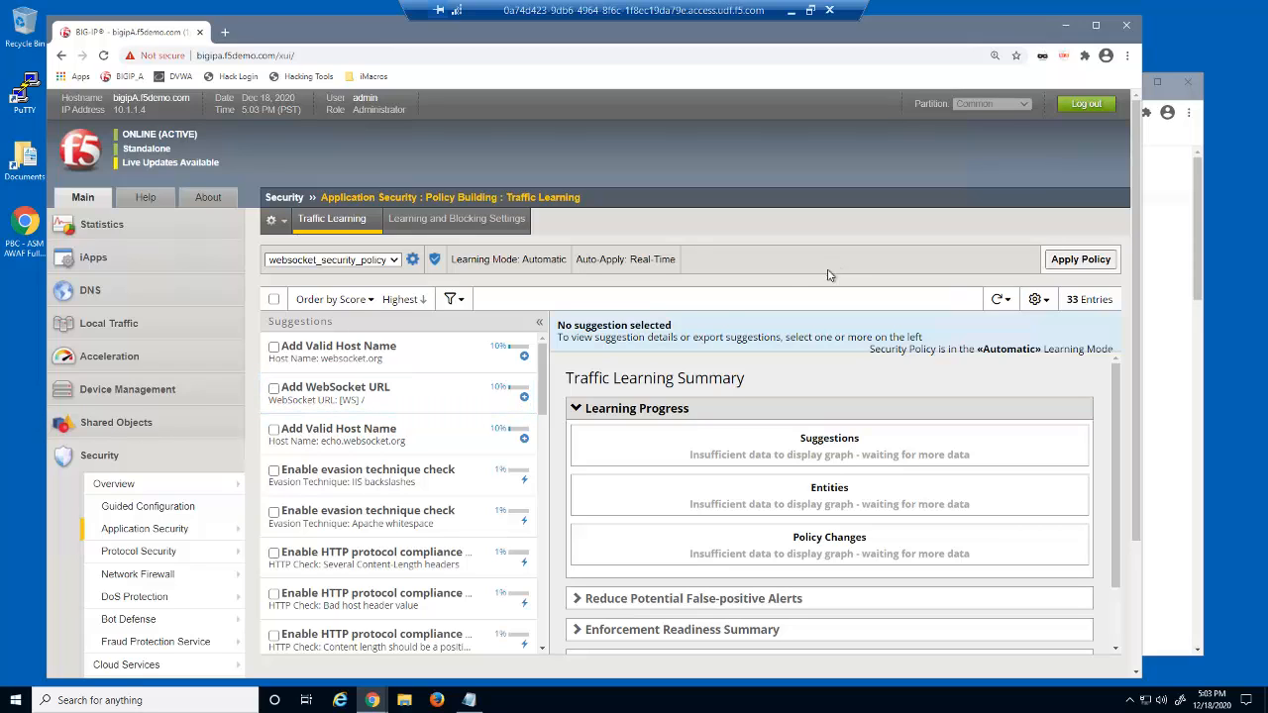
pyautogui.click(274, 388)
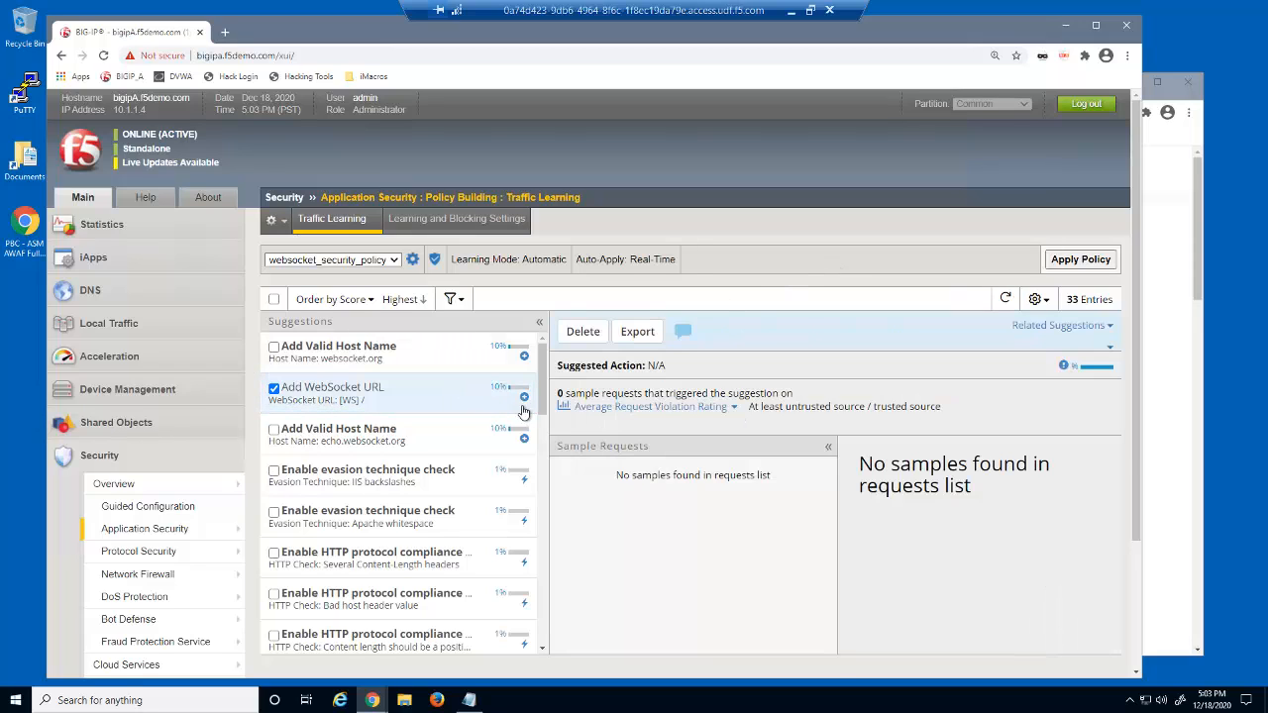
pyautogui.click(335, 387)
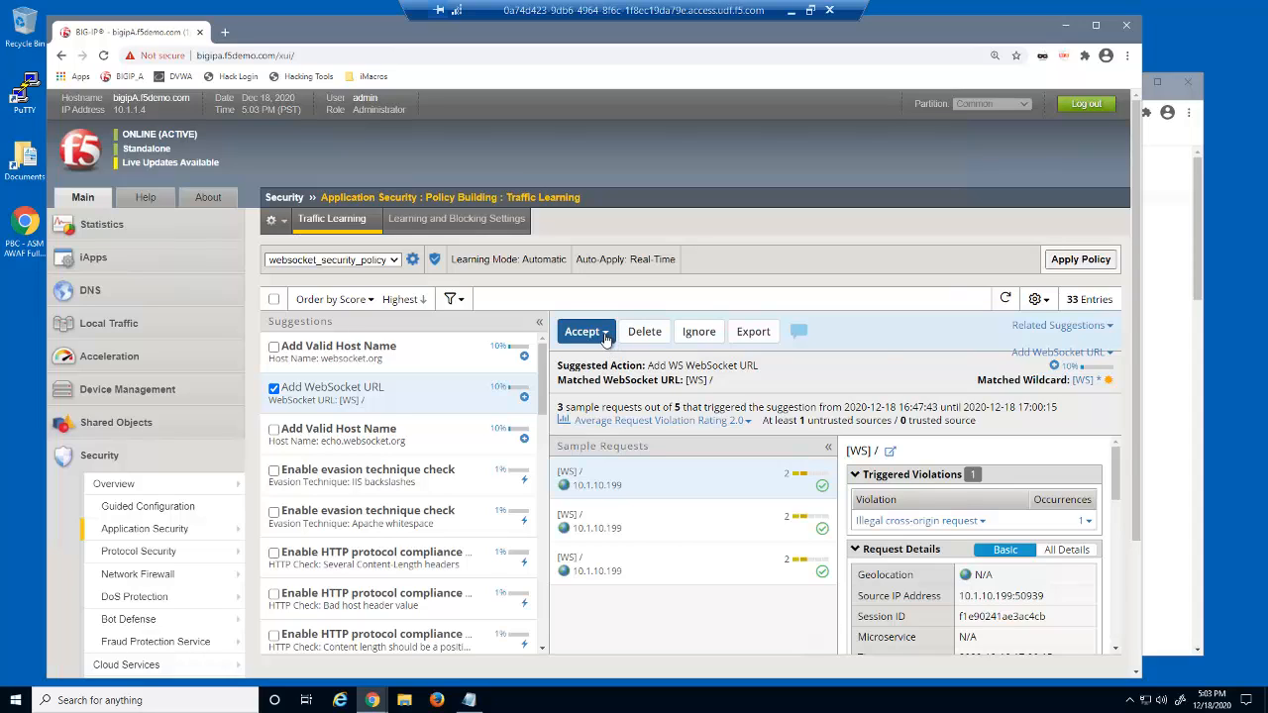
pyautogui.click(585, 331)
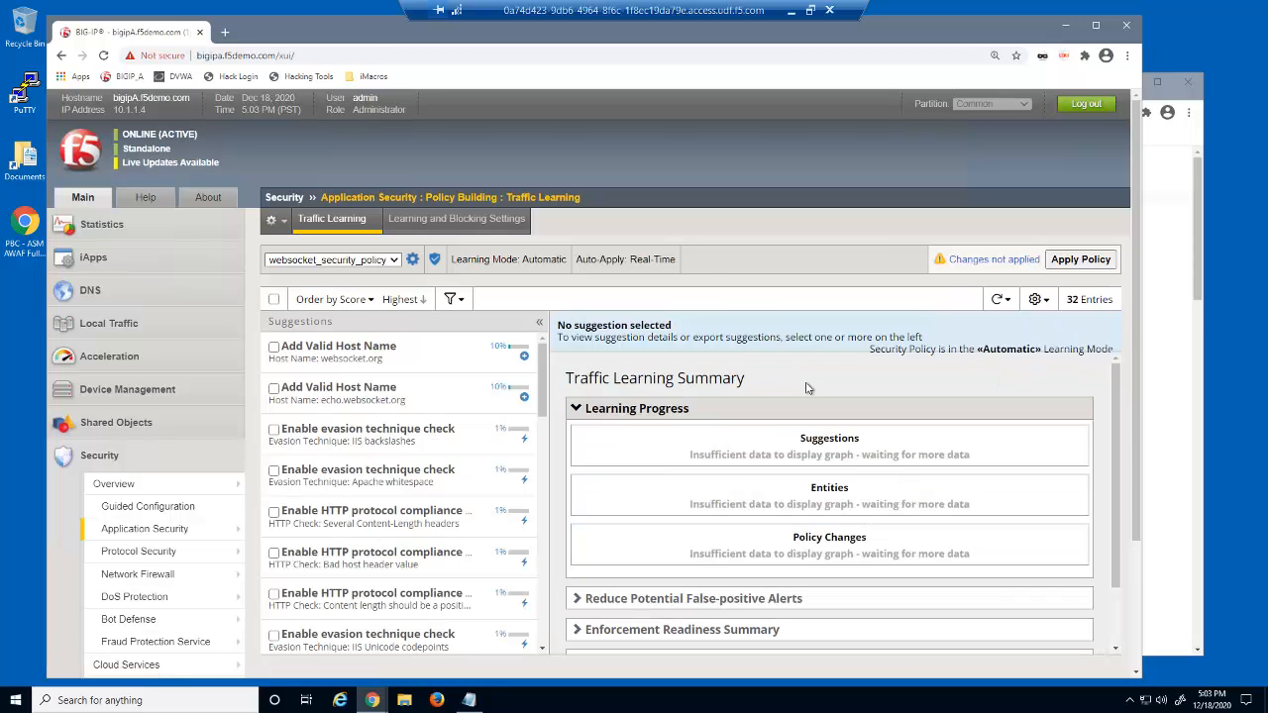
# Accept the websocket.org and echo.websocket.org valid host name suggestions
pyautogui.click(274, 346)
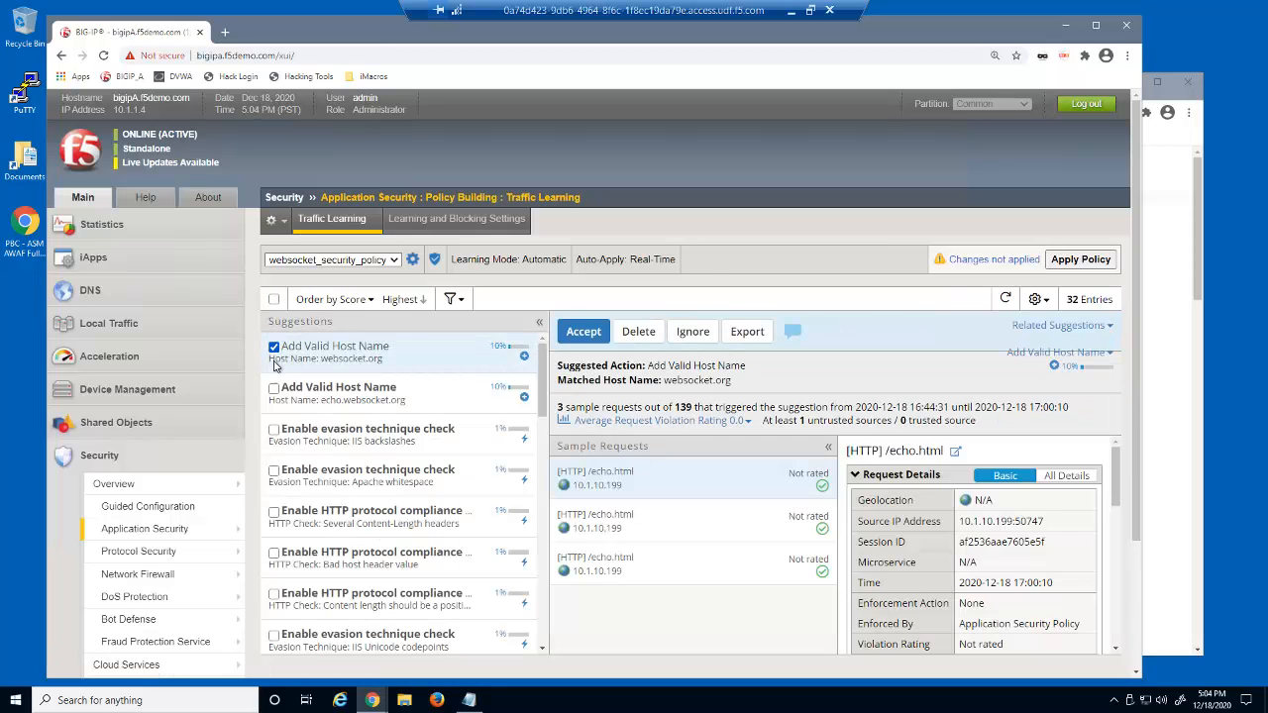
pyautogui.click(274, 387)
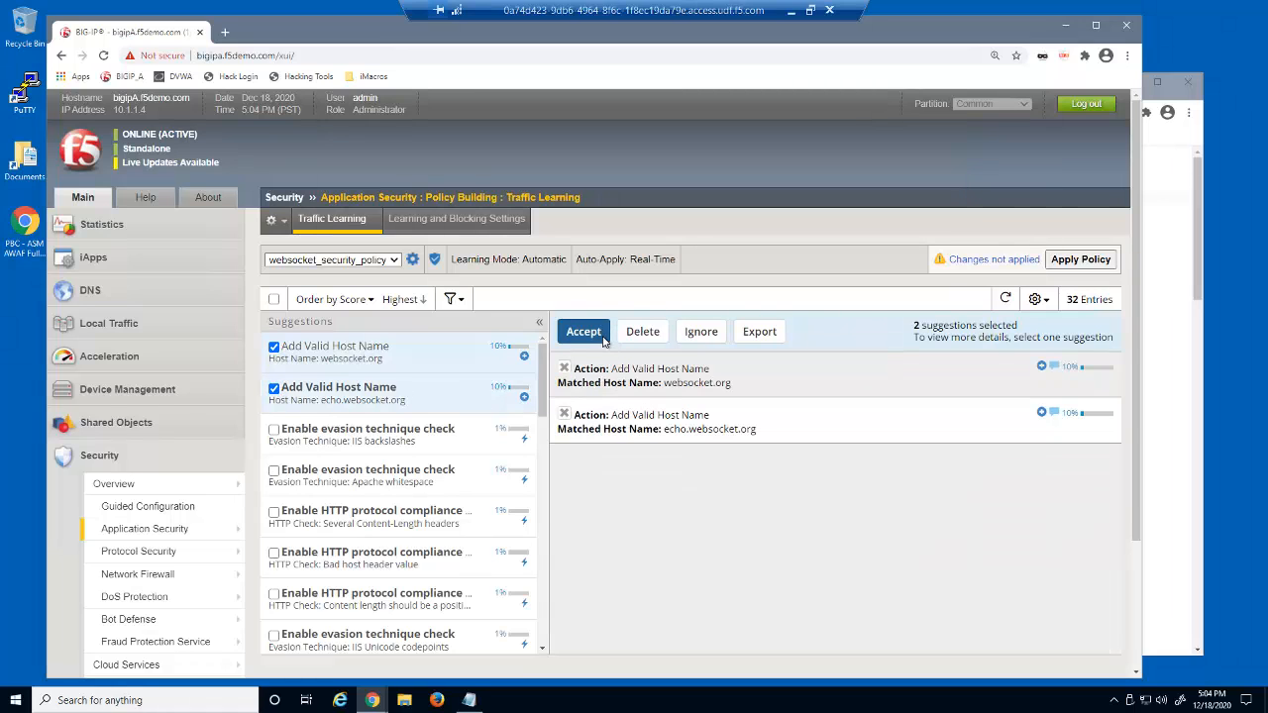
pyautogui.click(582, 331)
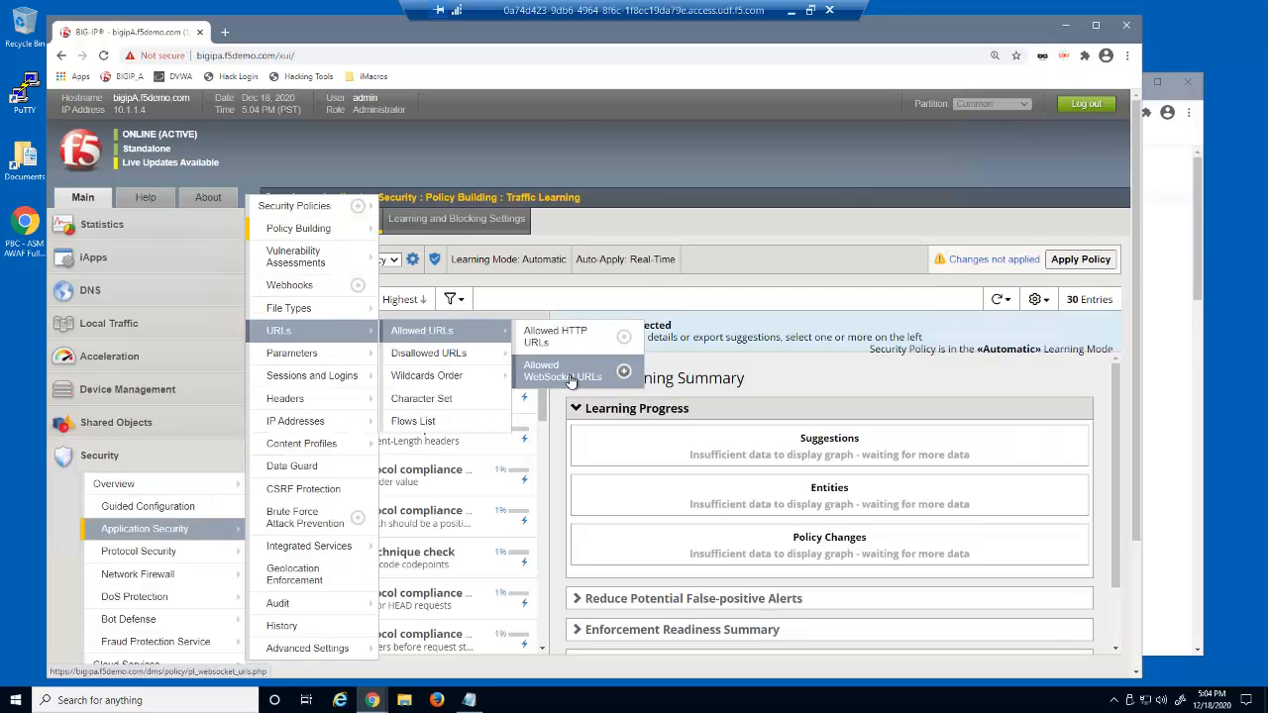
# Inspect the root WebSocket URL '/' entry and apply the websocket_security_policy changes
pyautogui.click(561, 371)
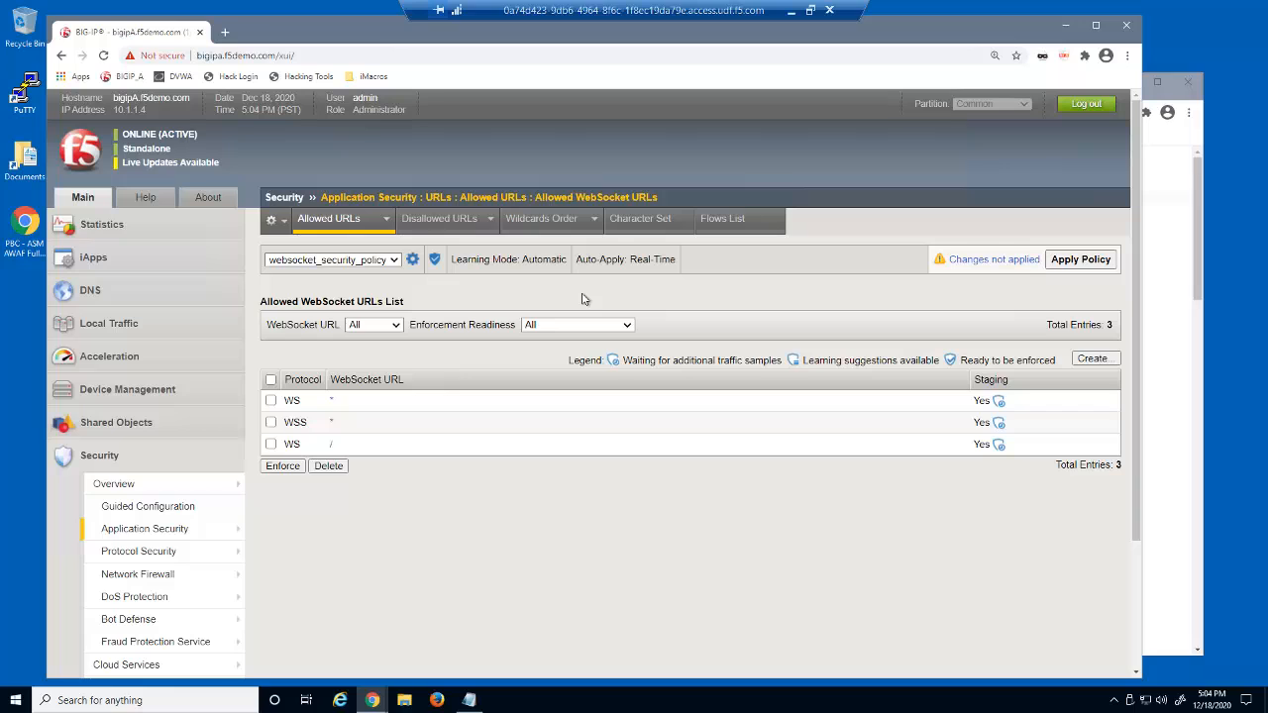
pyautogui.moveTo(334, 445)
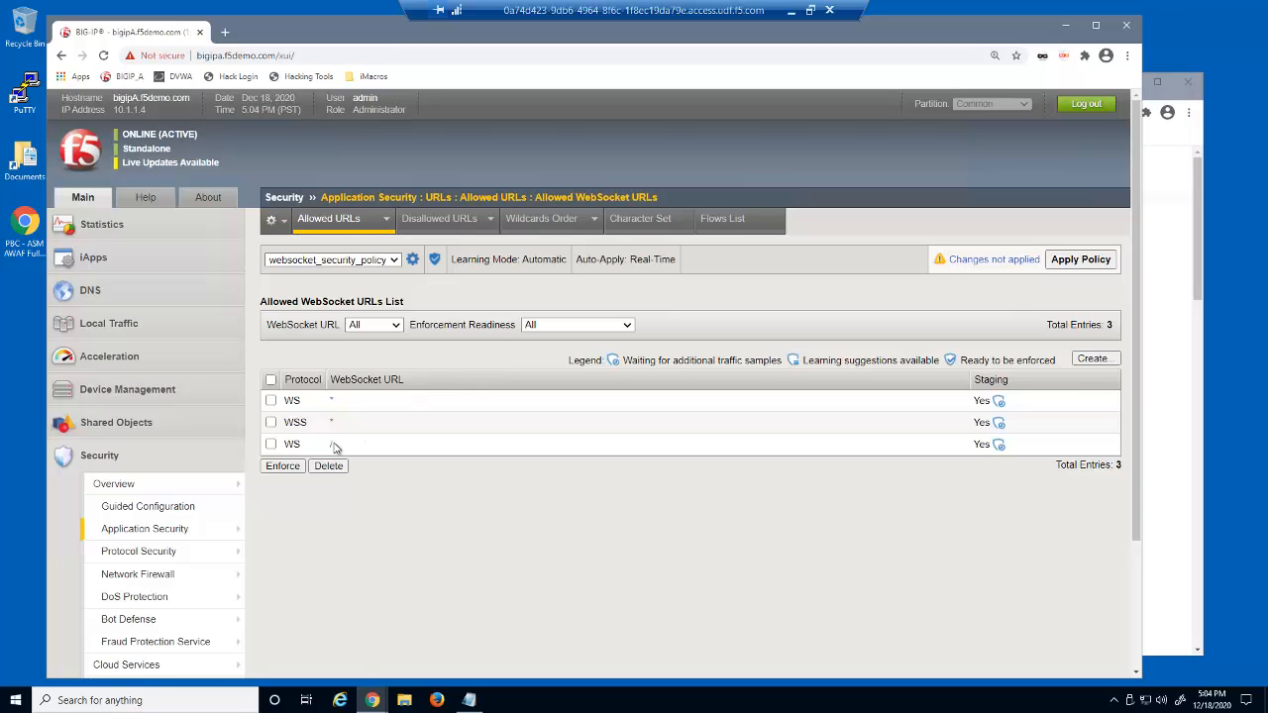
pyautogui.click(333, 444)
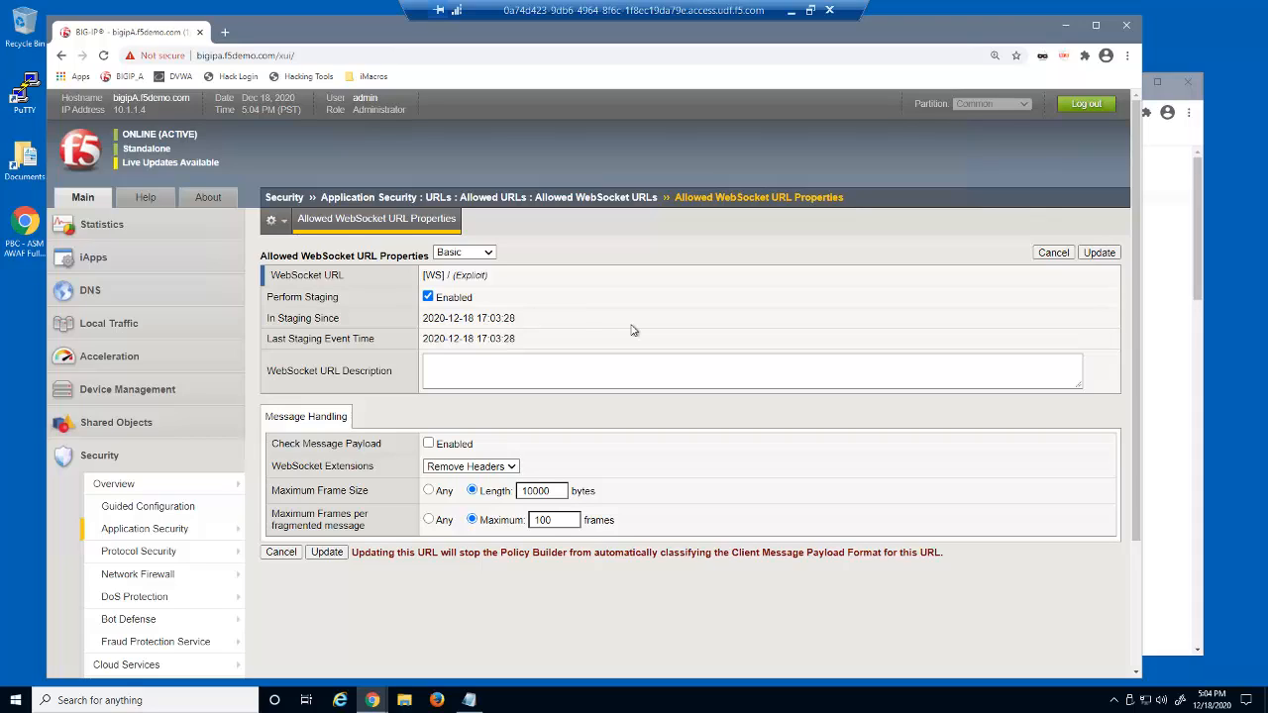
pyautogui.click(428, 442)
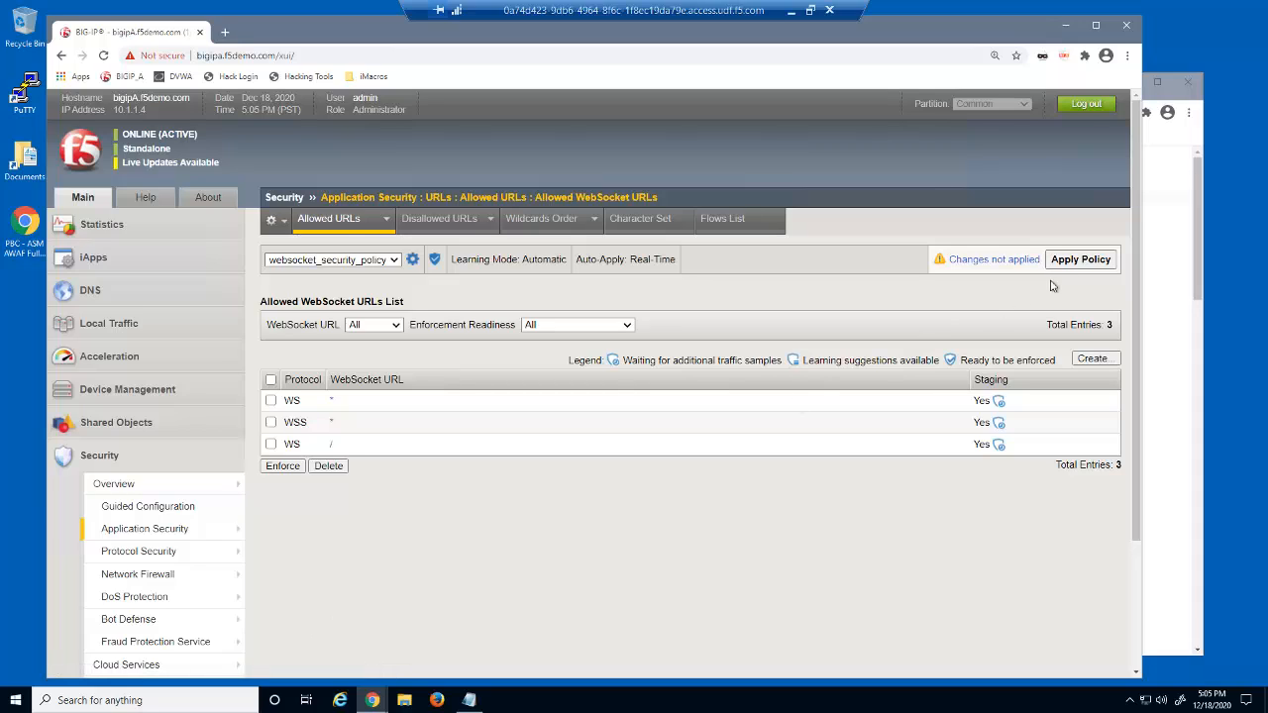
pyautogui.click(1080, 258)
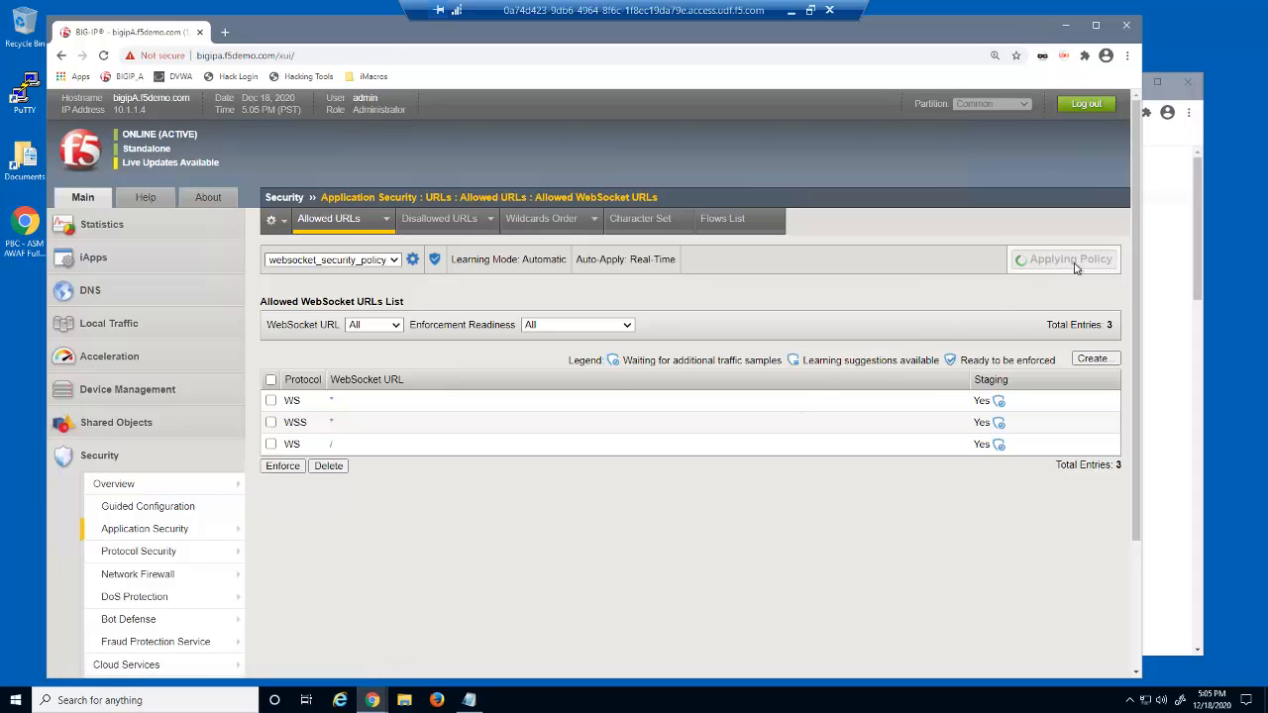
pyautogui.click(1063, 259)
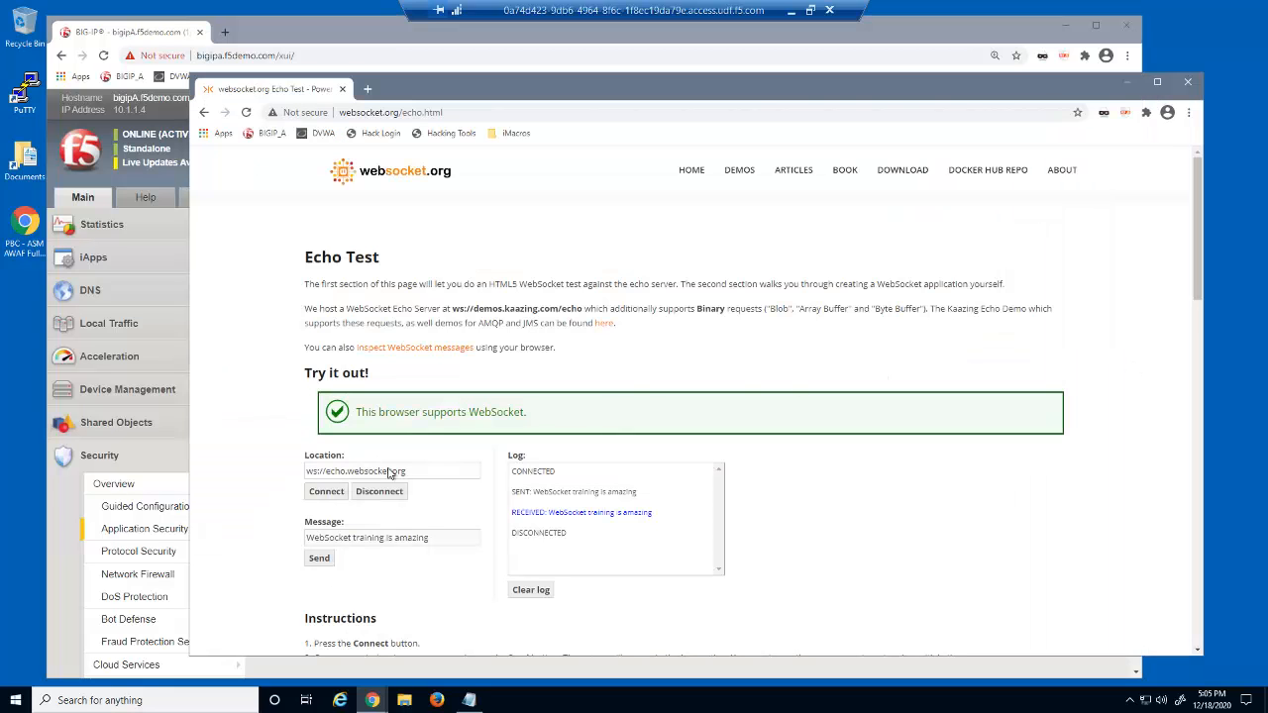
# Reconnect and send 'We need to enable text messages' five times to the echo server
pyautogui.click(326, 491)
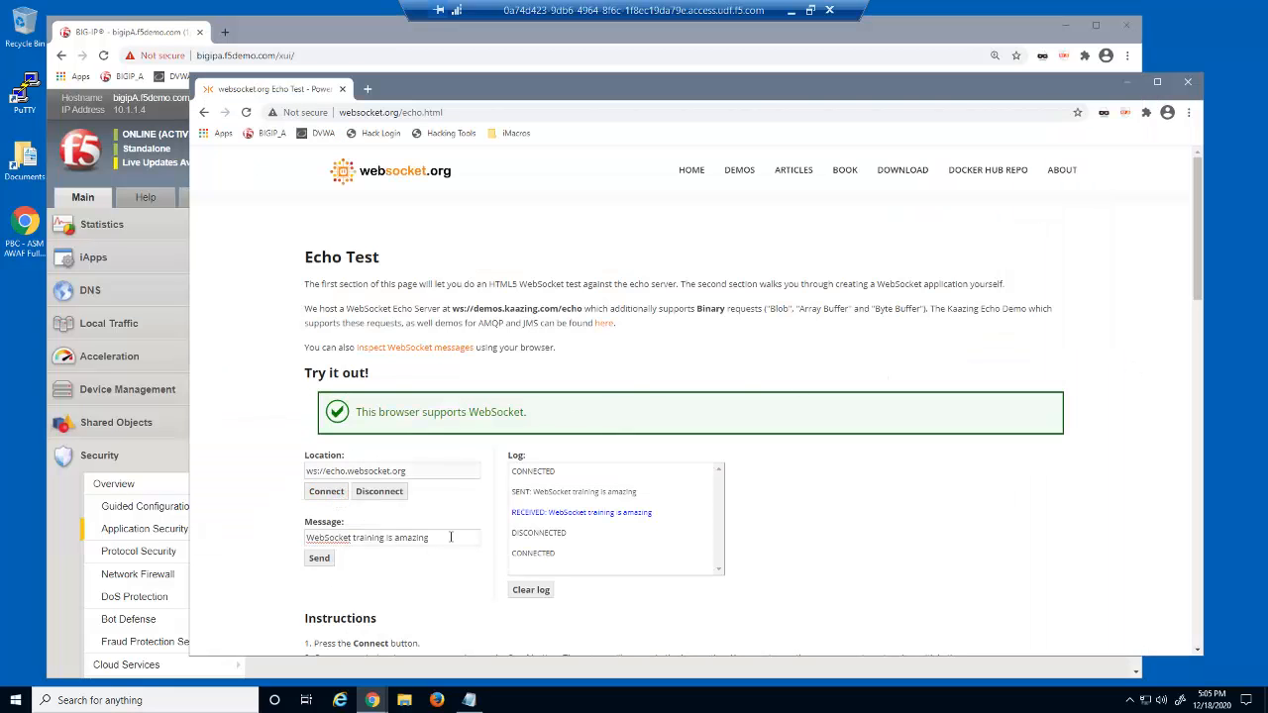
pyautogui.write('We need')
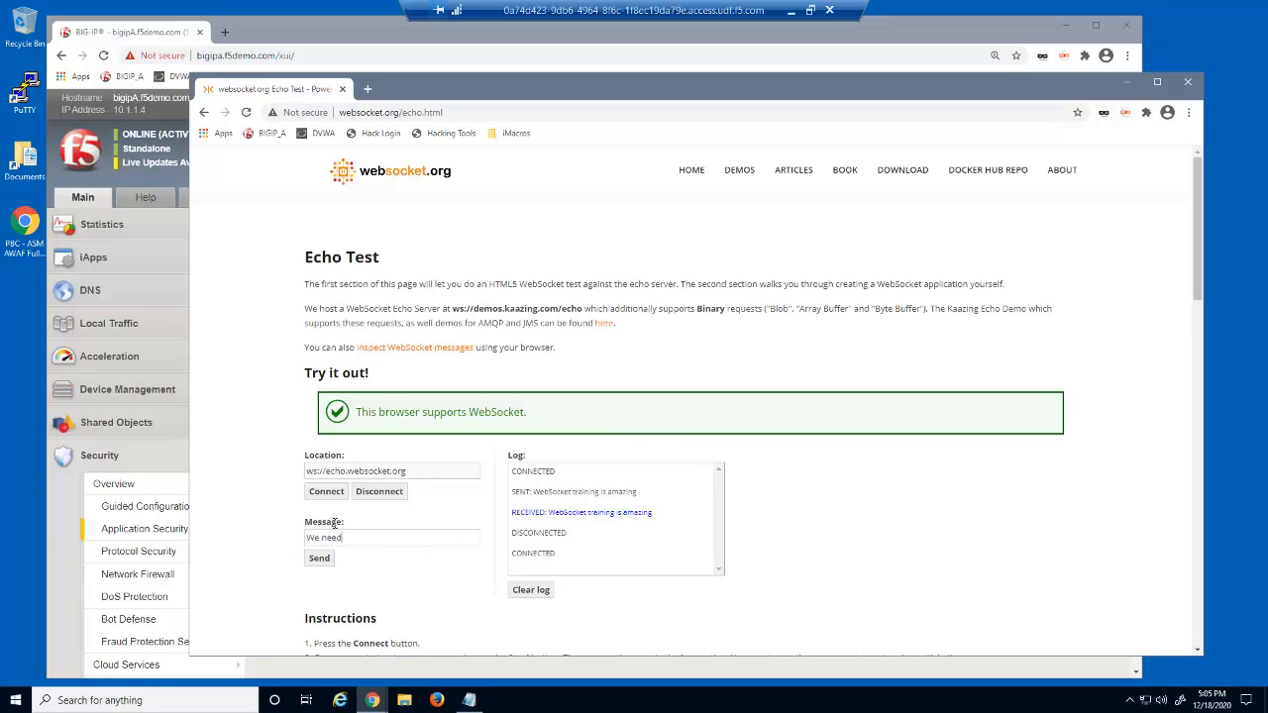
pyautogui.write('to enable text messa')
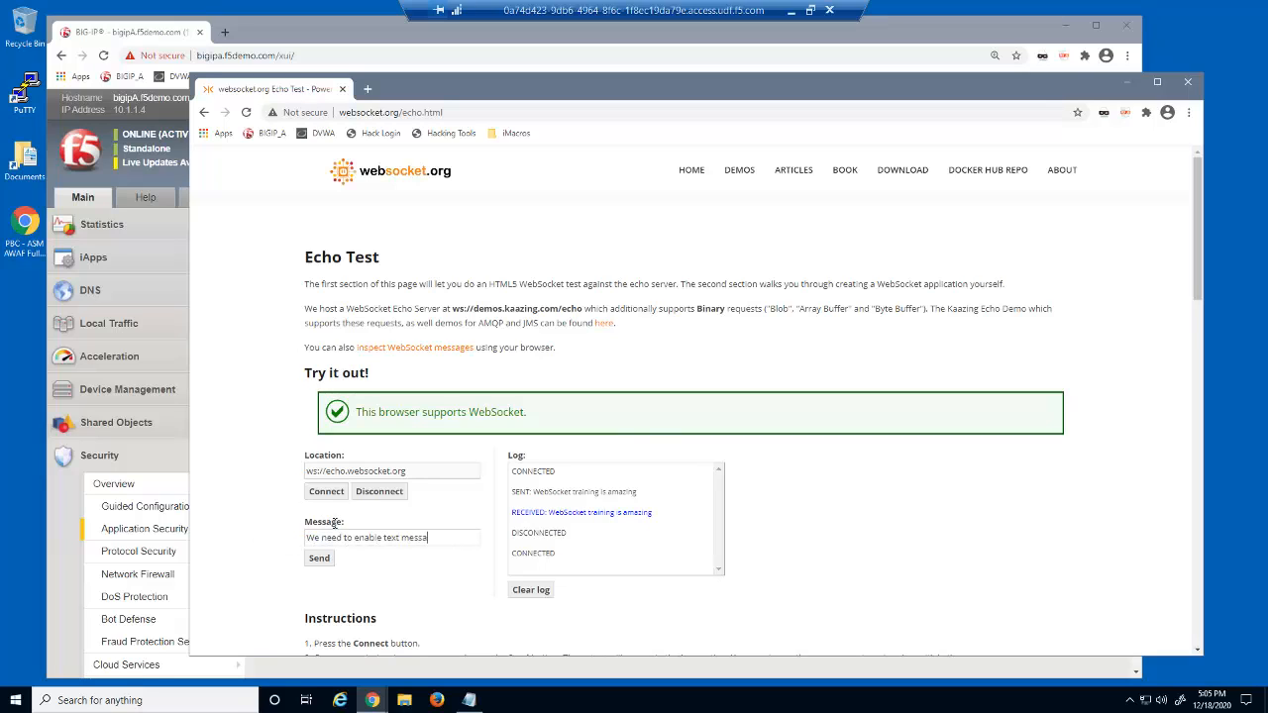
pyautogui.click(319, 558)
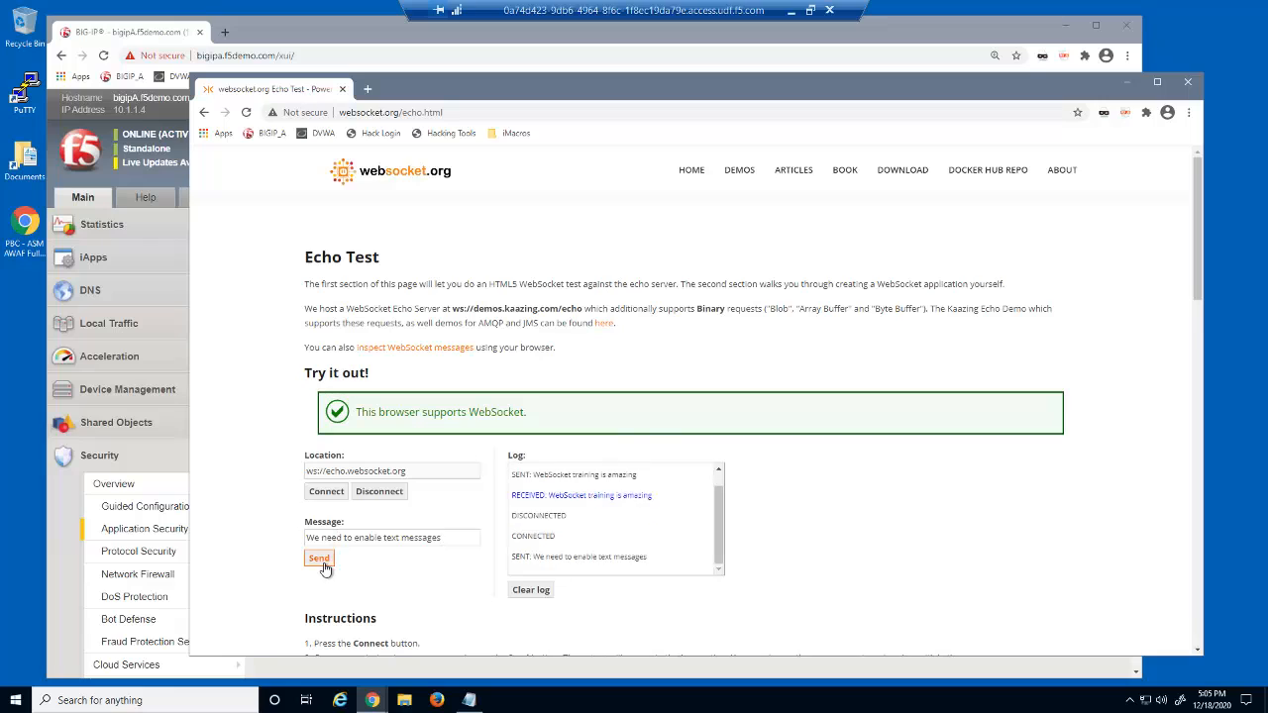
pyautogui.click(319, 559)
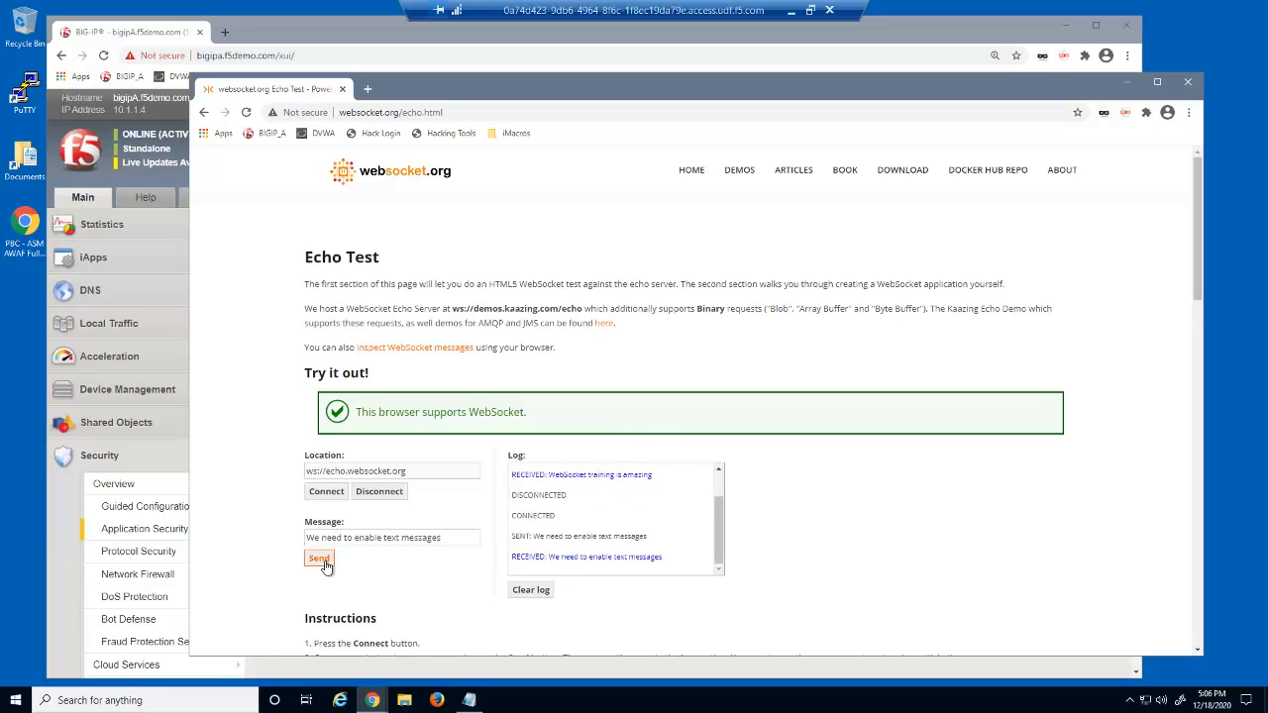
pyautogui.click(318, 559)
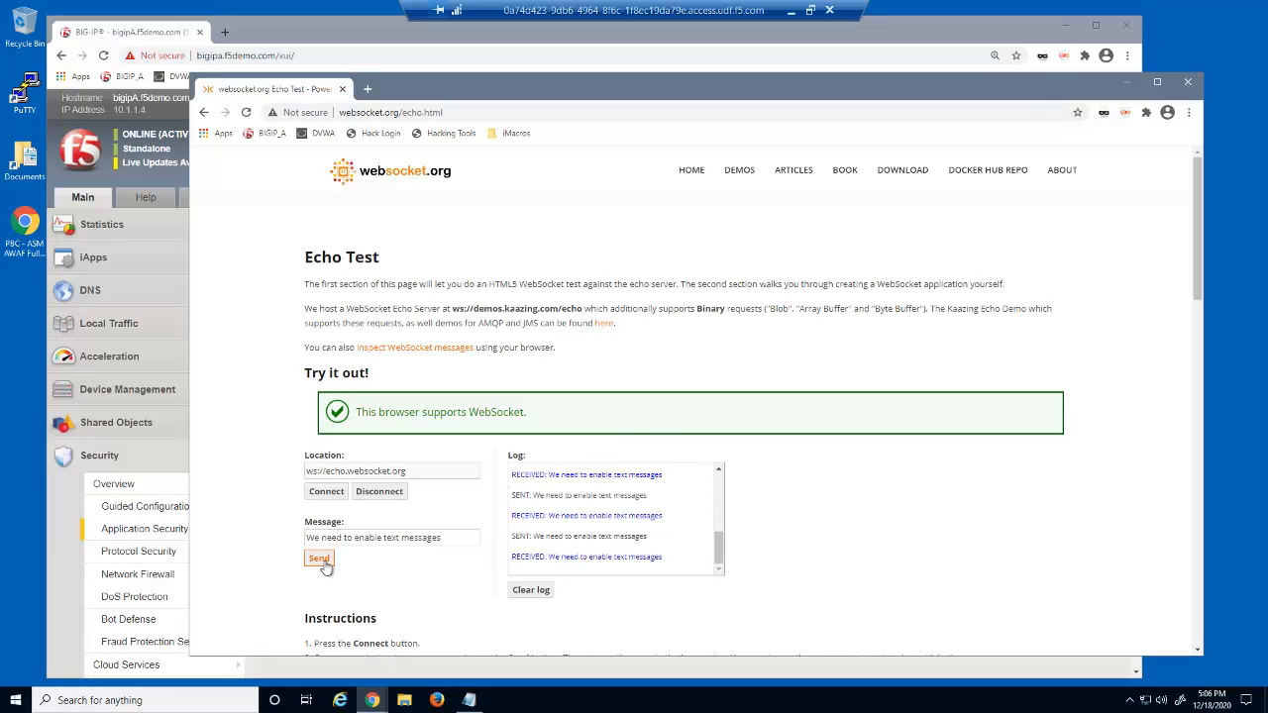
pyautogui.click(318, 558)
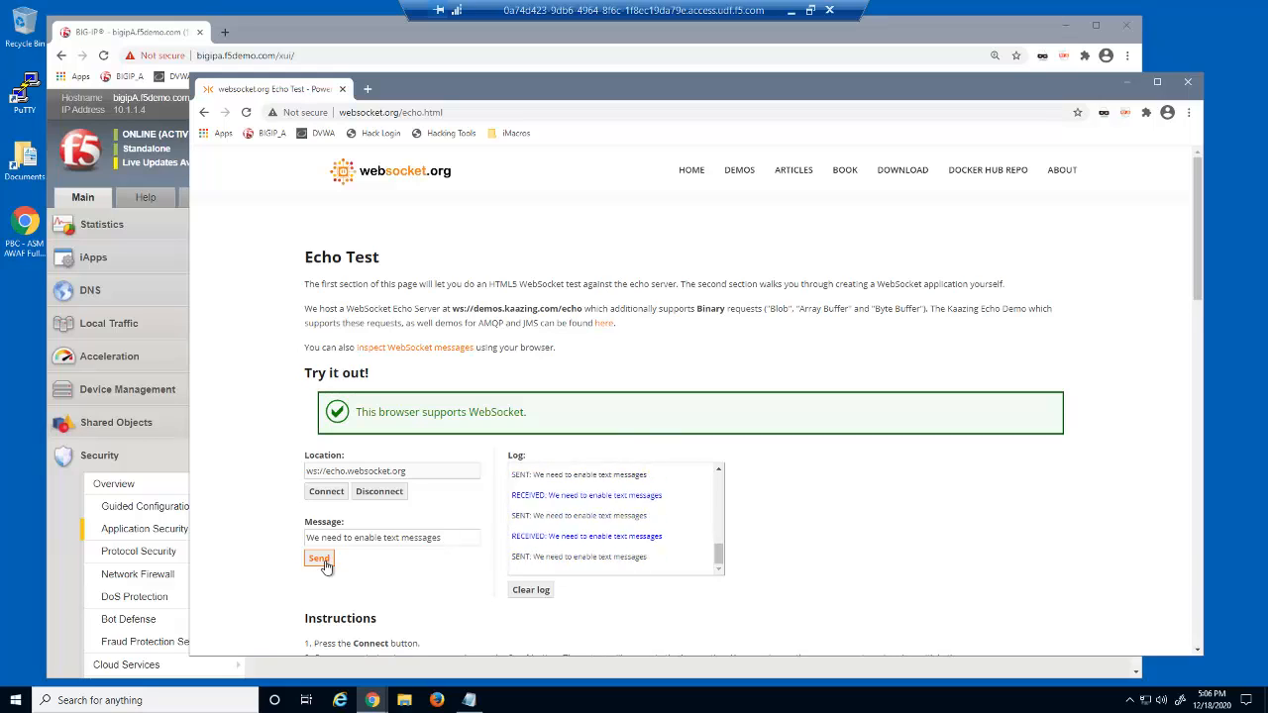
pyautogui.click(318, 559)
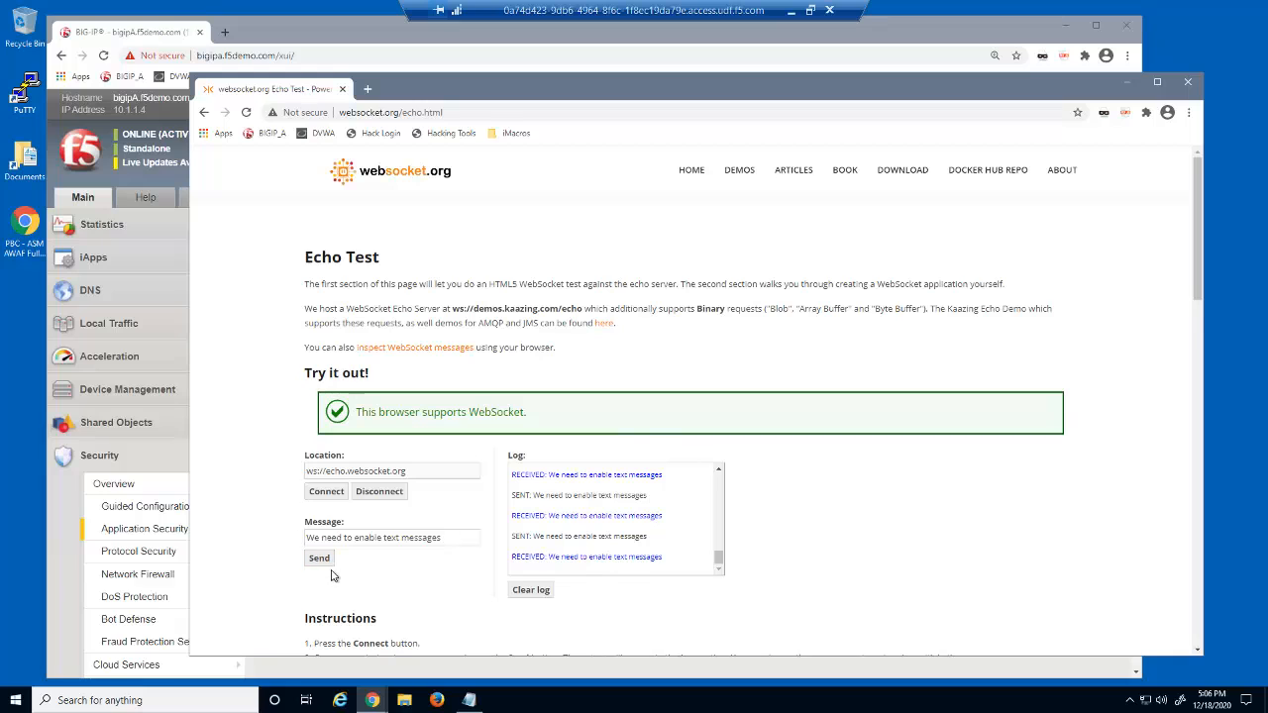
pyautogui.click(378, 491)
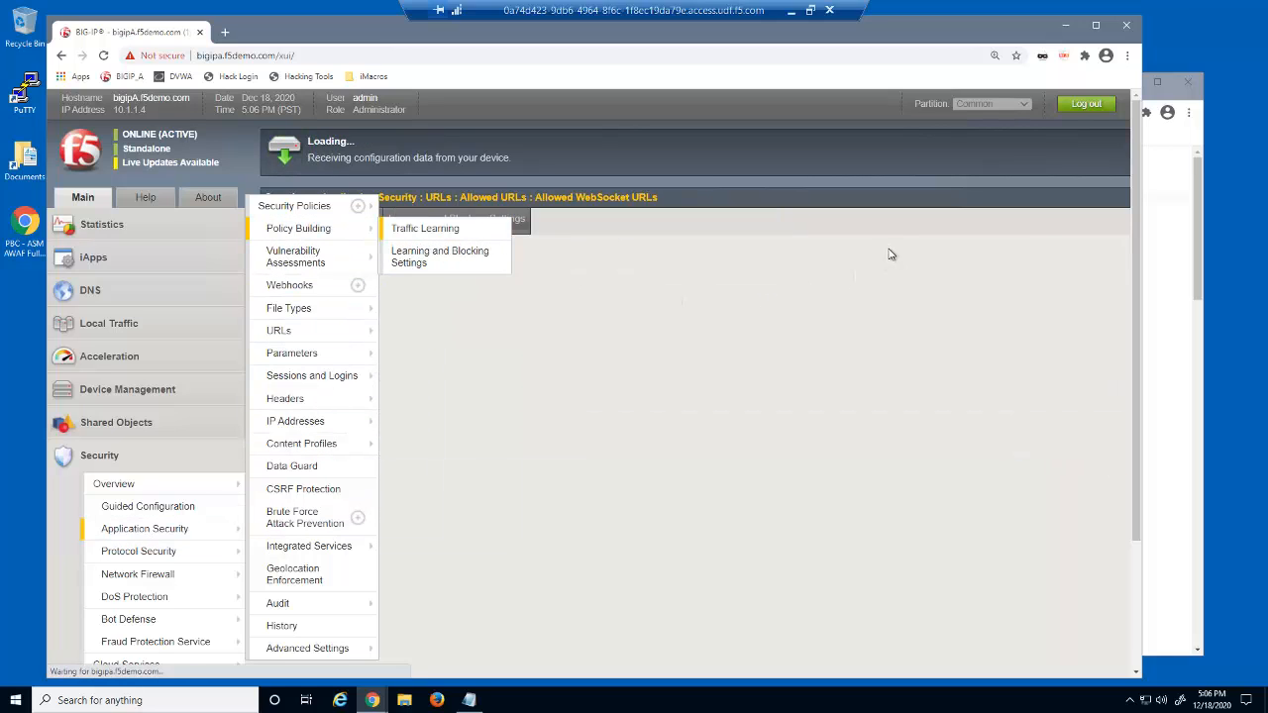
# In Traffic Learning suggestions, accept Classify URL Content for WebSocket URL '/'
pyautogui.click(423, 227)
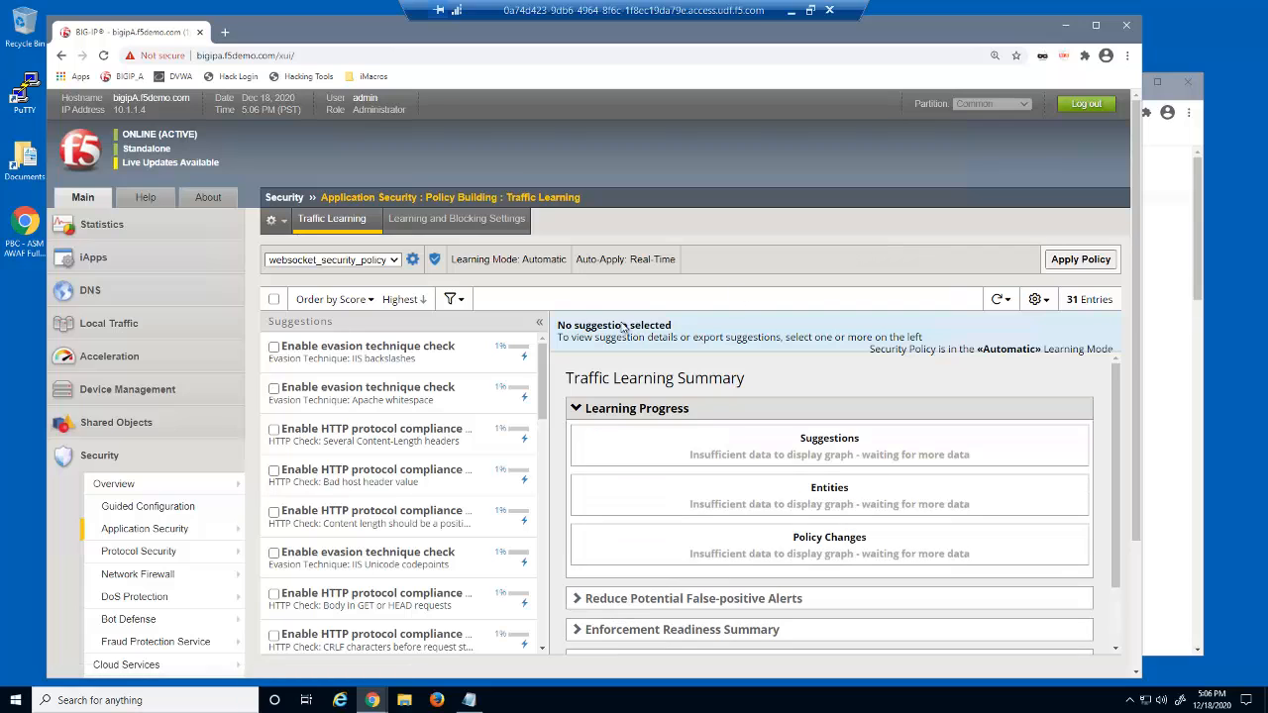
pyautogui.scroll(-3)
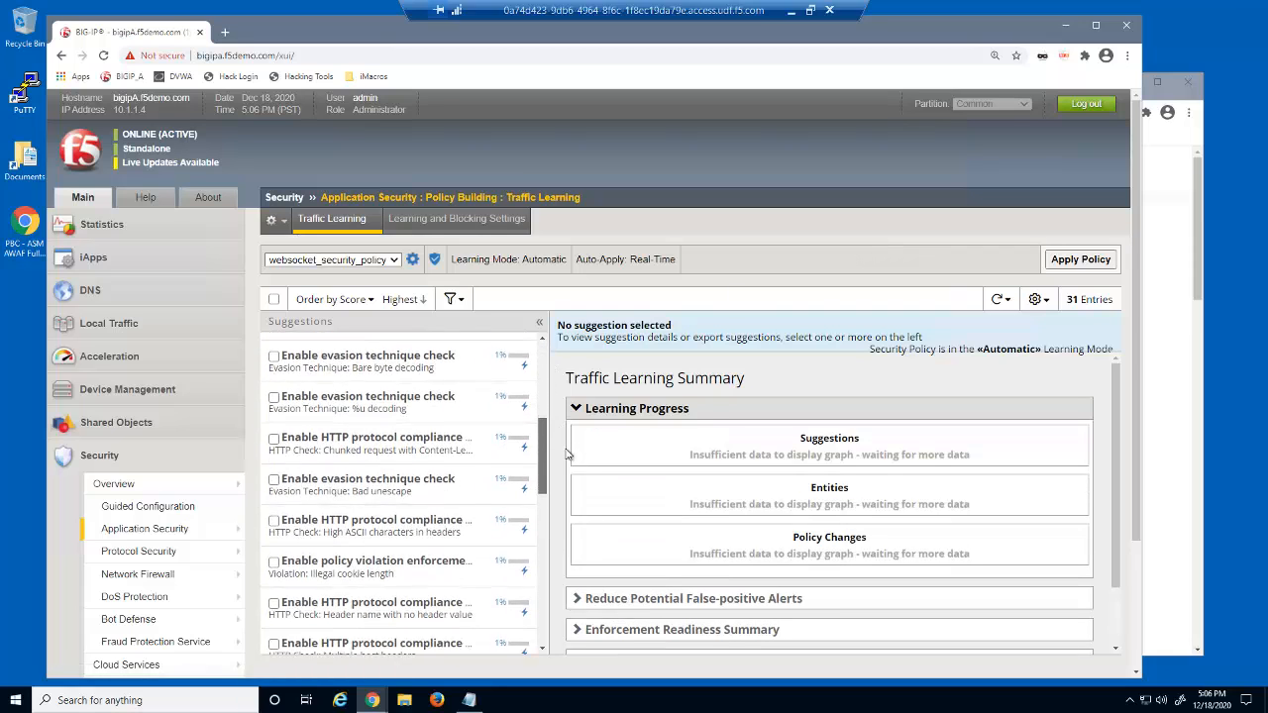
pyautogui.scroll(-3)
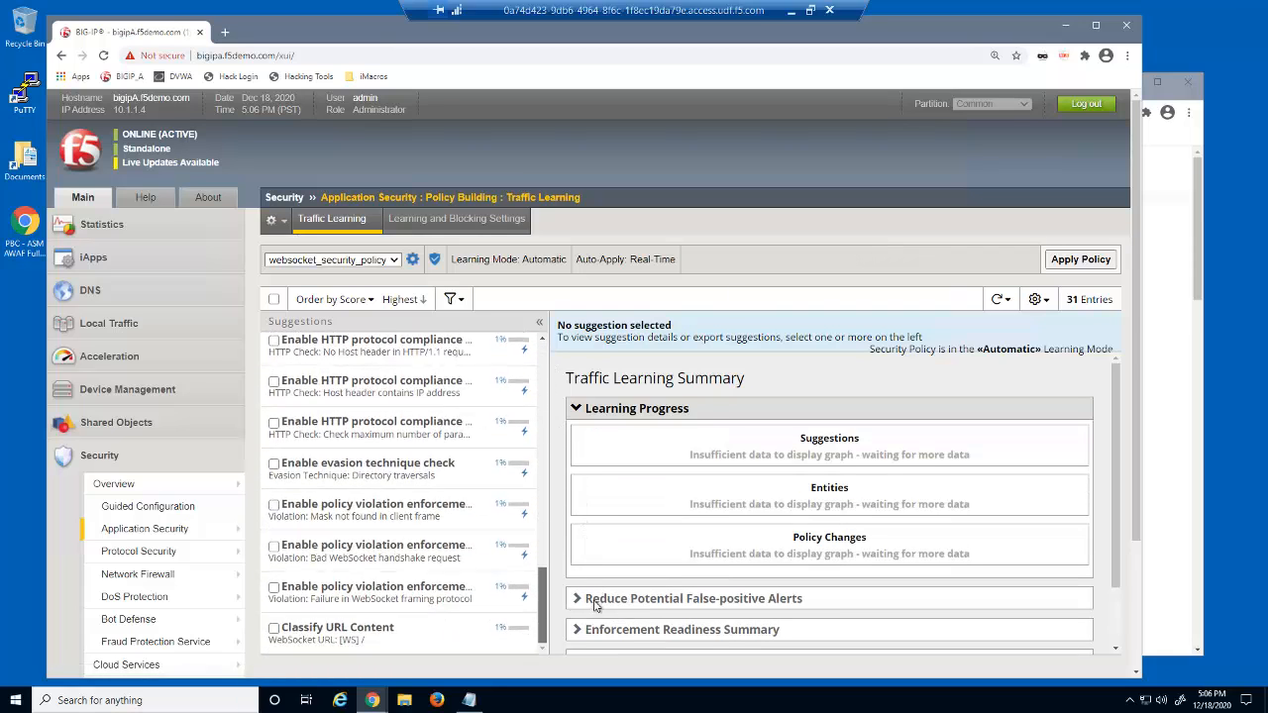
pyautogui.moveTo(451, 636)
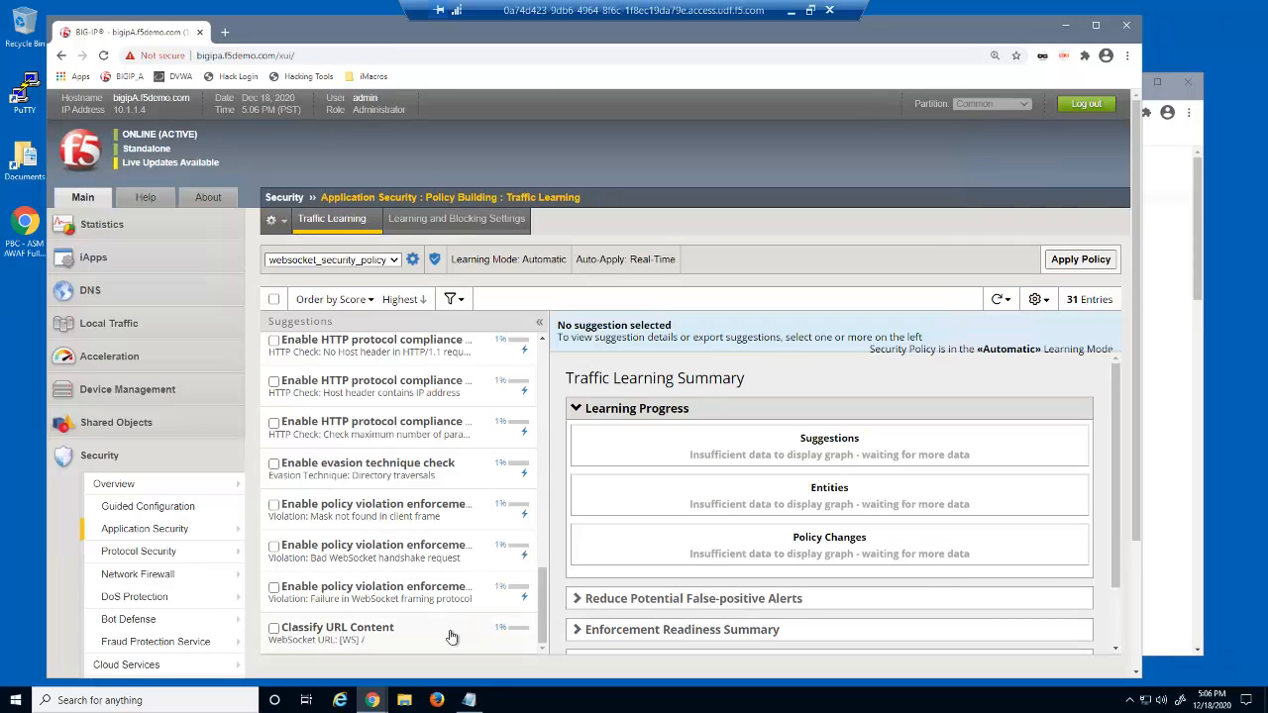
pyautogui.click(337, 627)
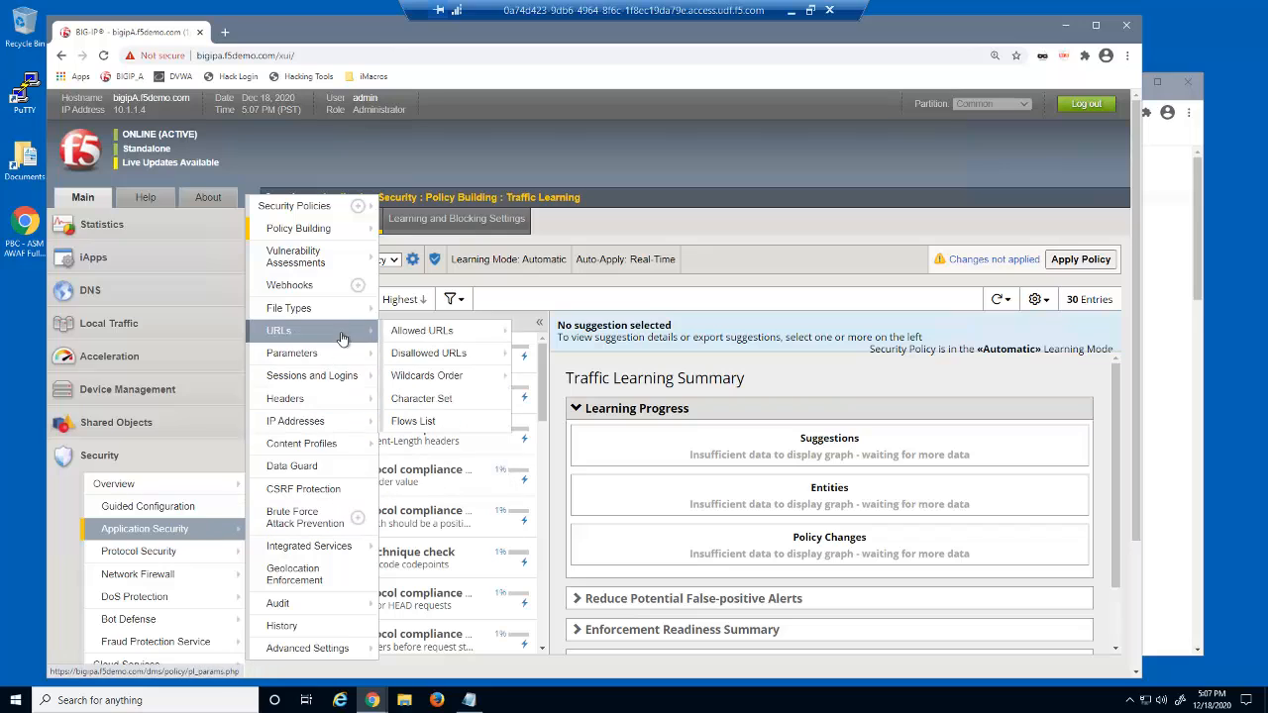
# View WebSocket URL '/' properties: payload checking on, Default plain text profile
pyautogui.click(423, 330)
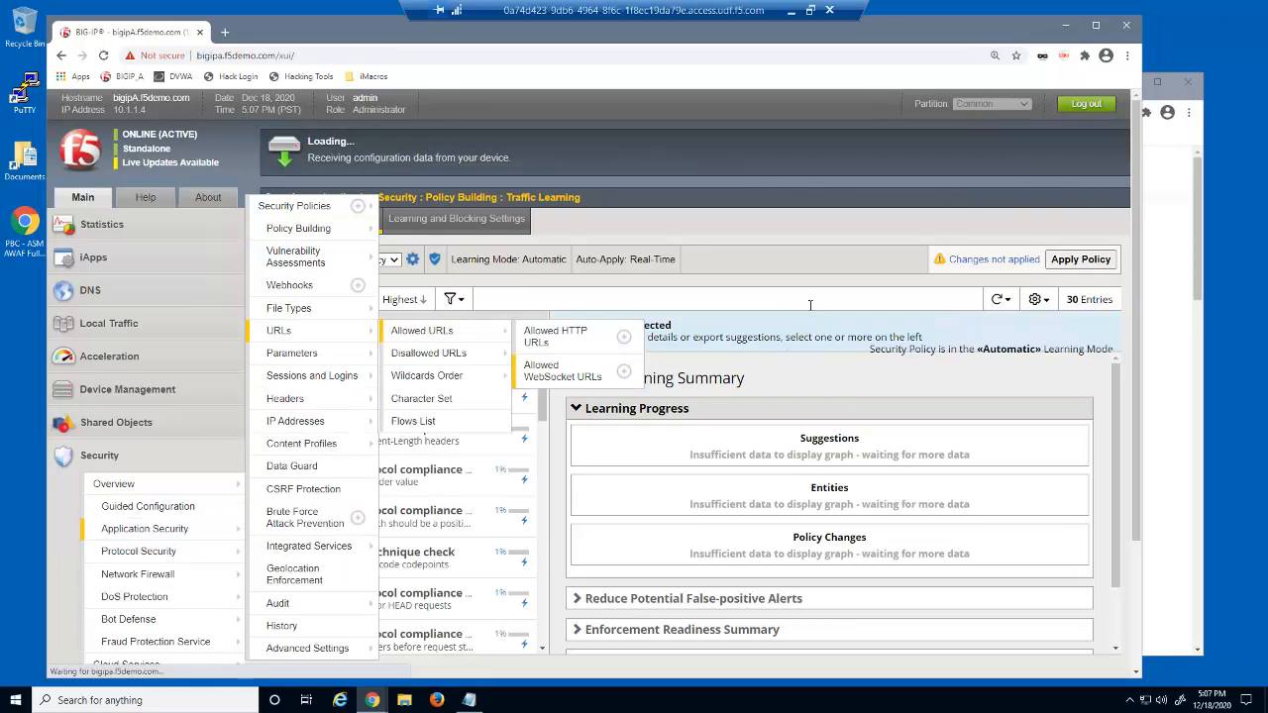
pyautogui.click(561, 370)
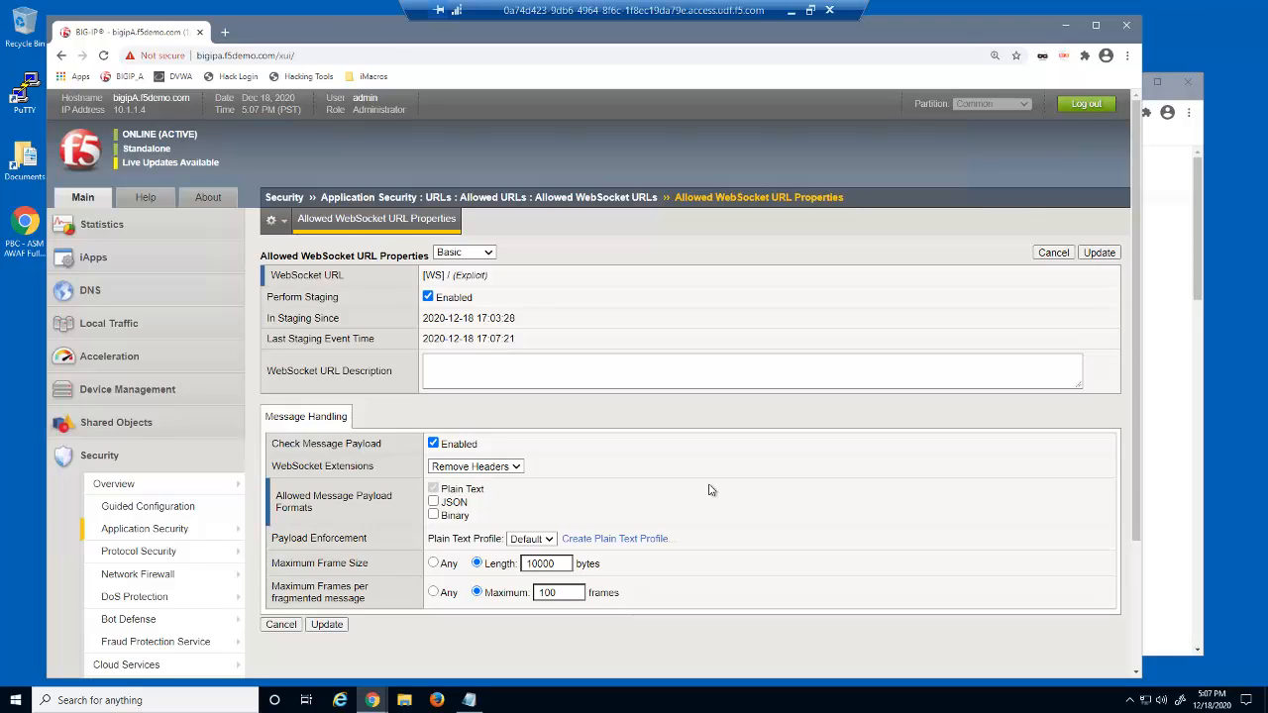
pyautogui.moveTo(707, 491)
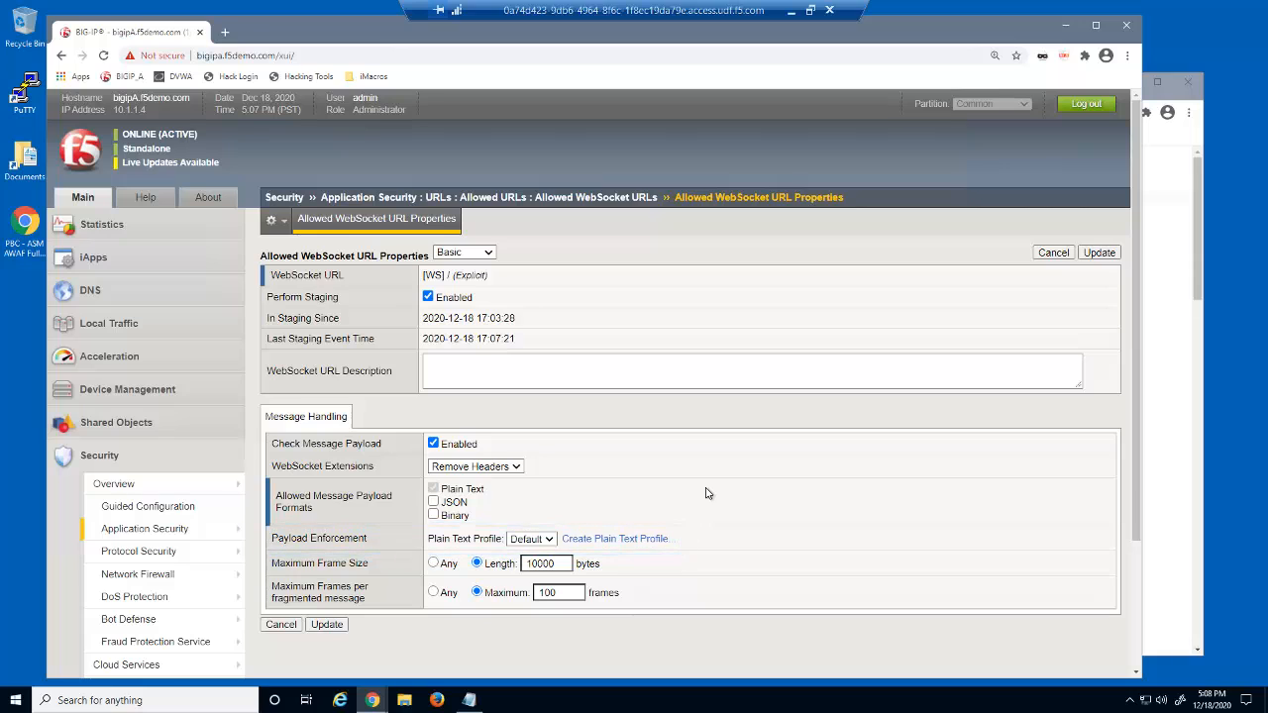
pyautogui.click(144, 528)
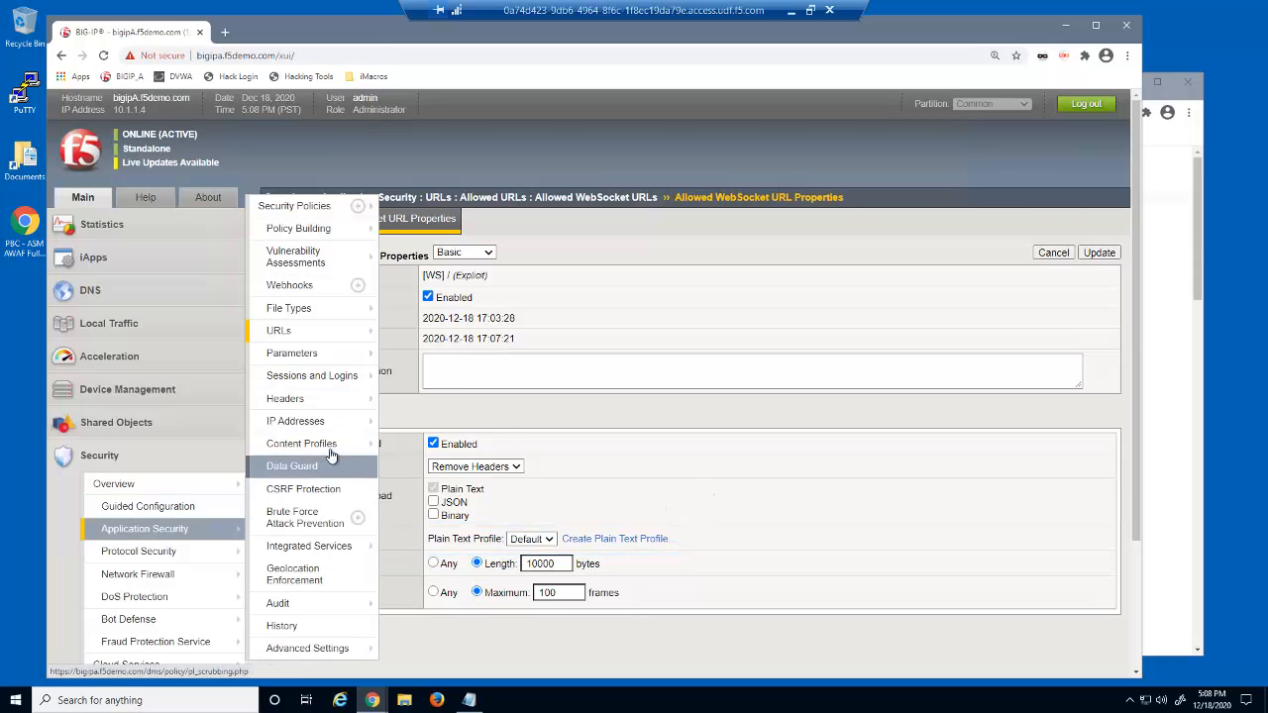
# Add '!' (0x21) to the Default plain text profile's meta characters as Disallow
pyautogui.click(301, 444)
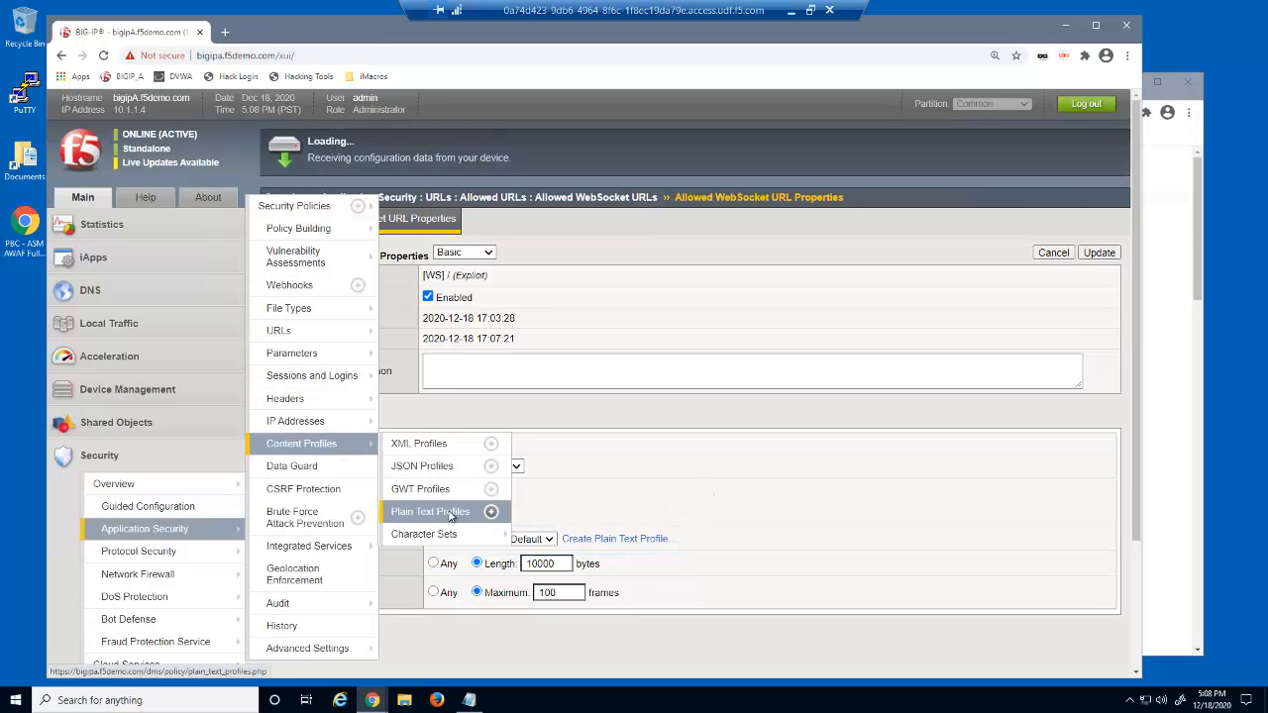
pyautogui.click(428, 511)
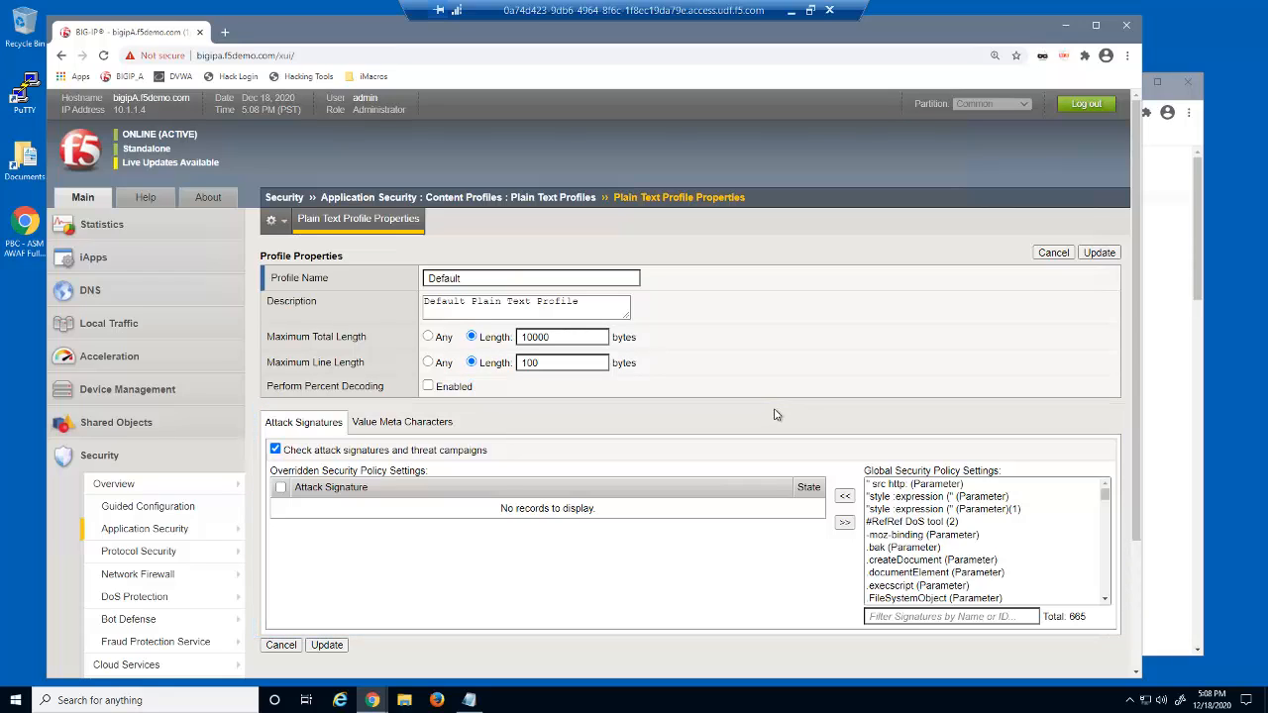
pyautogui.click(402, 421)
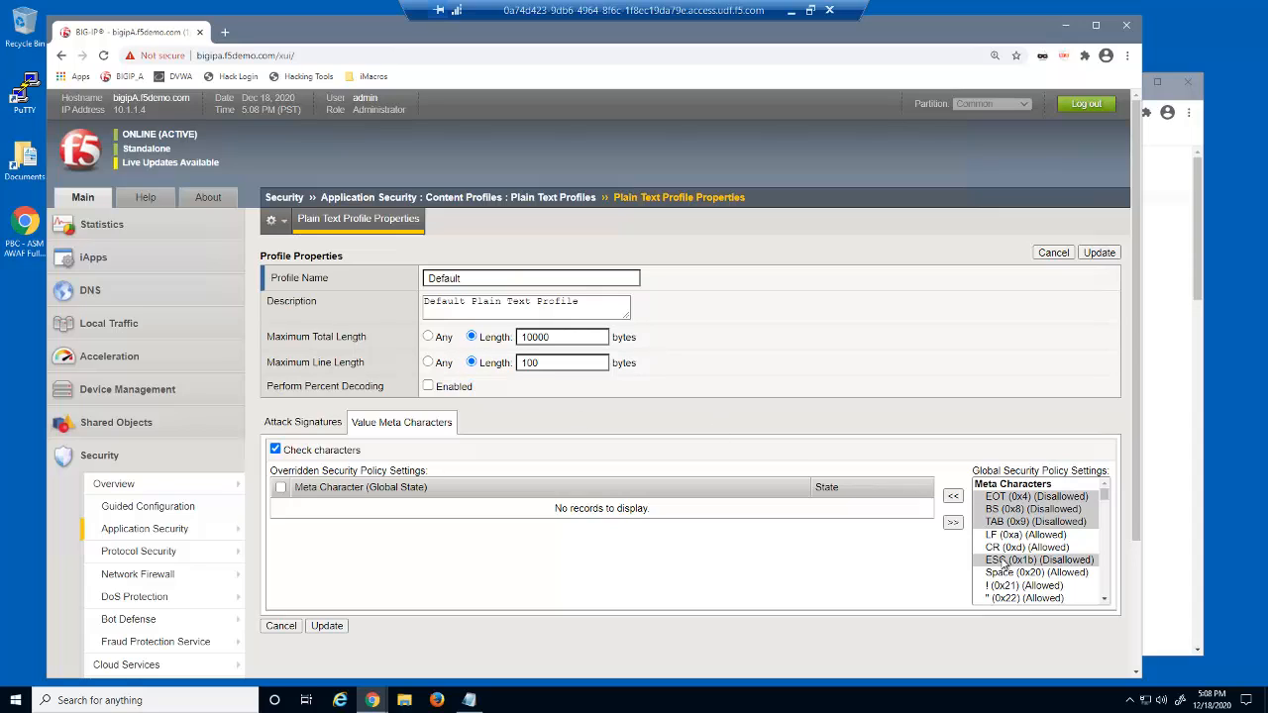
pyautogui.click(1024, 585)
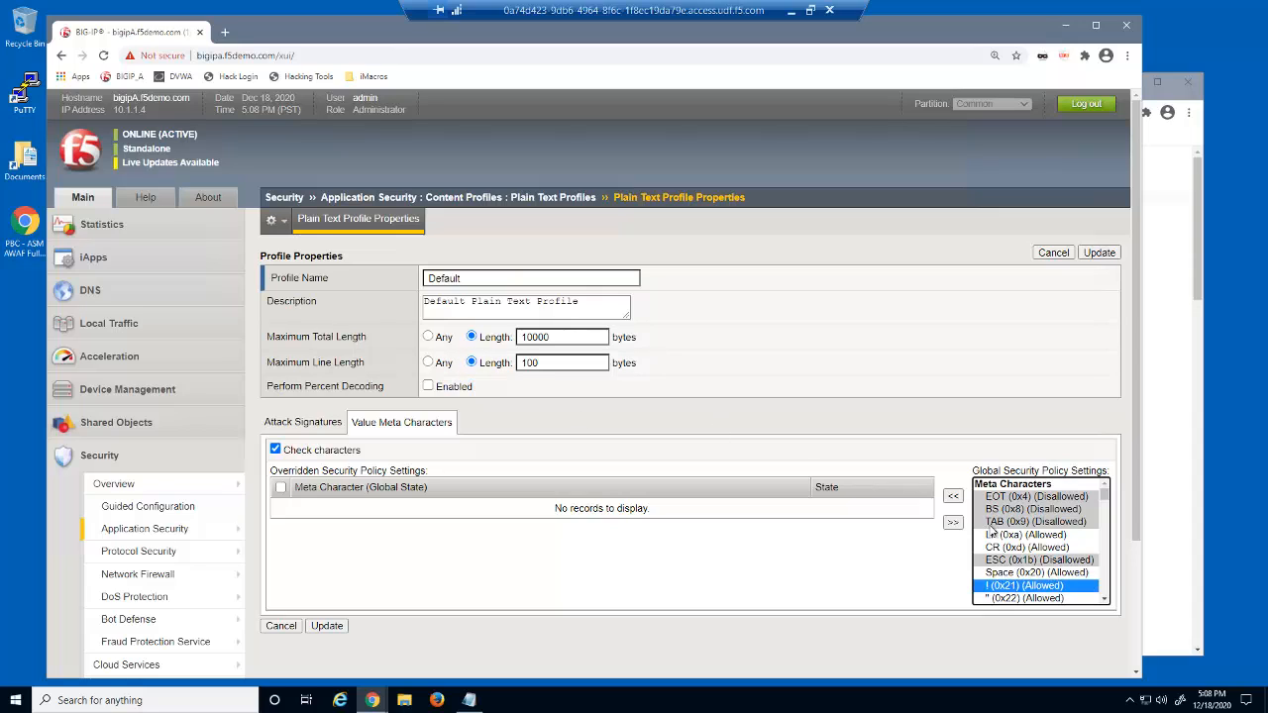
pyautogui.click(952, 496)
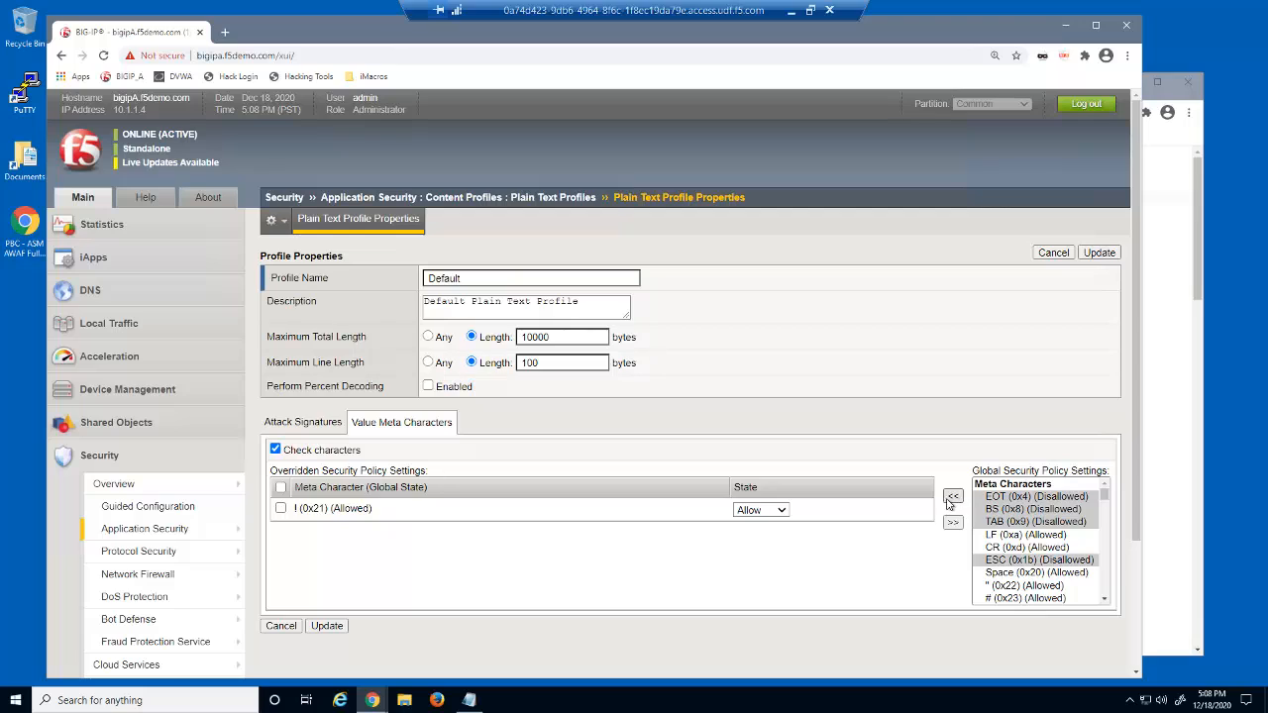
pyautogui.click(760, 509)
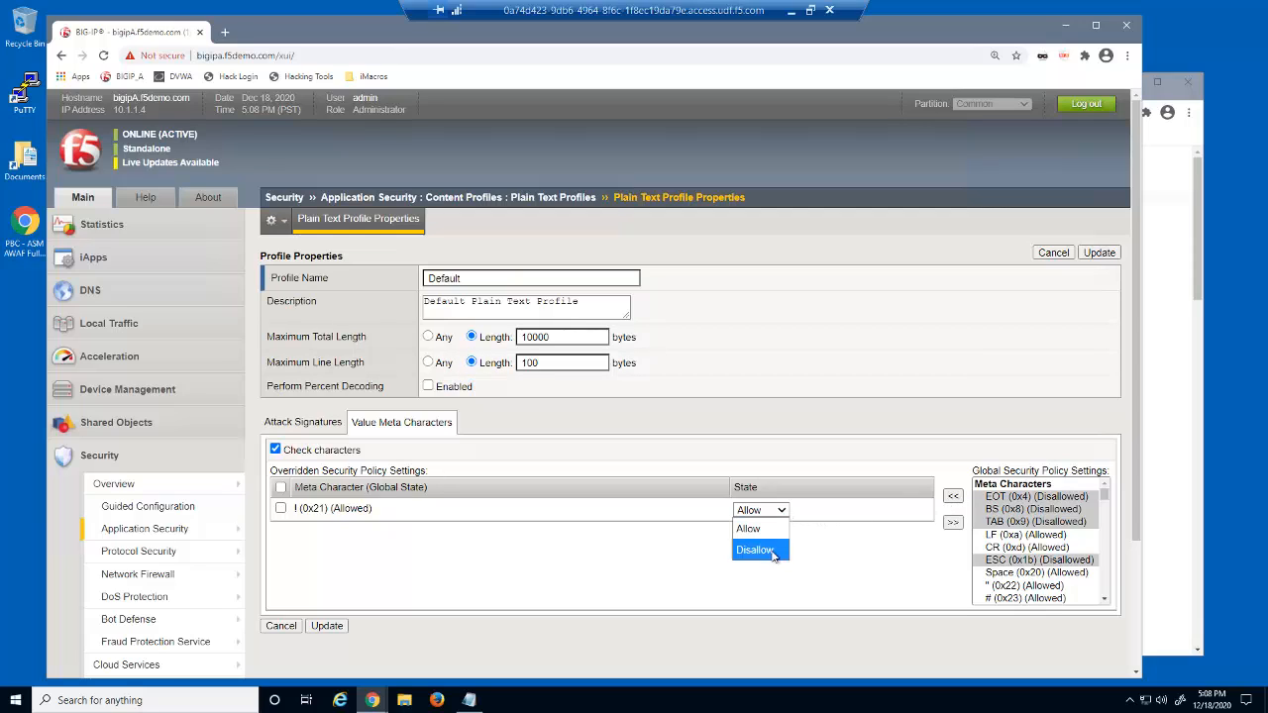
pyautogui.click(755, 550)
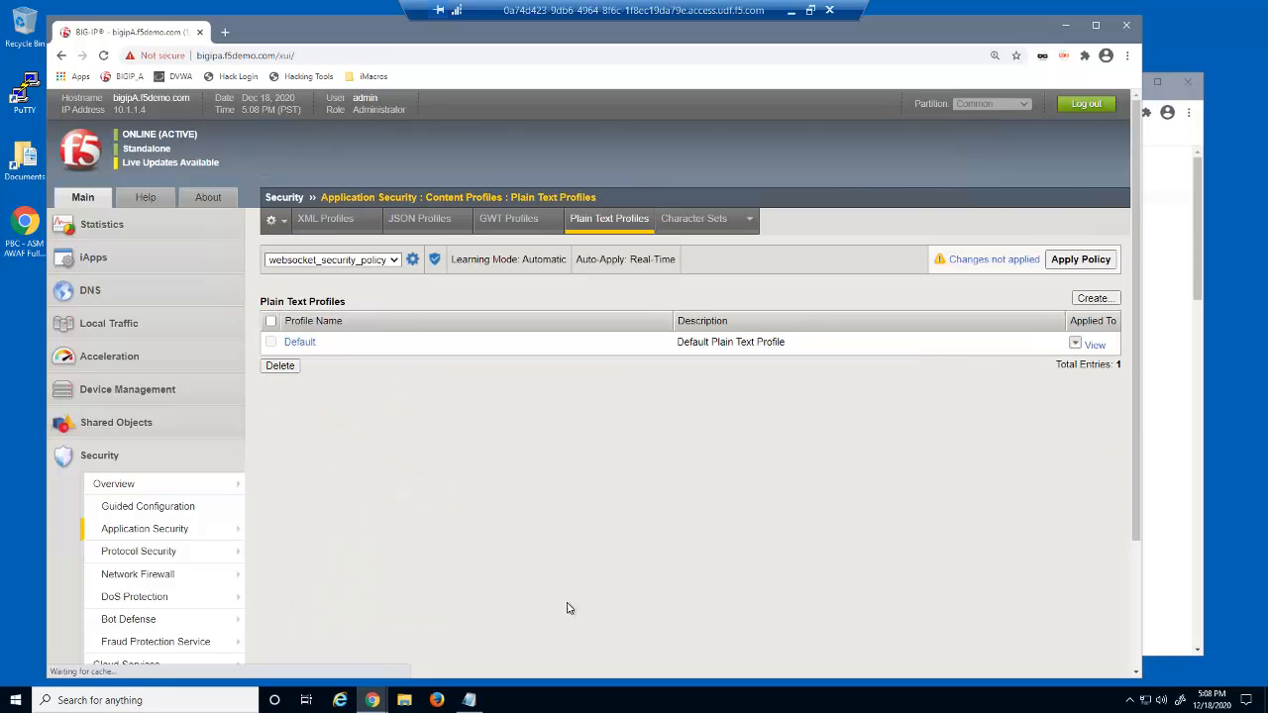
# Reconnect to the echo server and send 'This exercise is great!'
pyautogui.click(1080, 258)
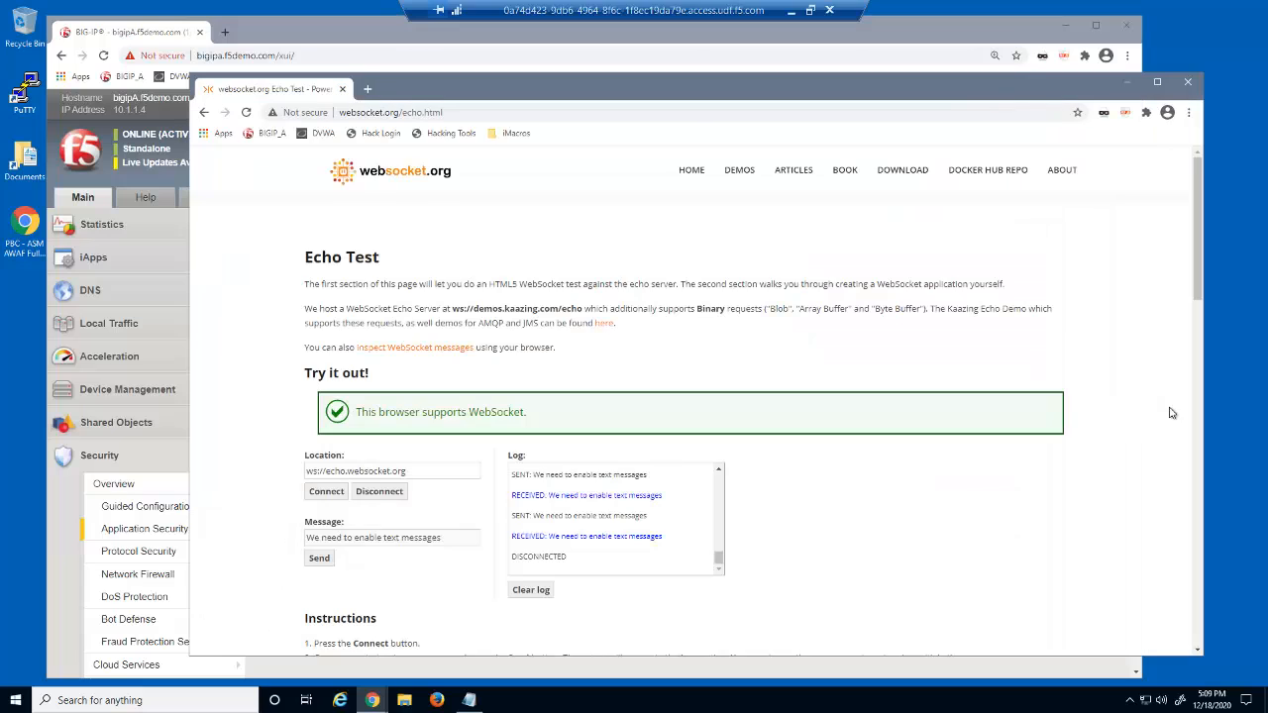
pyautogui.click(326, 491)
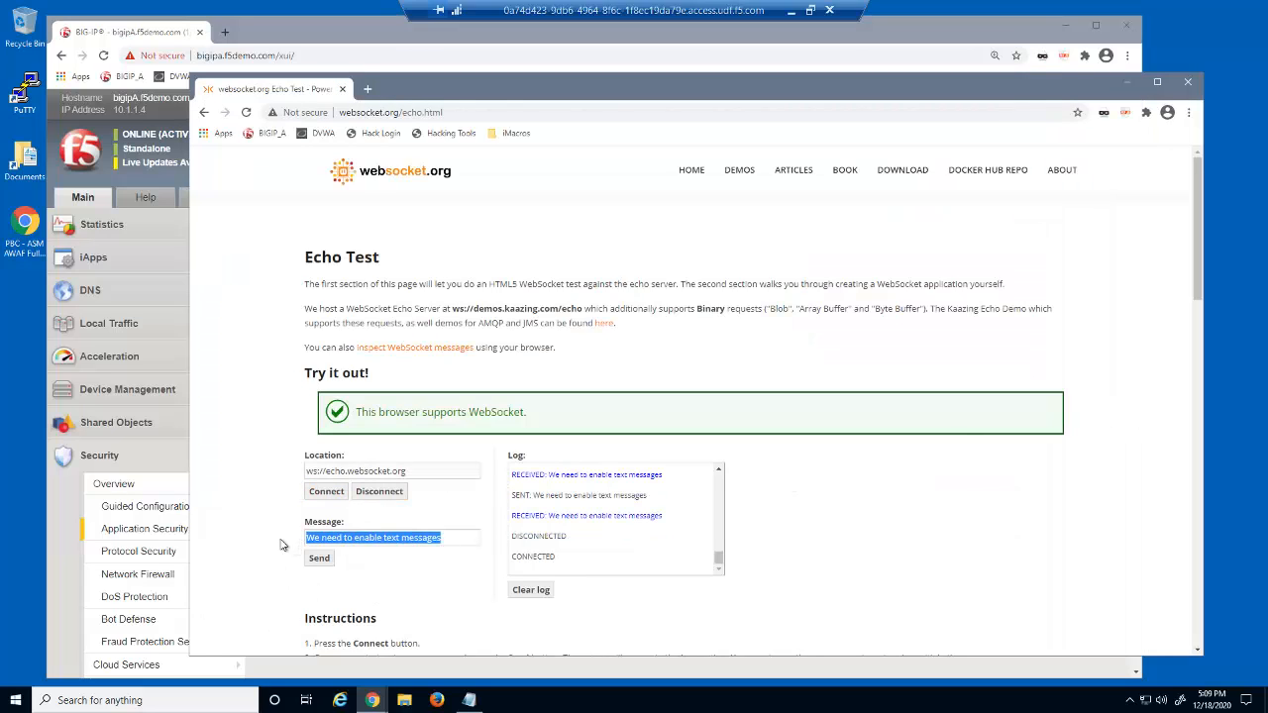
pyautogui.write('This exercise')
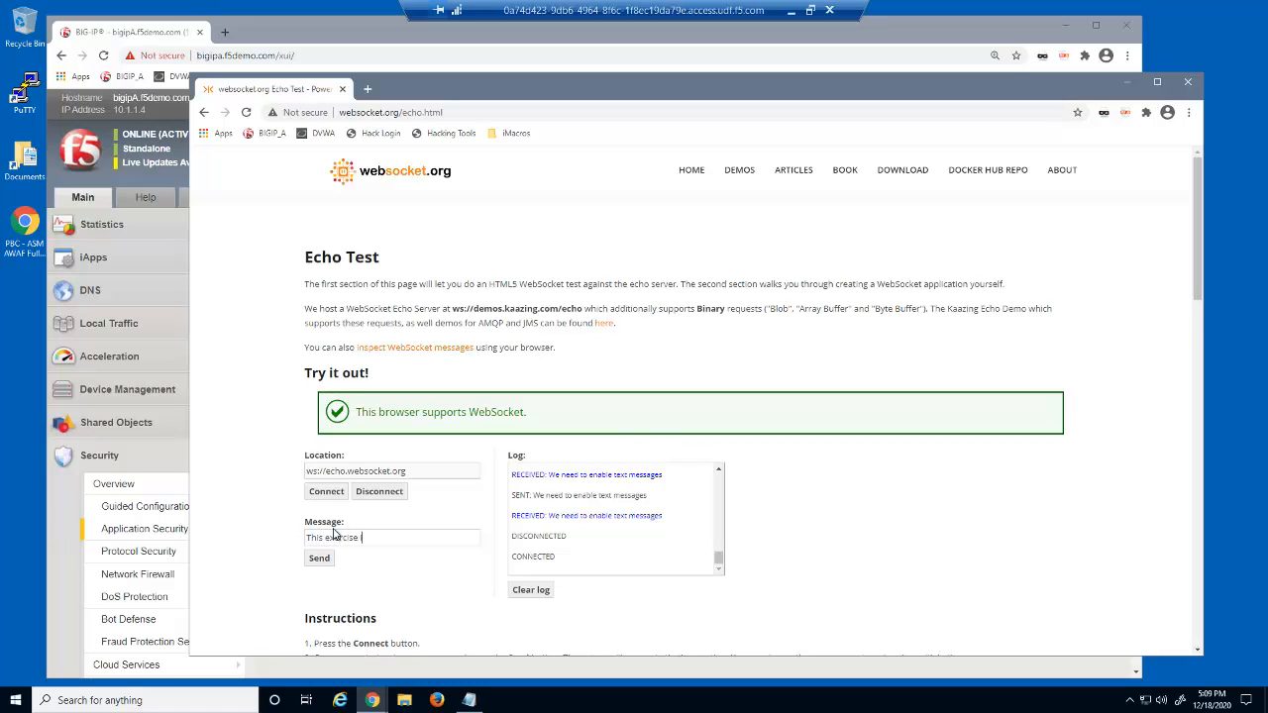
pyautogui.write('is great')
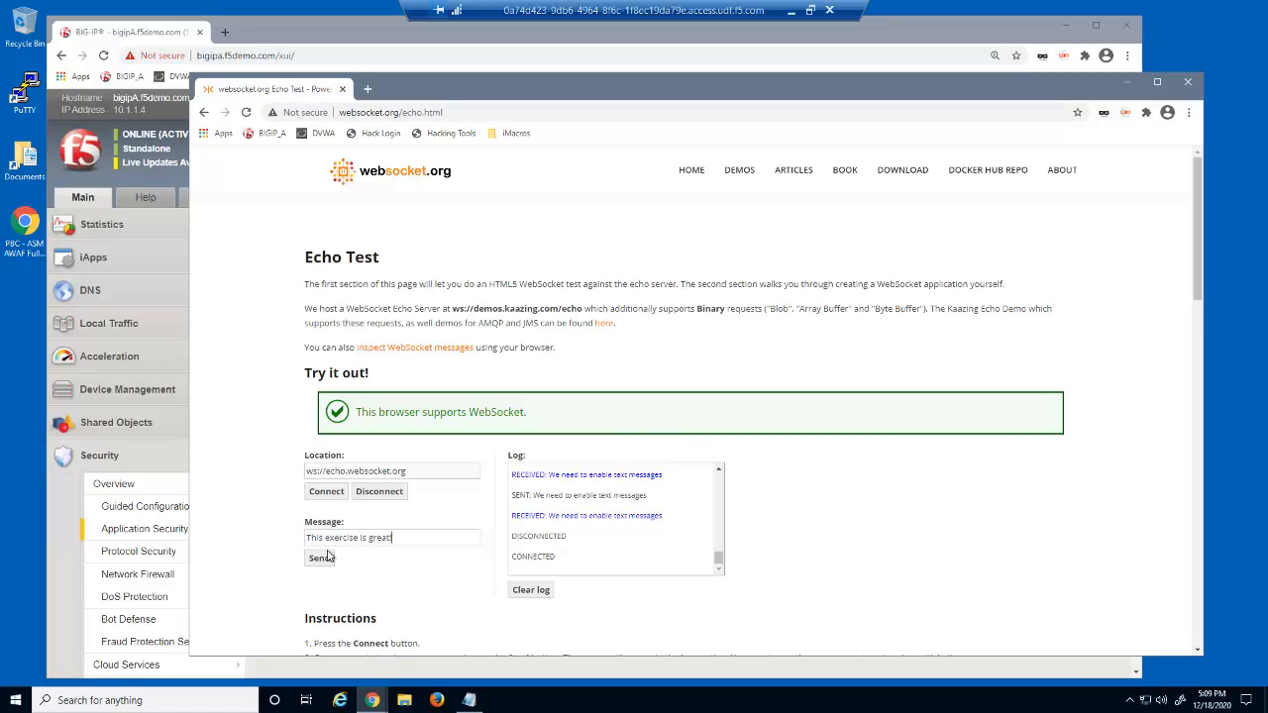
pyautogui.click(318, 557)
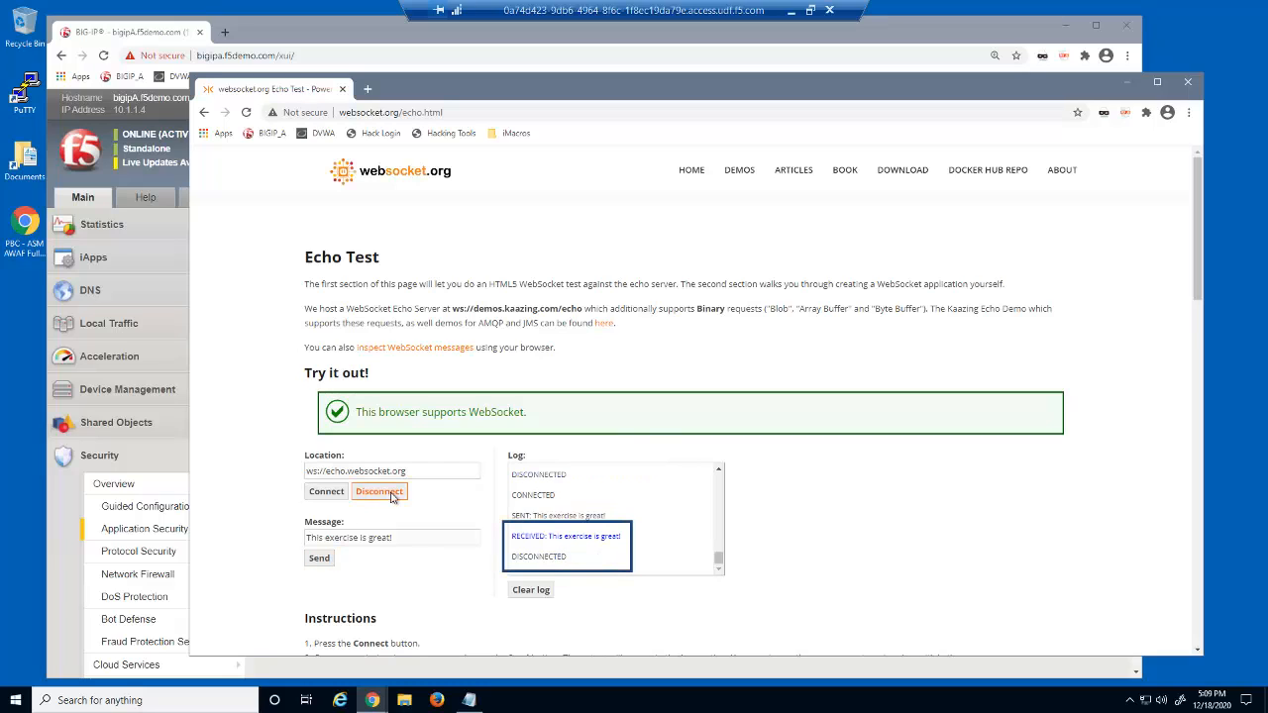
pyautogui.moveTo(403, 512)
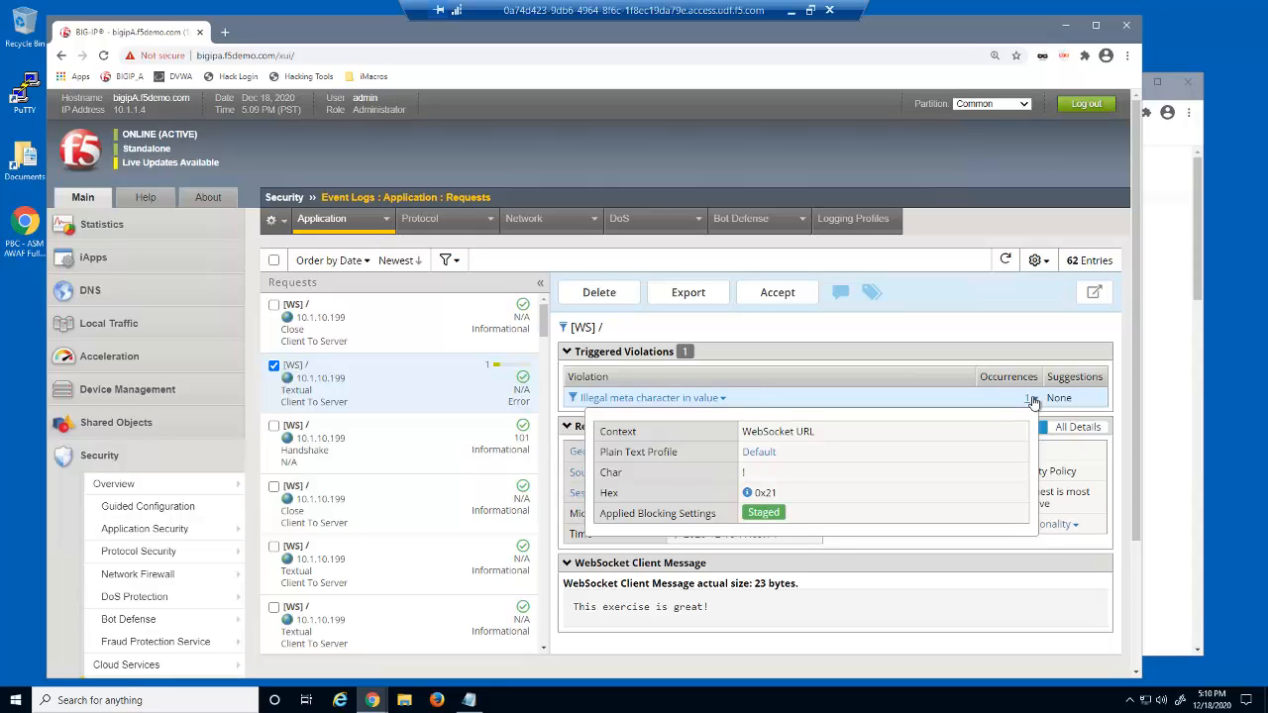
# Select WS '/' in Allowed WebSocket URLs, enforce it, and apply the policy
pyautogui.click(144, 529)
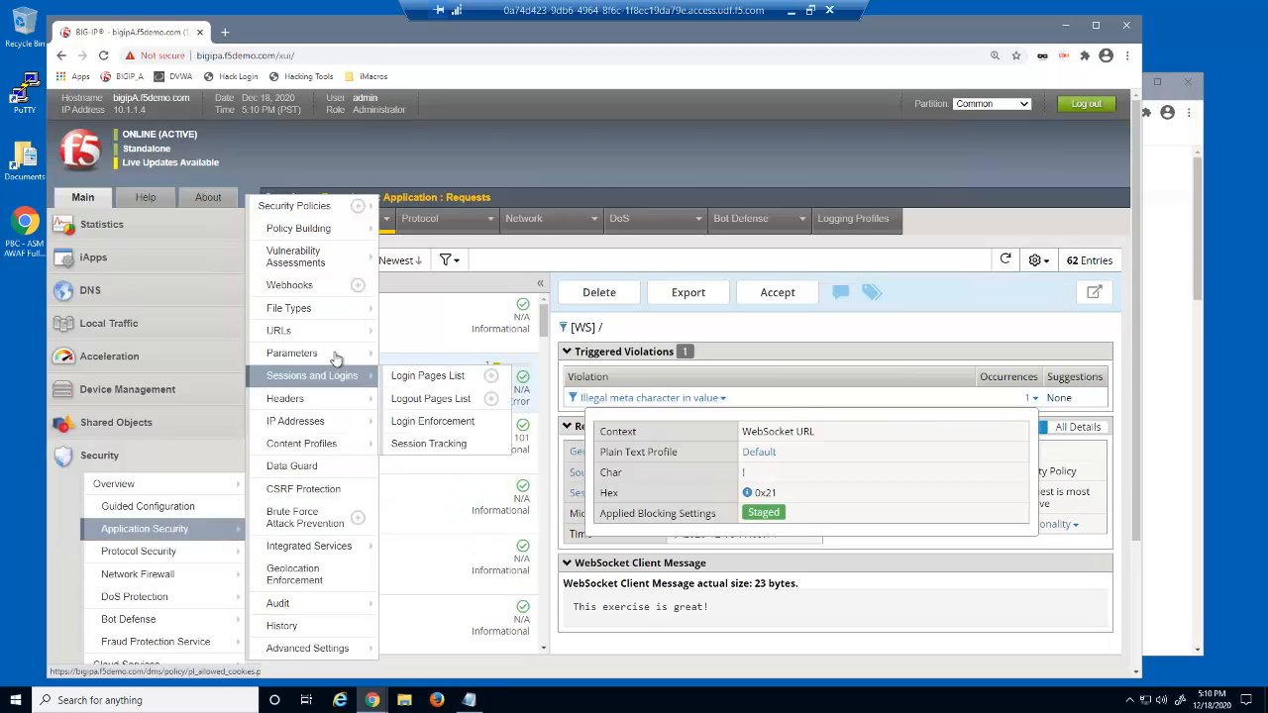
pyautogui.click(562, 370)
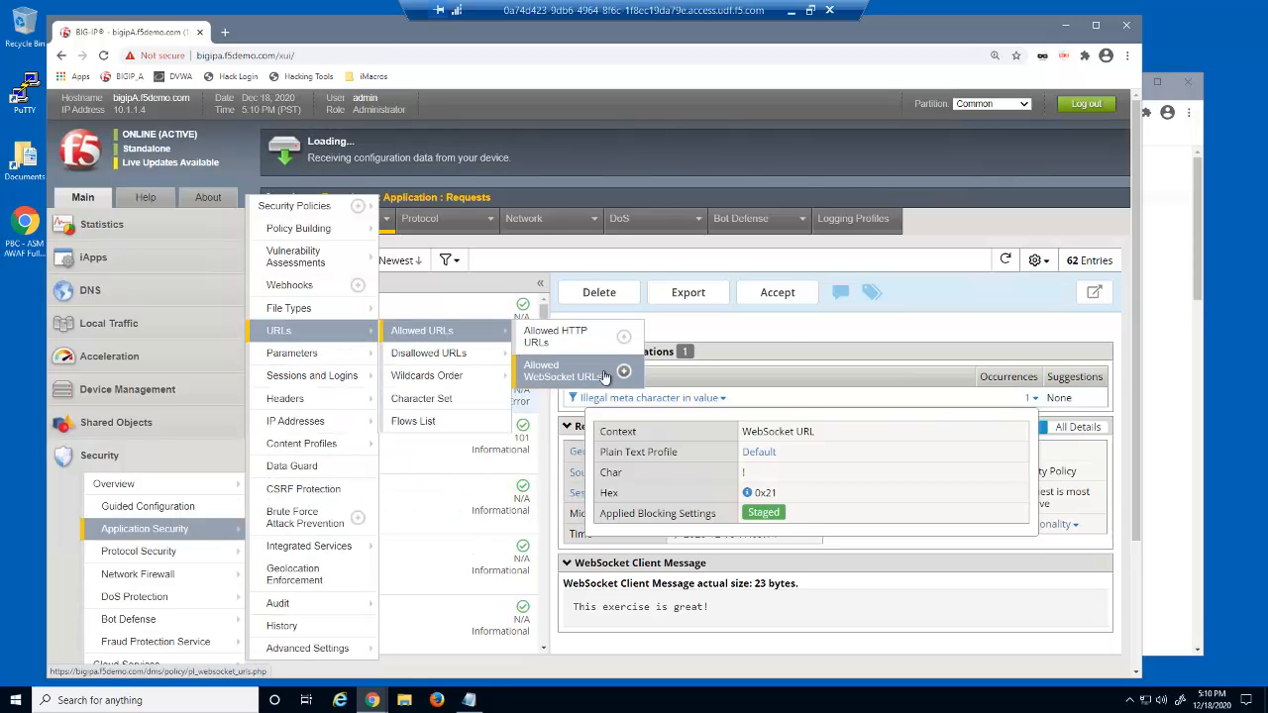
pyautogui.click(560, 369)
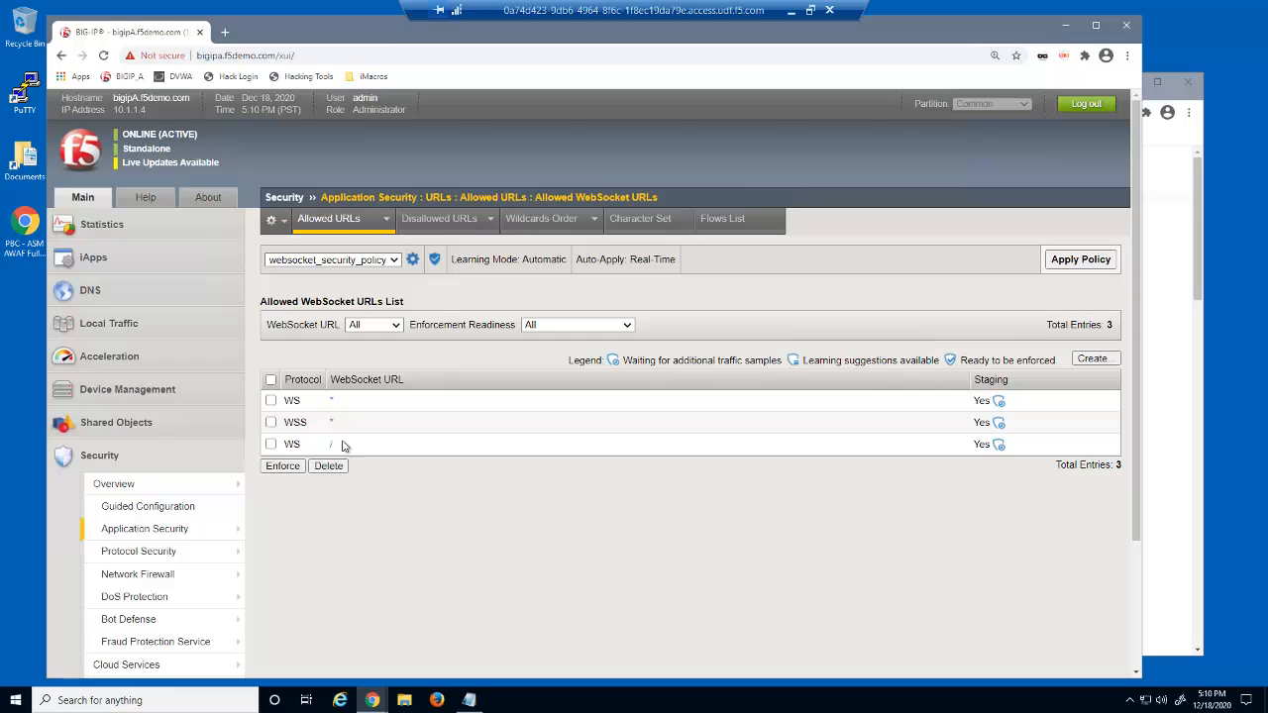
pyautogui.click(271, 443)
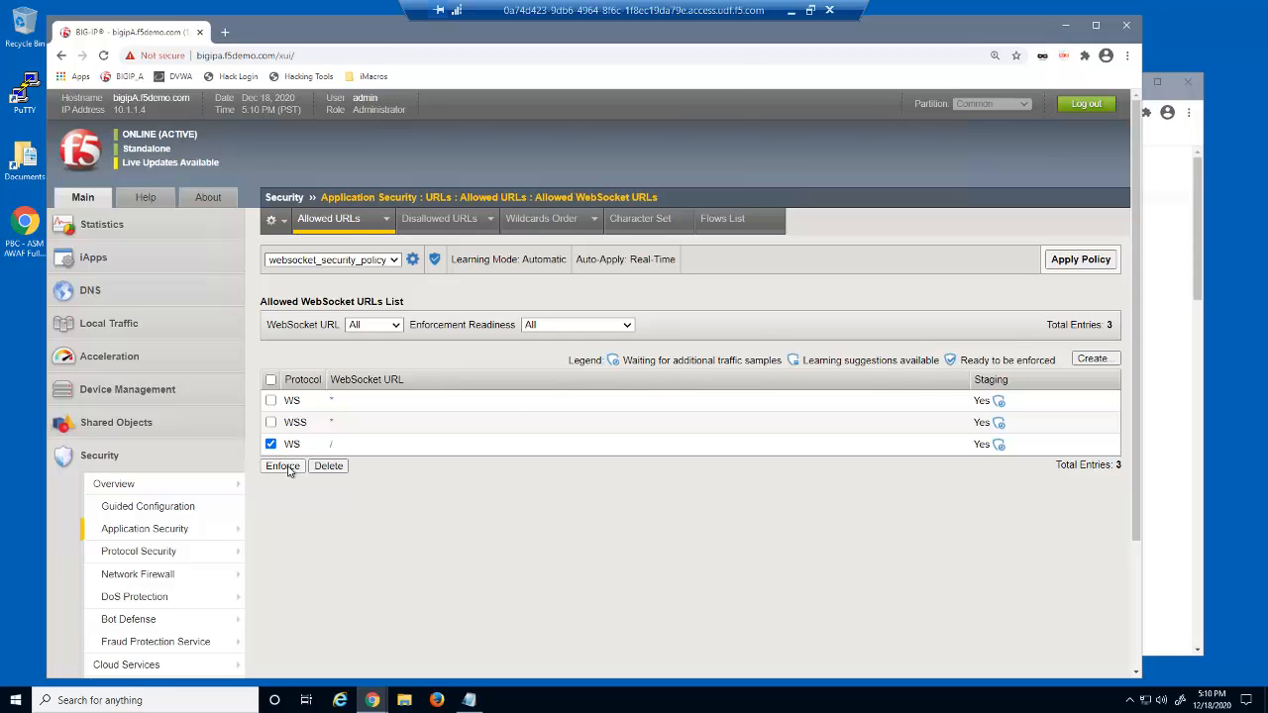
pyautogui.click(282, 465)
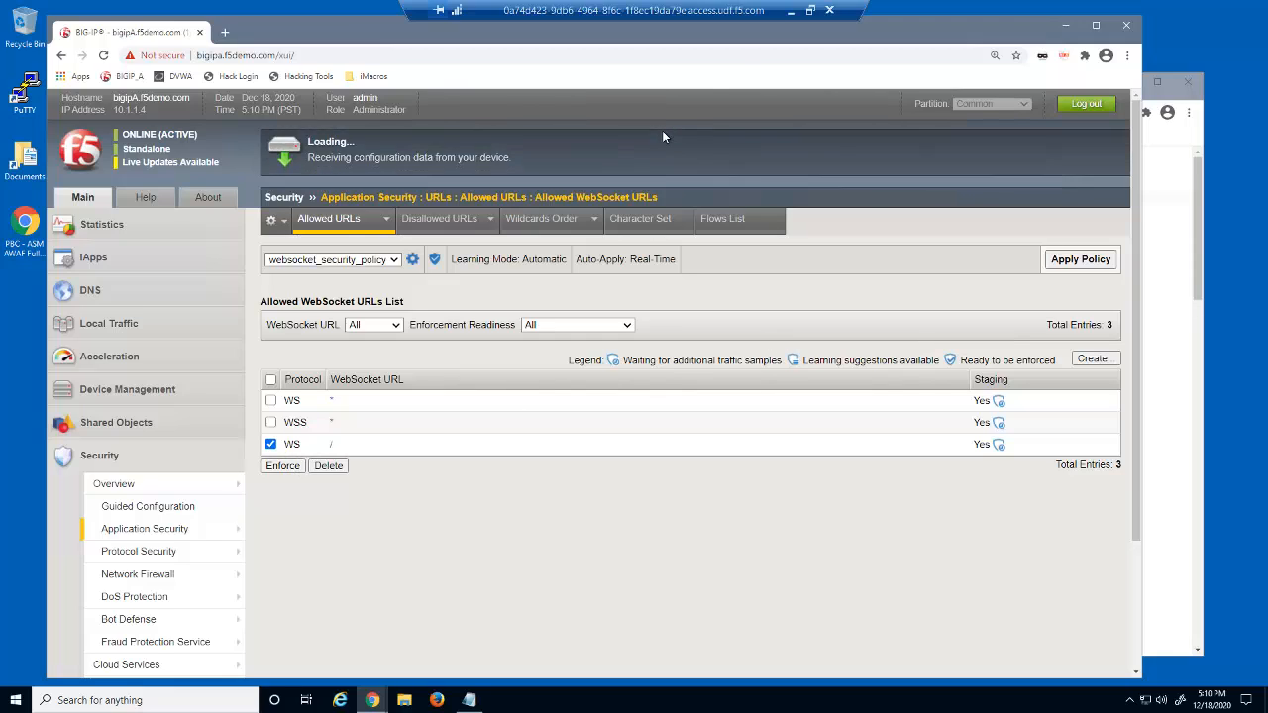
pyautogui.click(1081, 259)
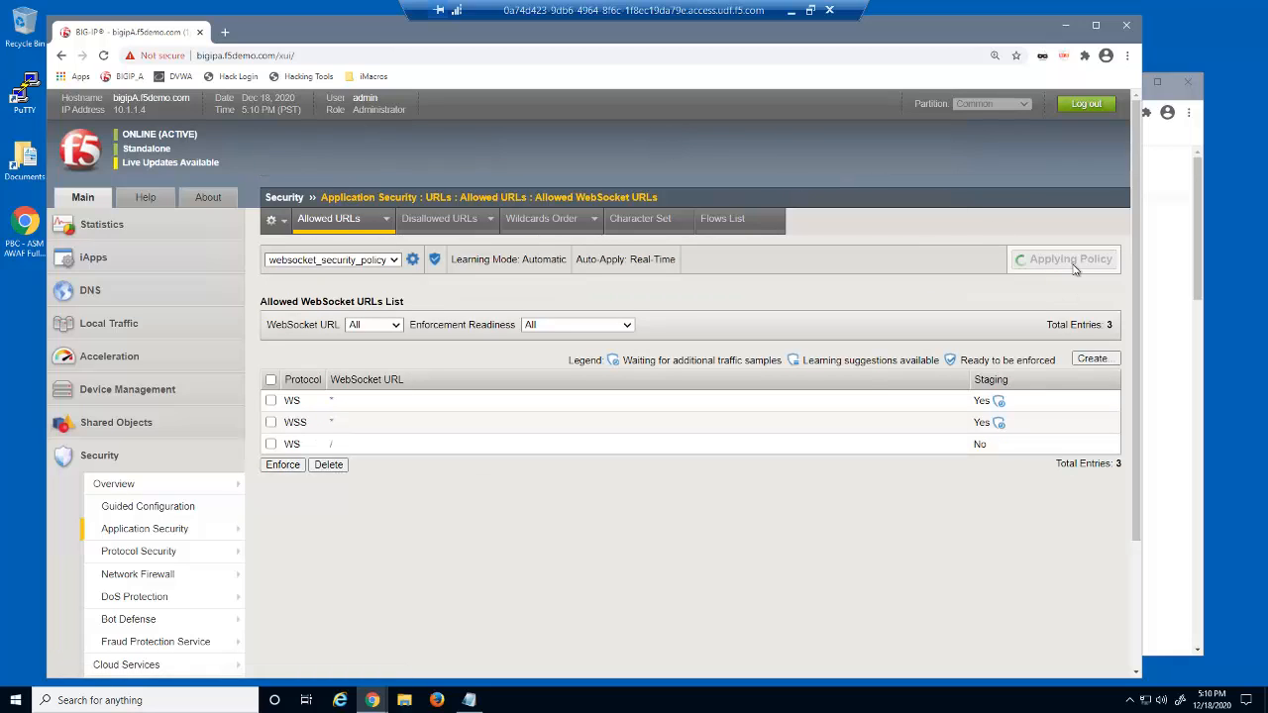
pyautogui.click(1064, 258)
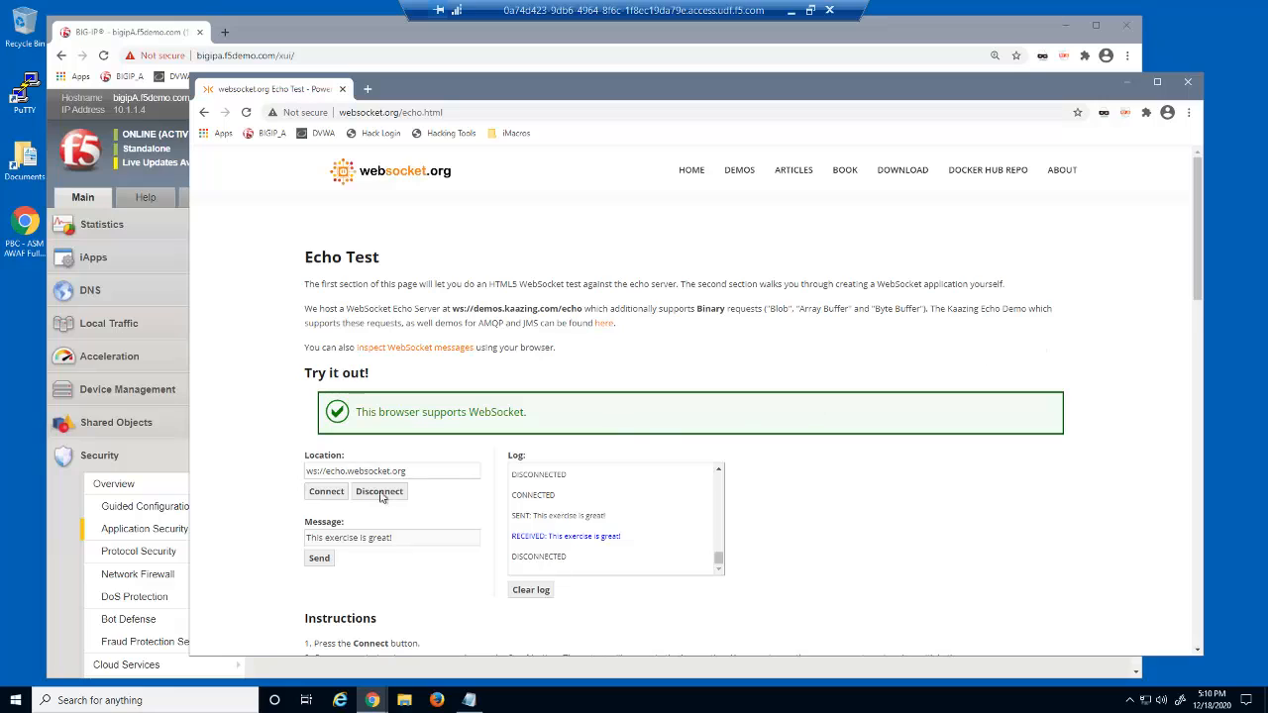
# Reconnect, resend 'This exercise is great!', and reconnect after the connection drops
pyautogui.click(325, 491)
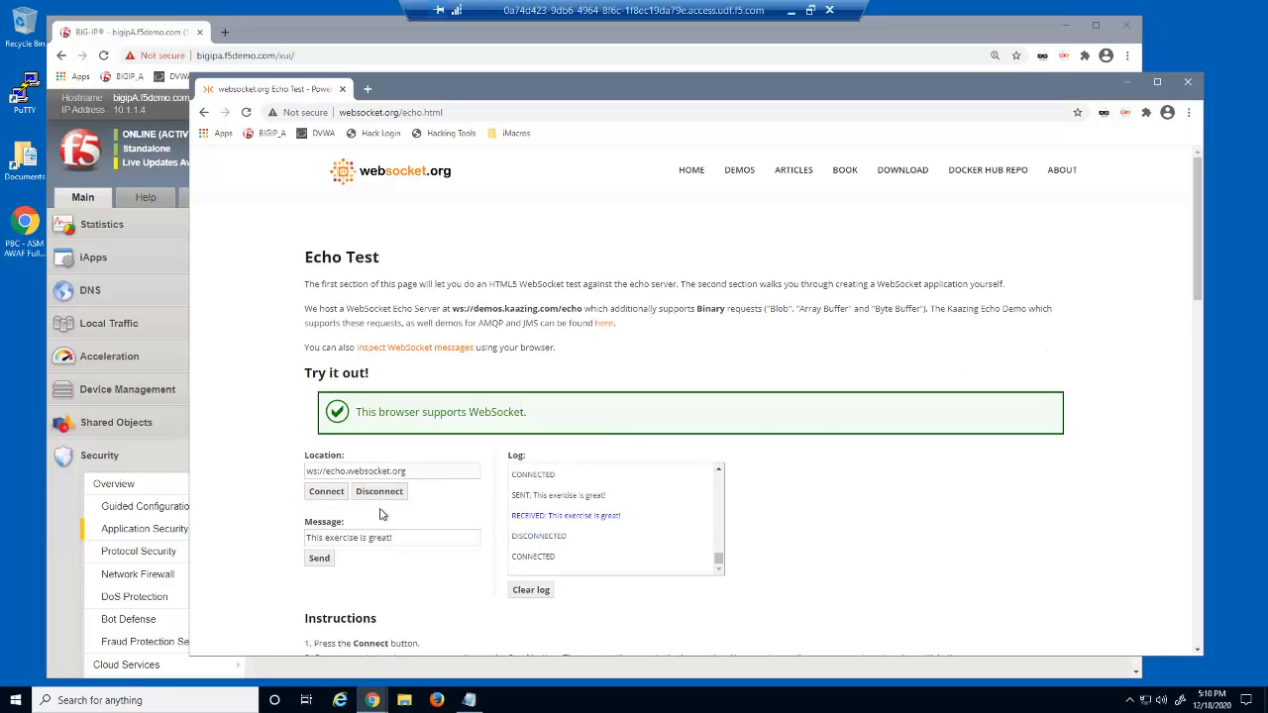
pyautogui.click(318, 558)
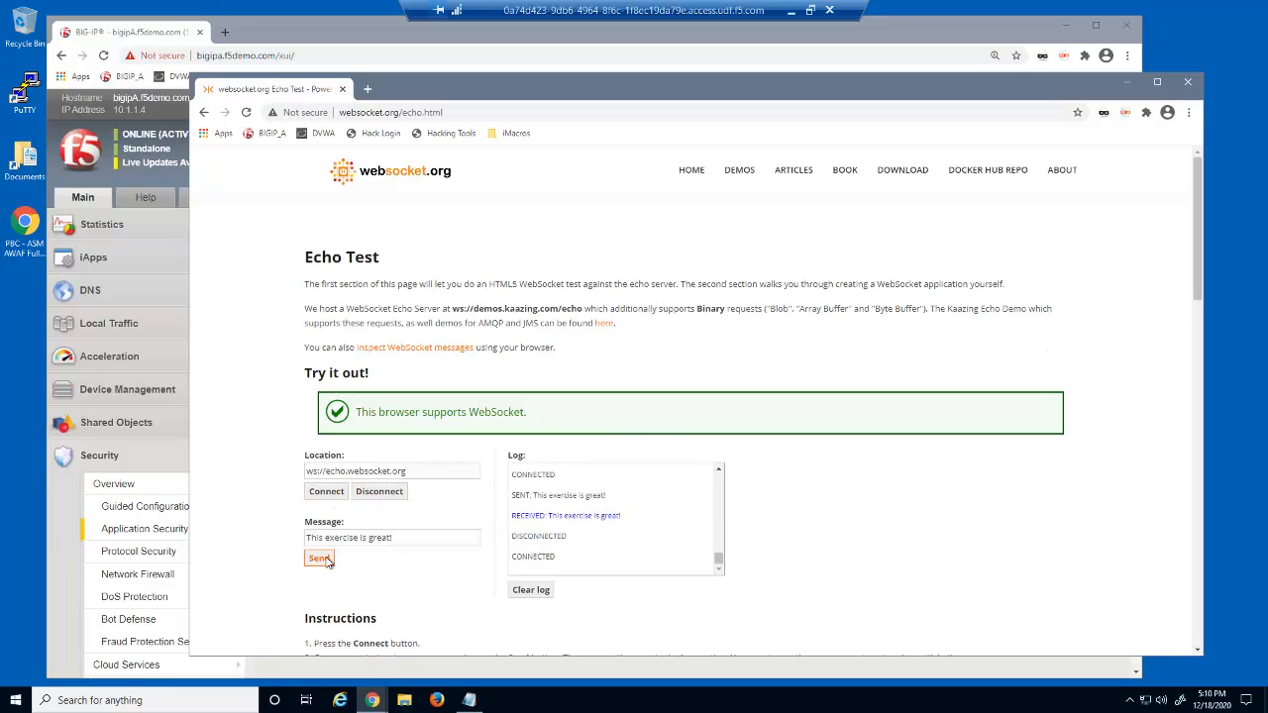
pyautogui.click(318, 558)
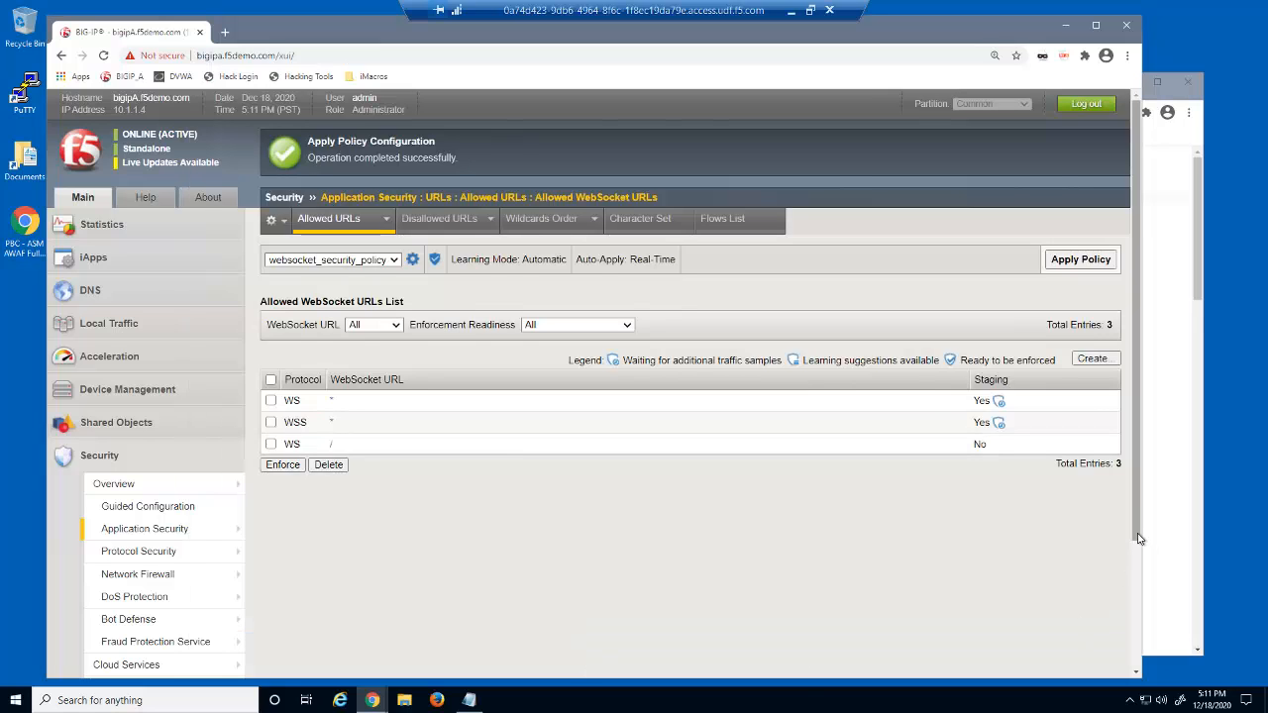
# Bring up the exercise notes containing the 'You are HACKED!' script payload
pyautogui.click(128, 619)
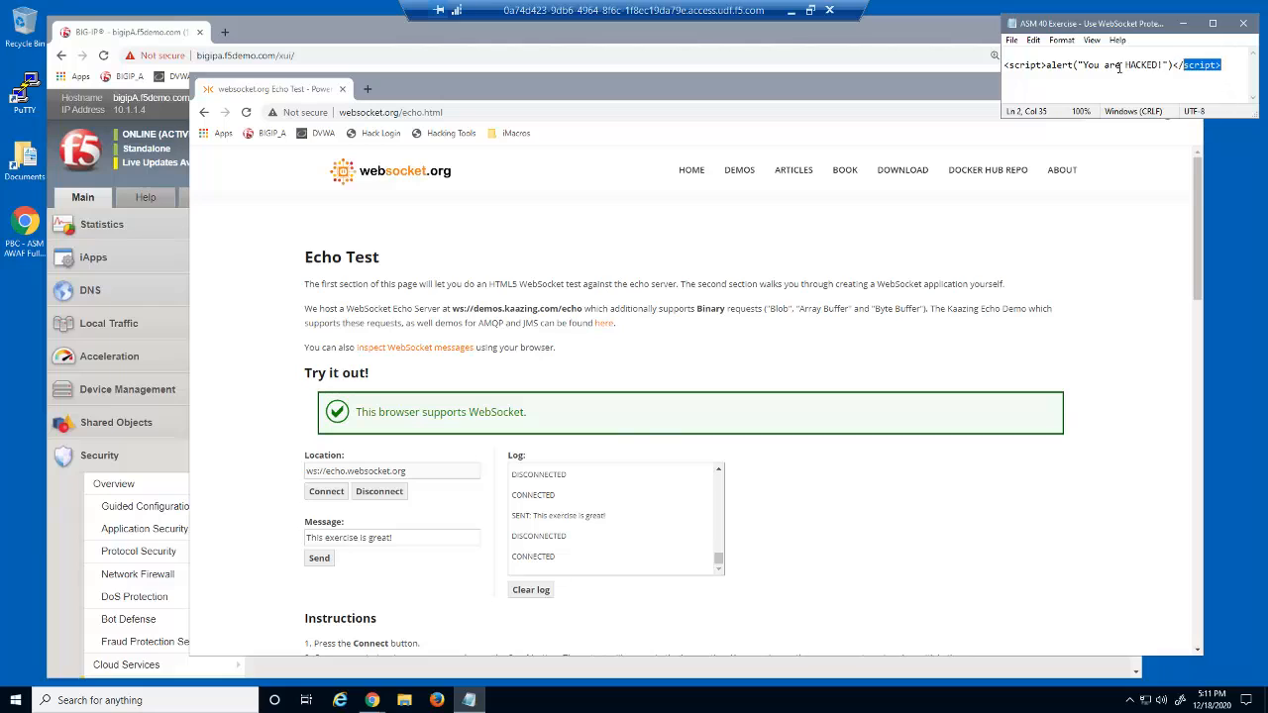
# Copy the <script> alert line from the notes and paste it as the message
pyautogui.rightClick(1109, 68)
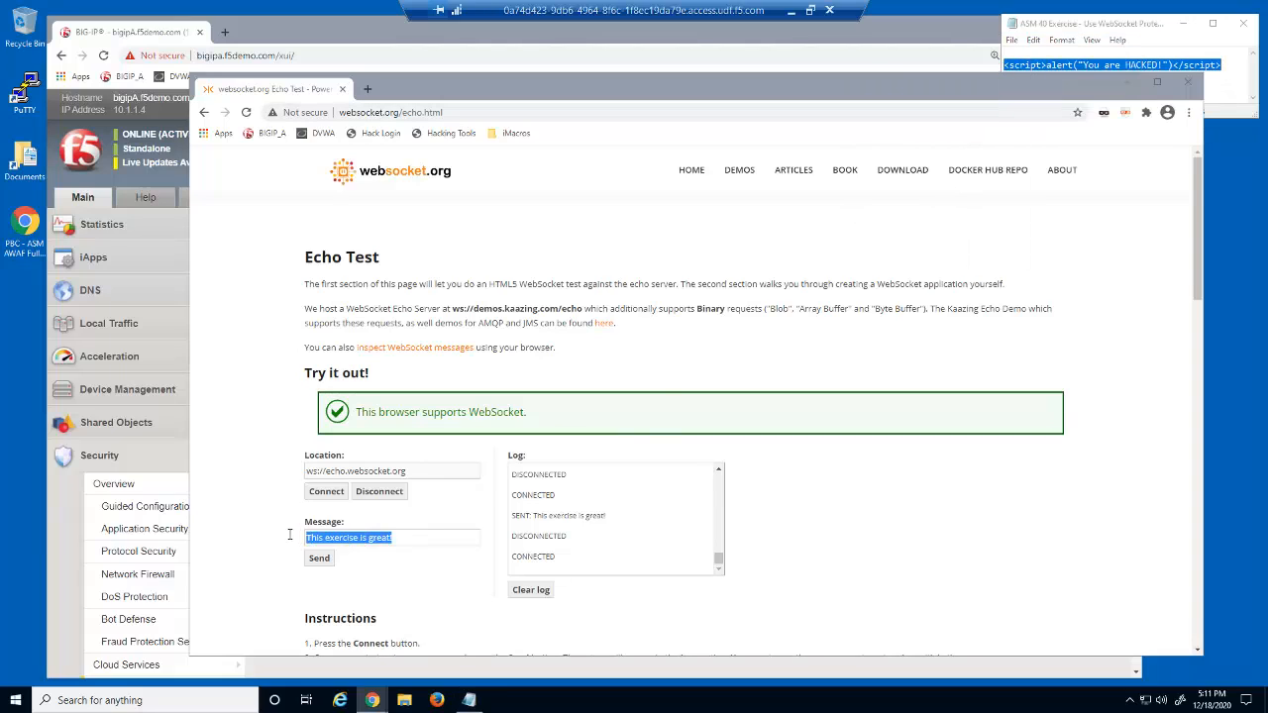
pyautogui.rightClick(349, 536)
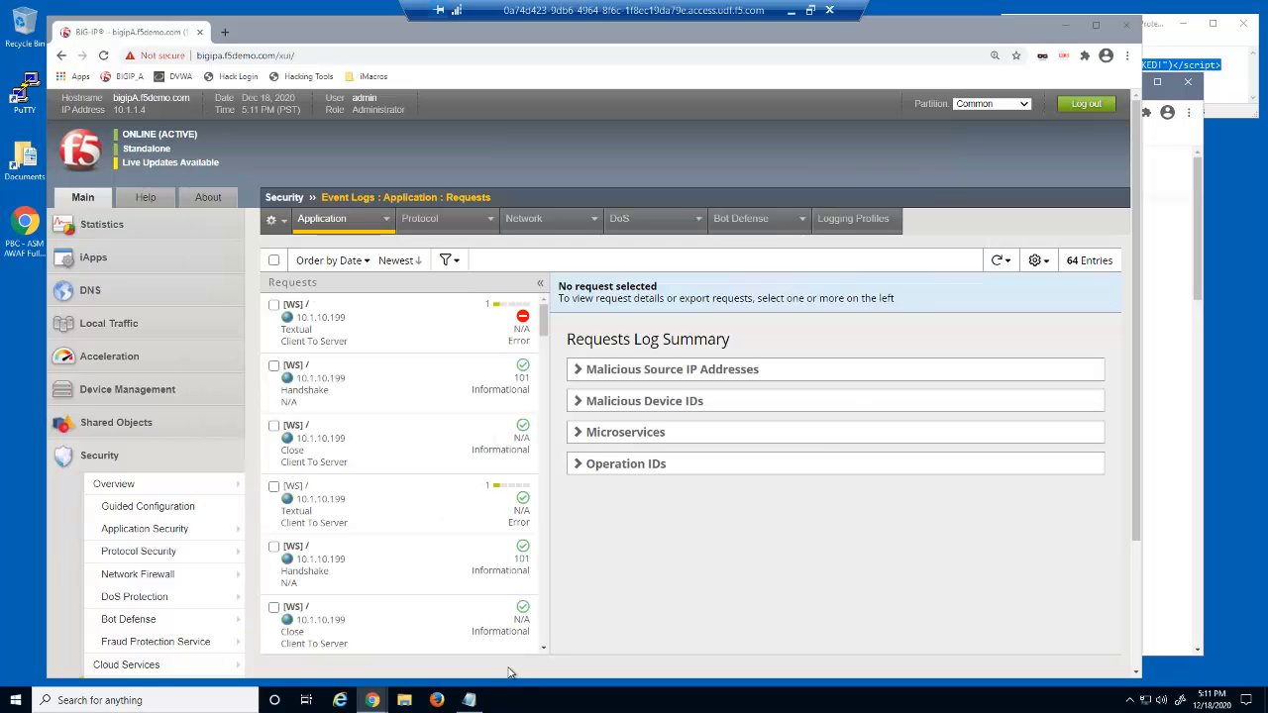
# Refresh the request log, open the newest [WS] script message, and inspect its attack signature details
pyautogui.click(1007, 259)
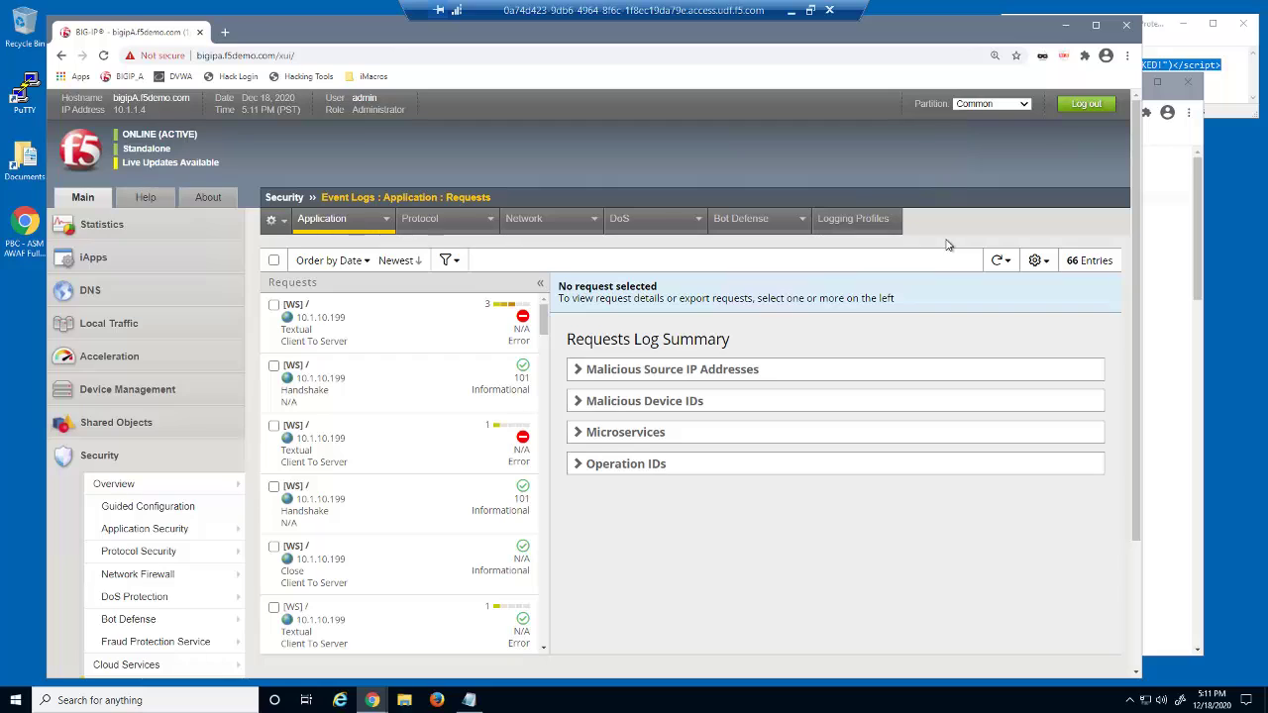
pyautogui.click(275, 304)
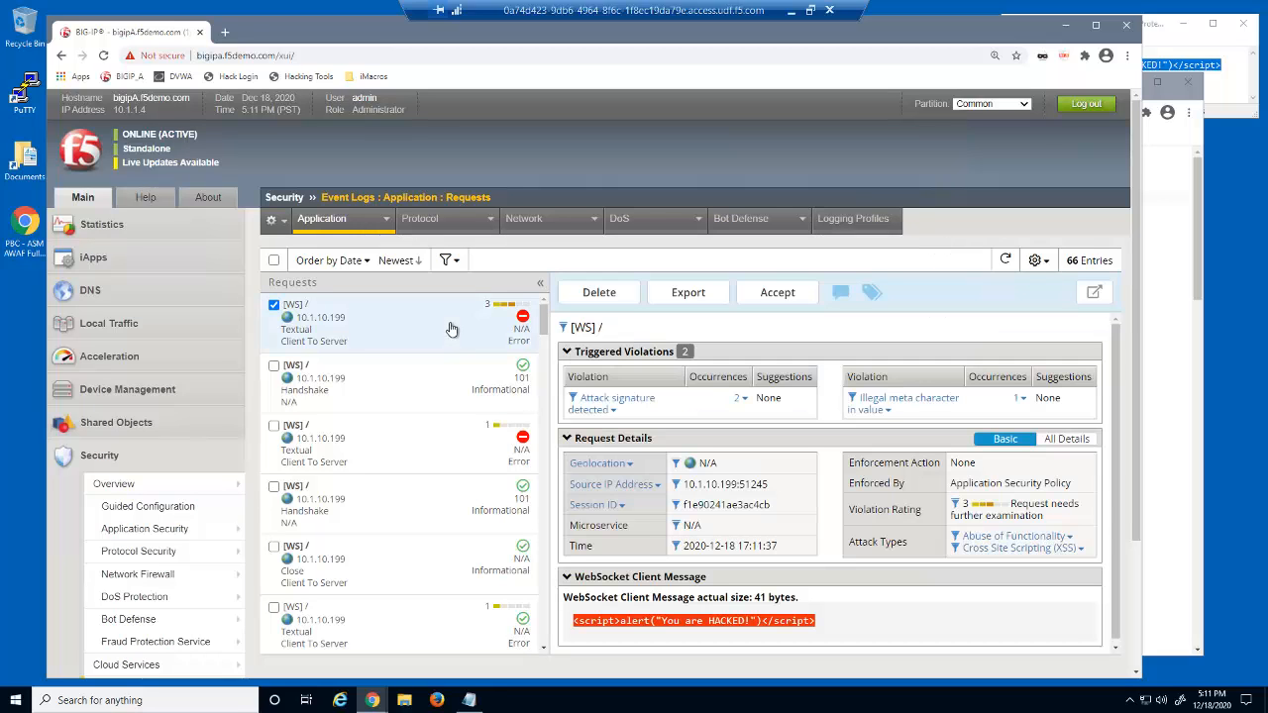
pyautogui.moveTo(737, 401)
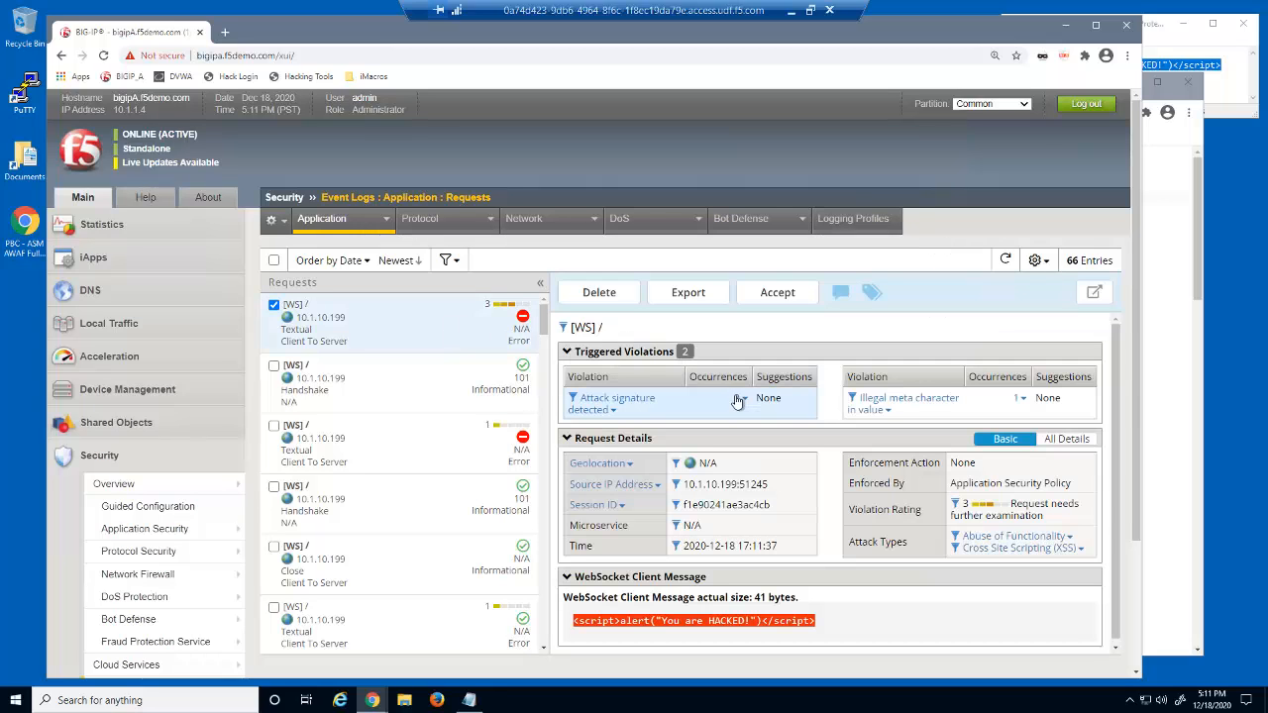
pyautogui.click(616, 403)
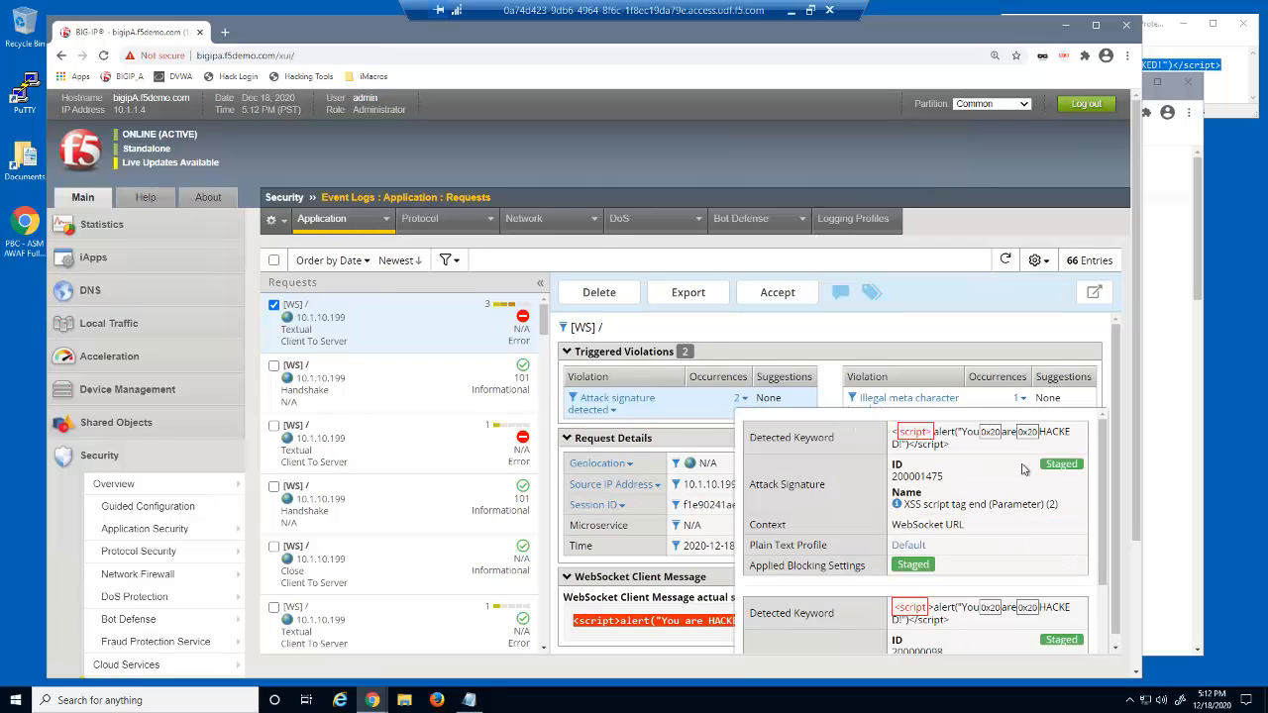
pyautogui.scroll(-3)
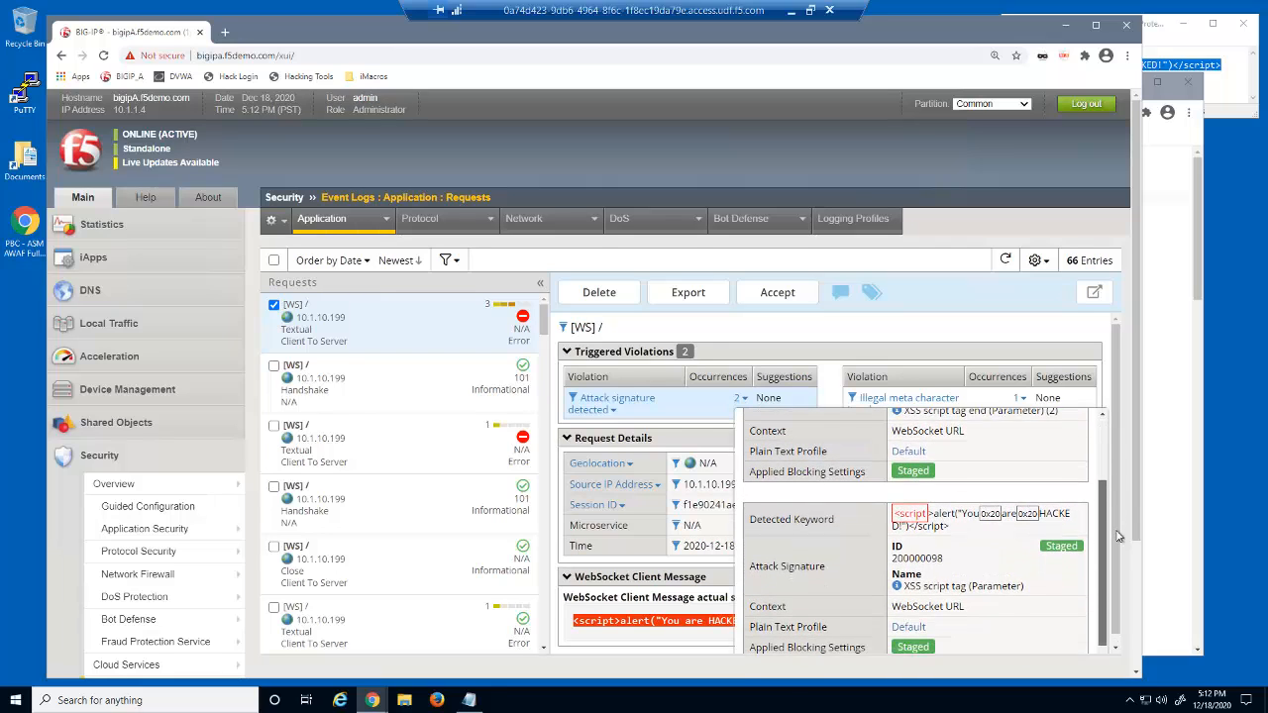
pyautogui.scroll(-3)
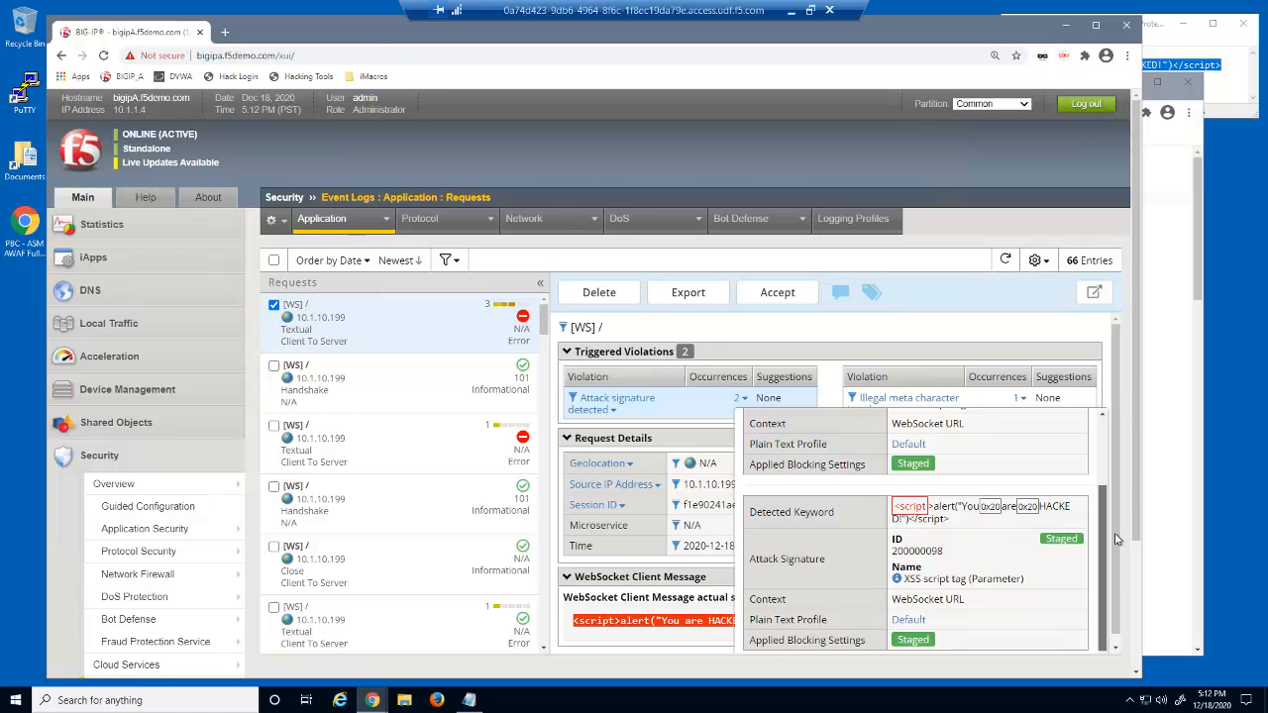